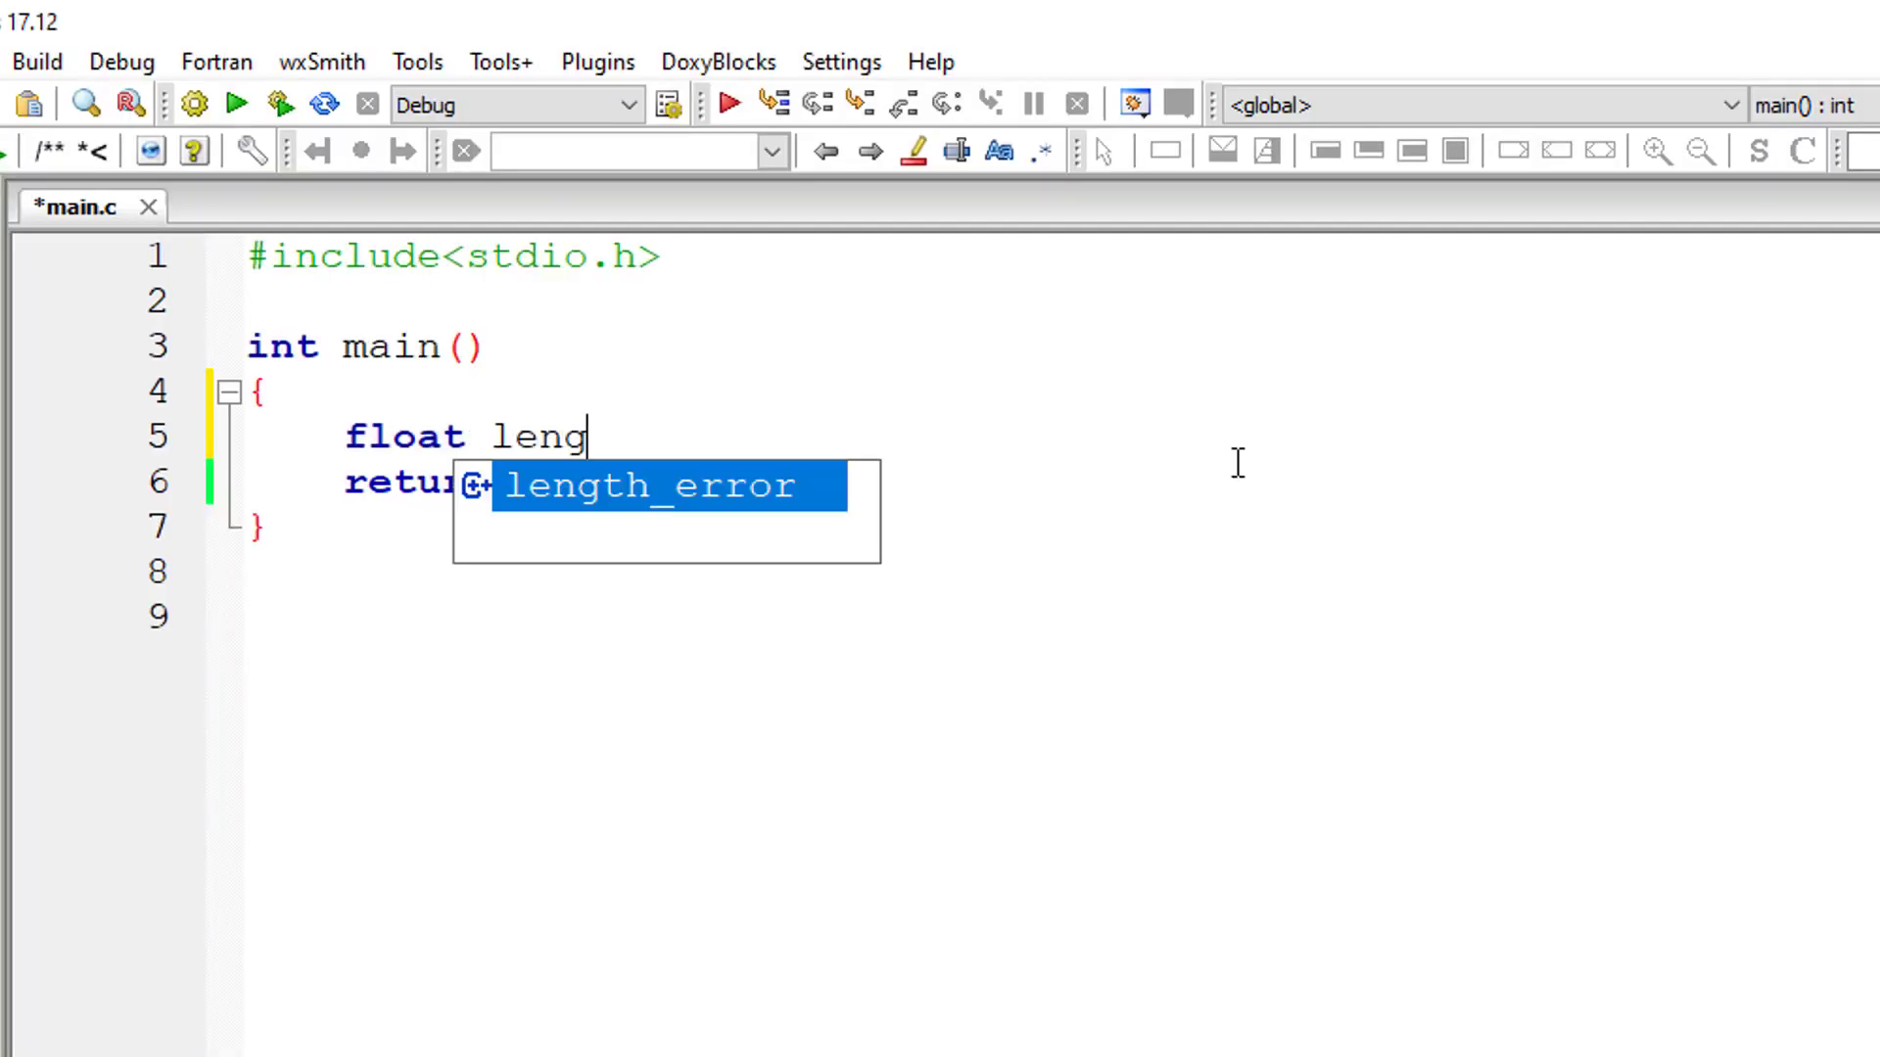
Step: Declare float variables length, width, area and perimeter in main
text(th, wi)
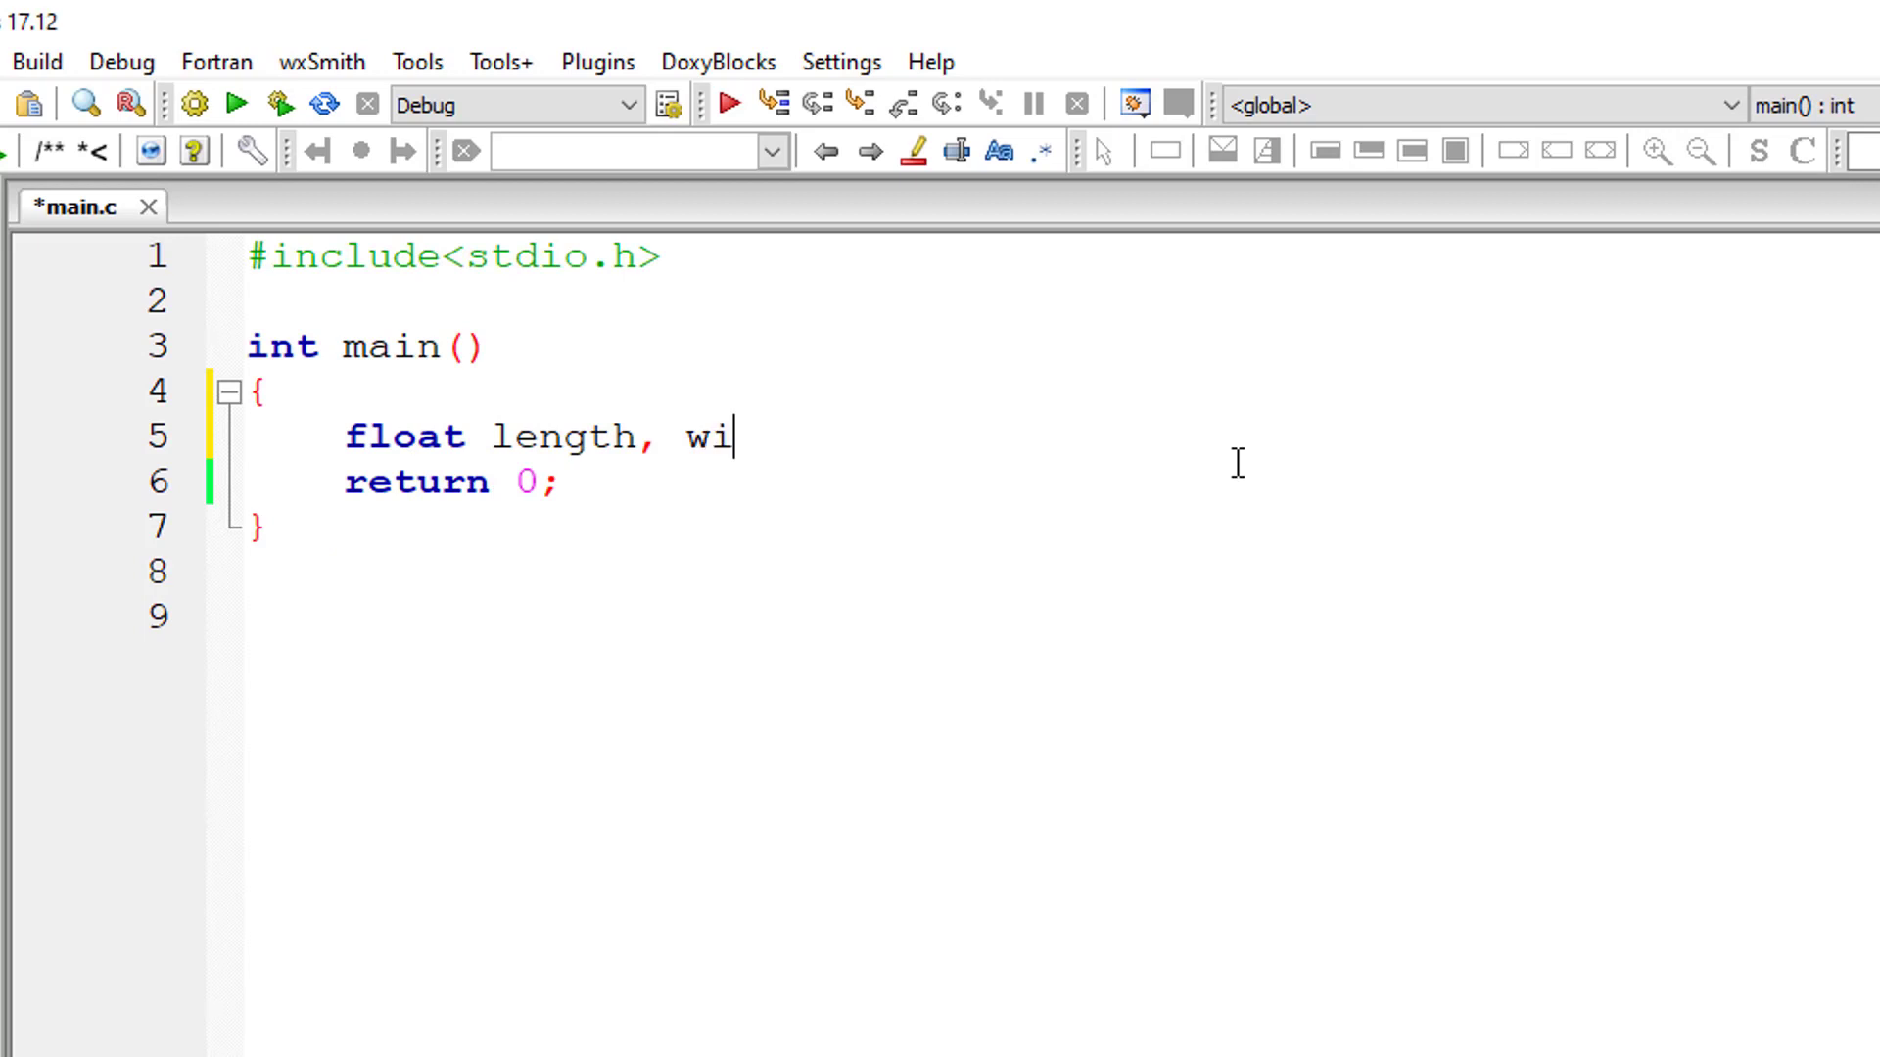
text(dth, area, p)
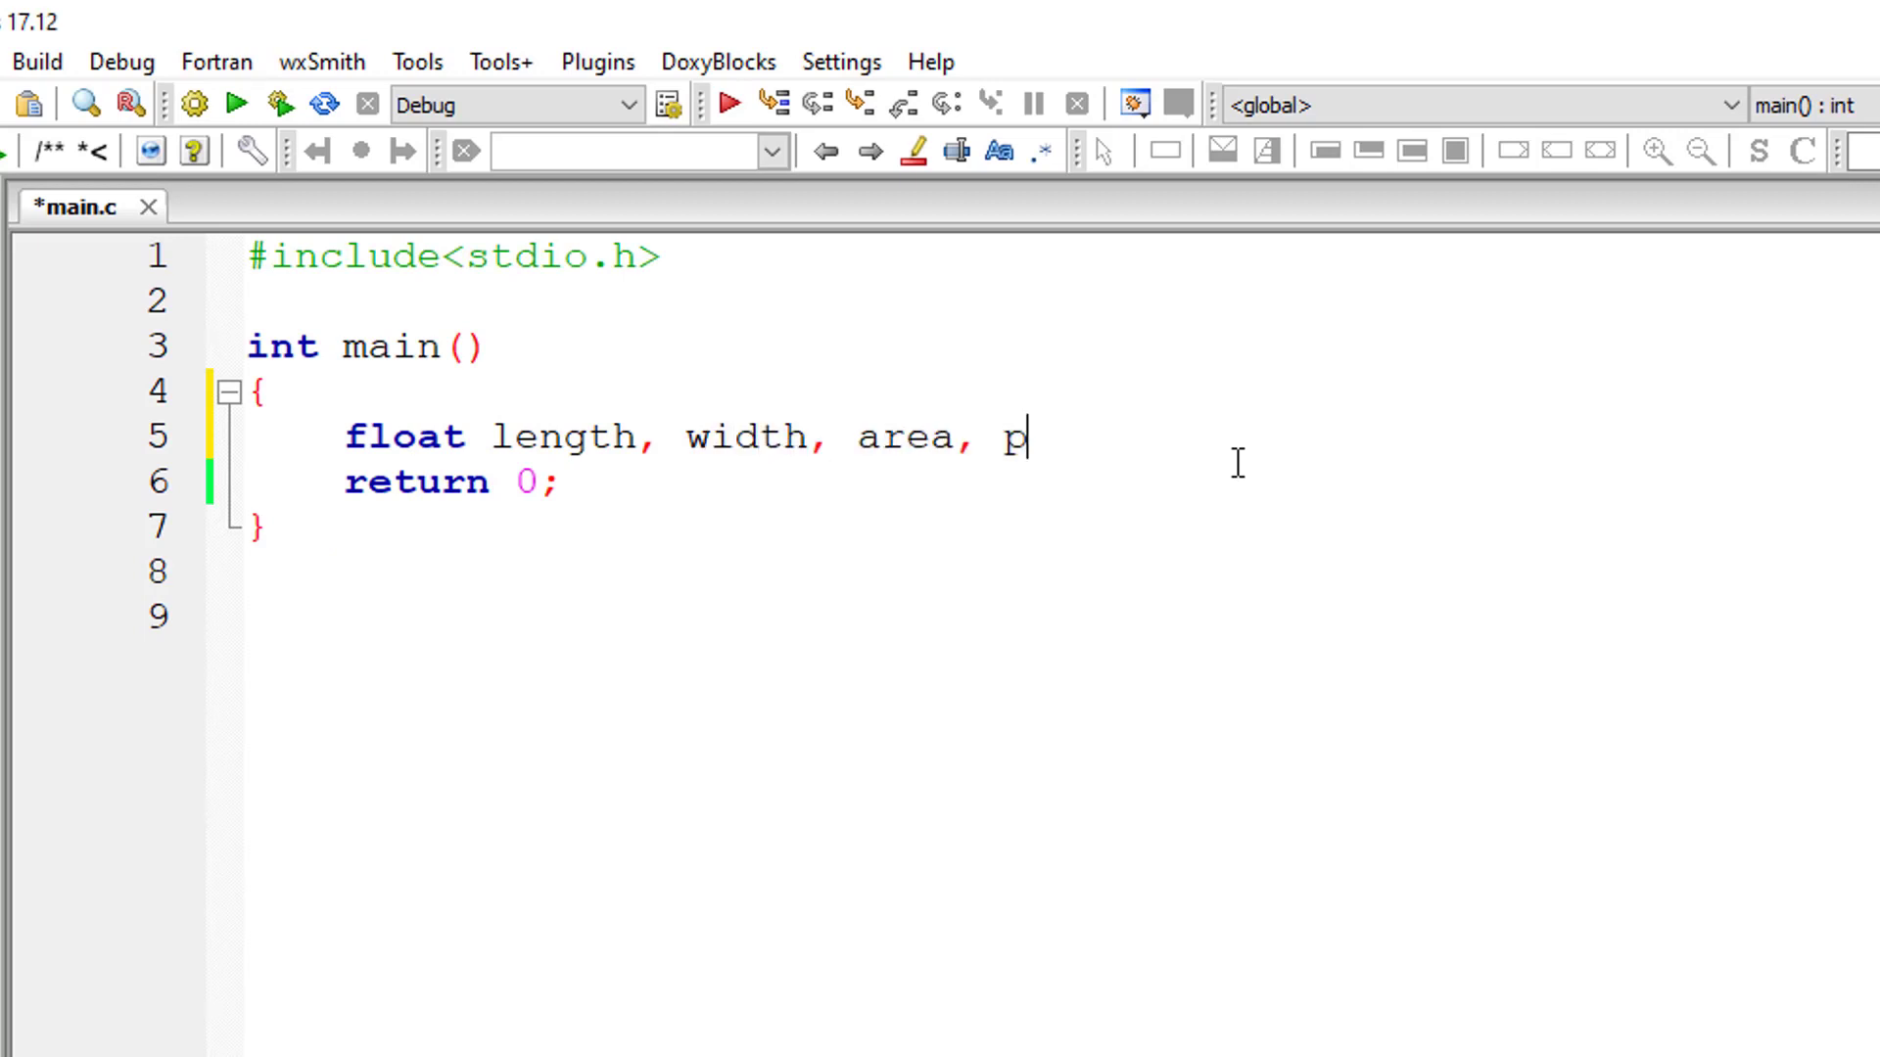
text(erimeter;)
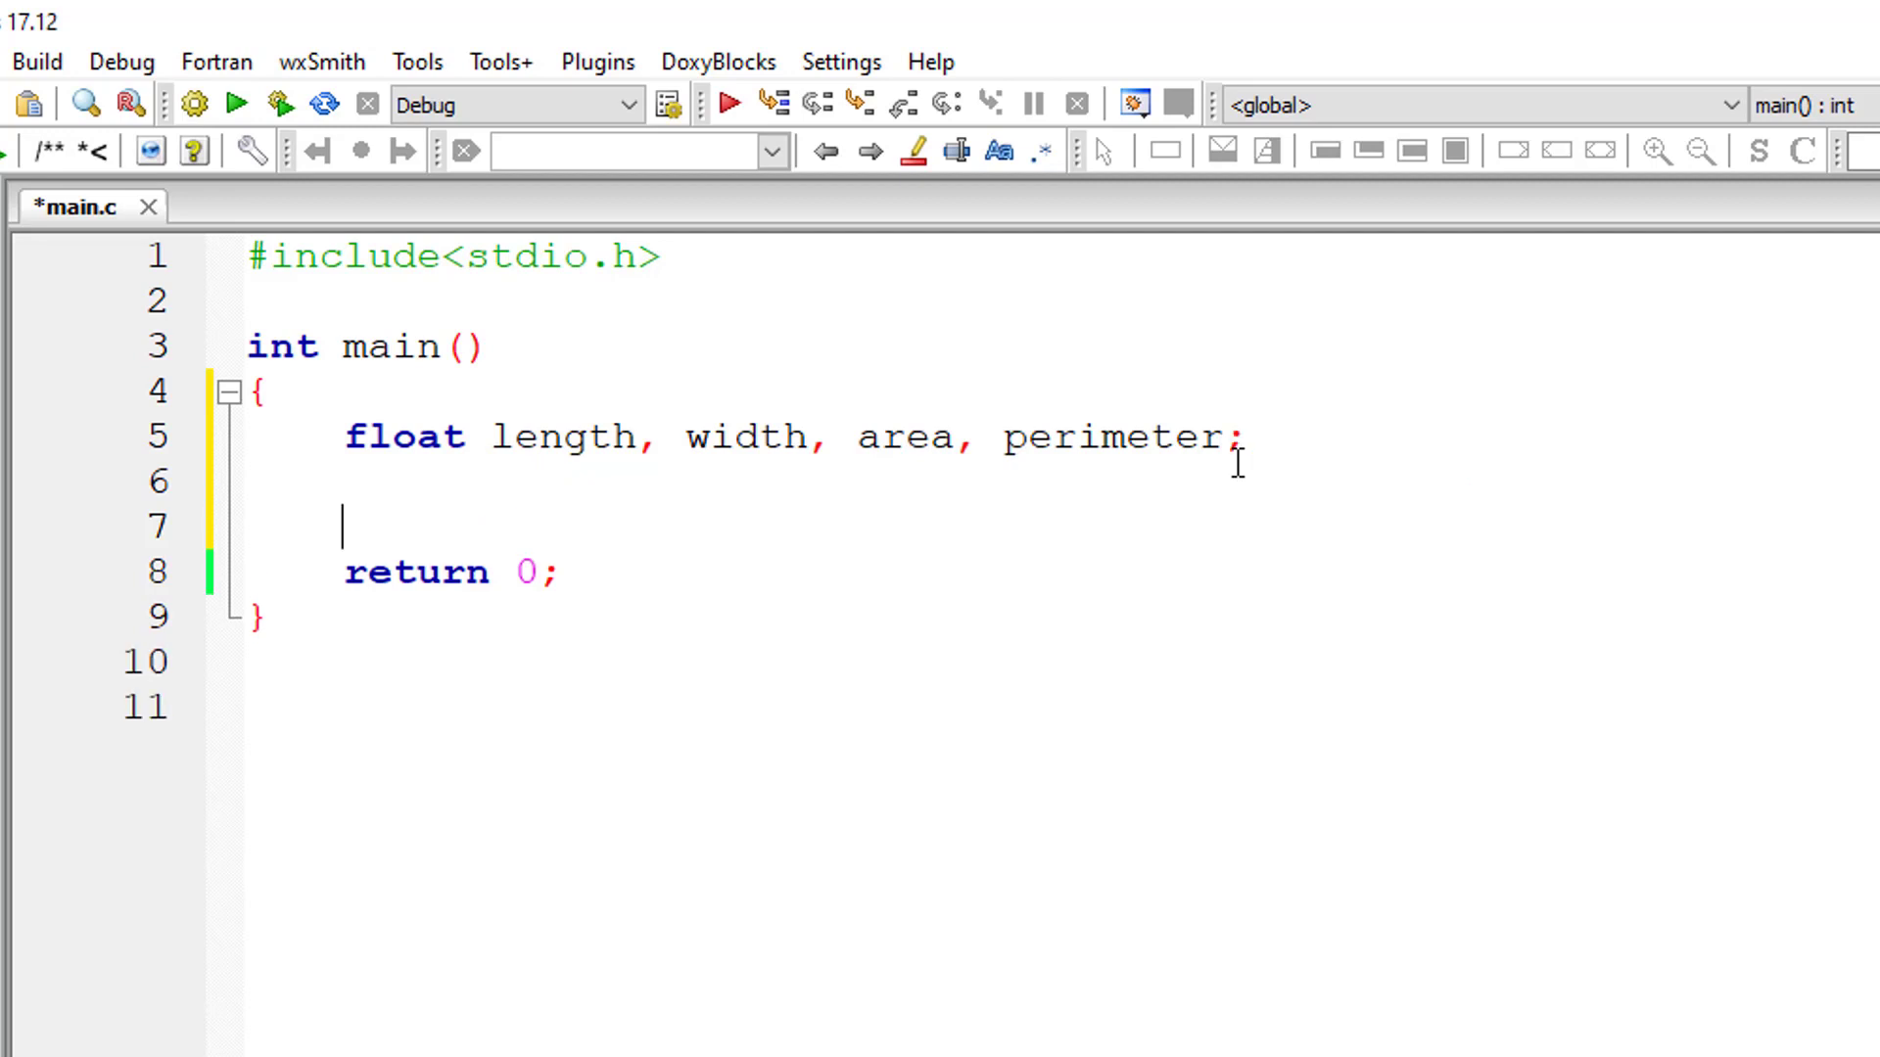
Step: Add a printf prompt asking the user to enter the rectangle's length
text(pr)
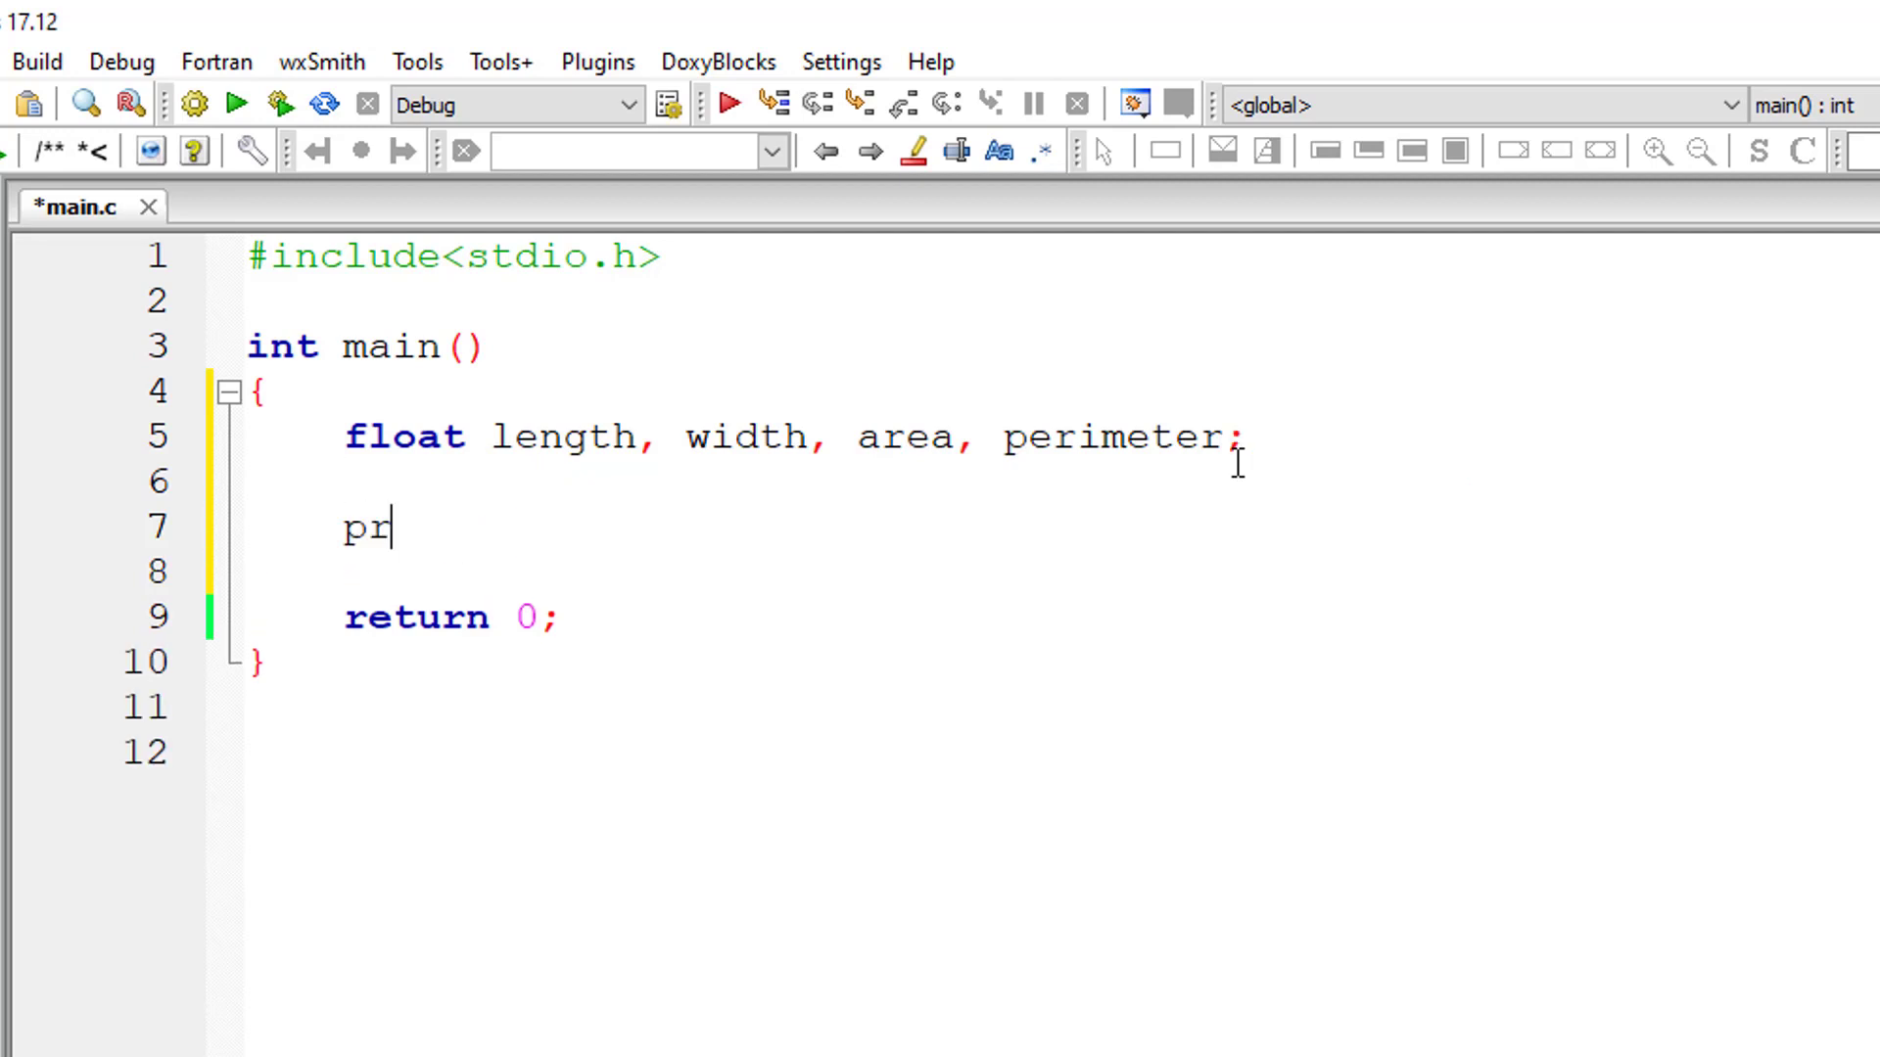
text(intf("En")
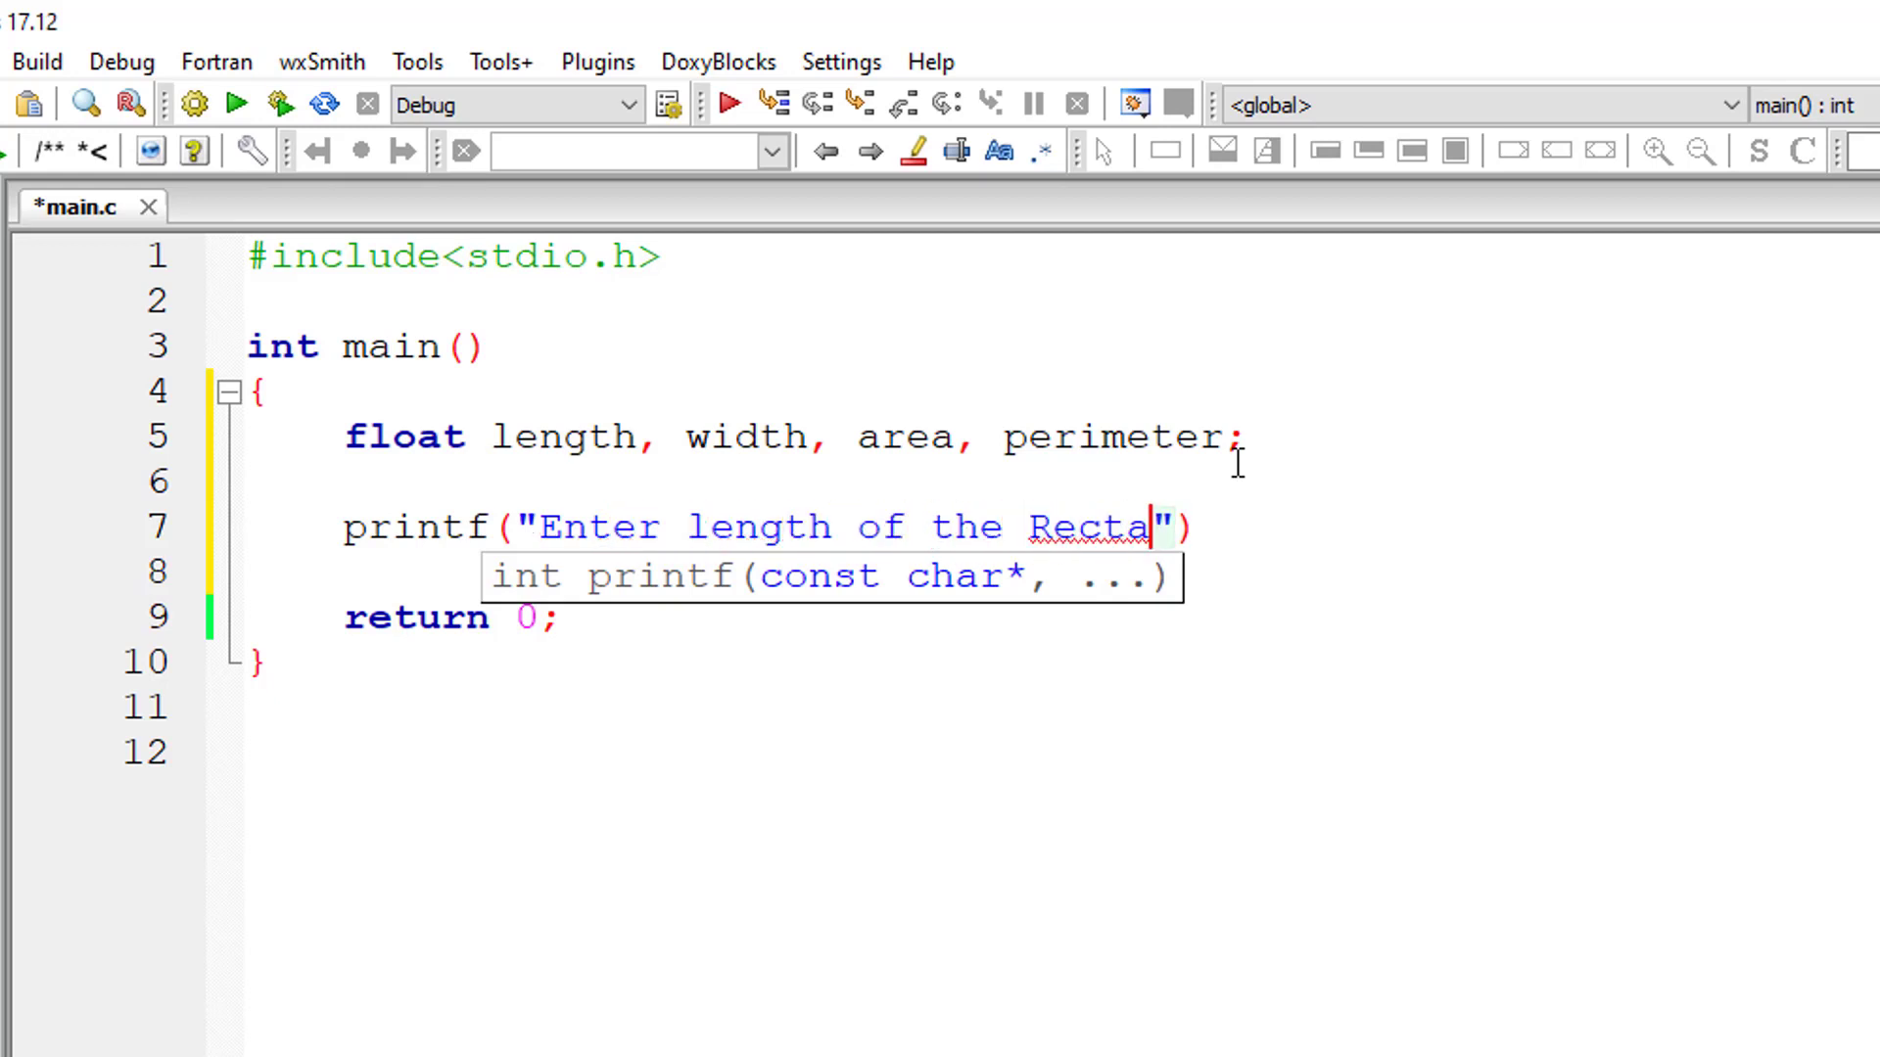
text(ngle\n)
click(1043, 573)
text(scanf()
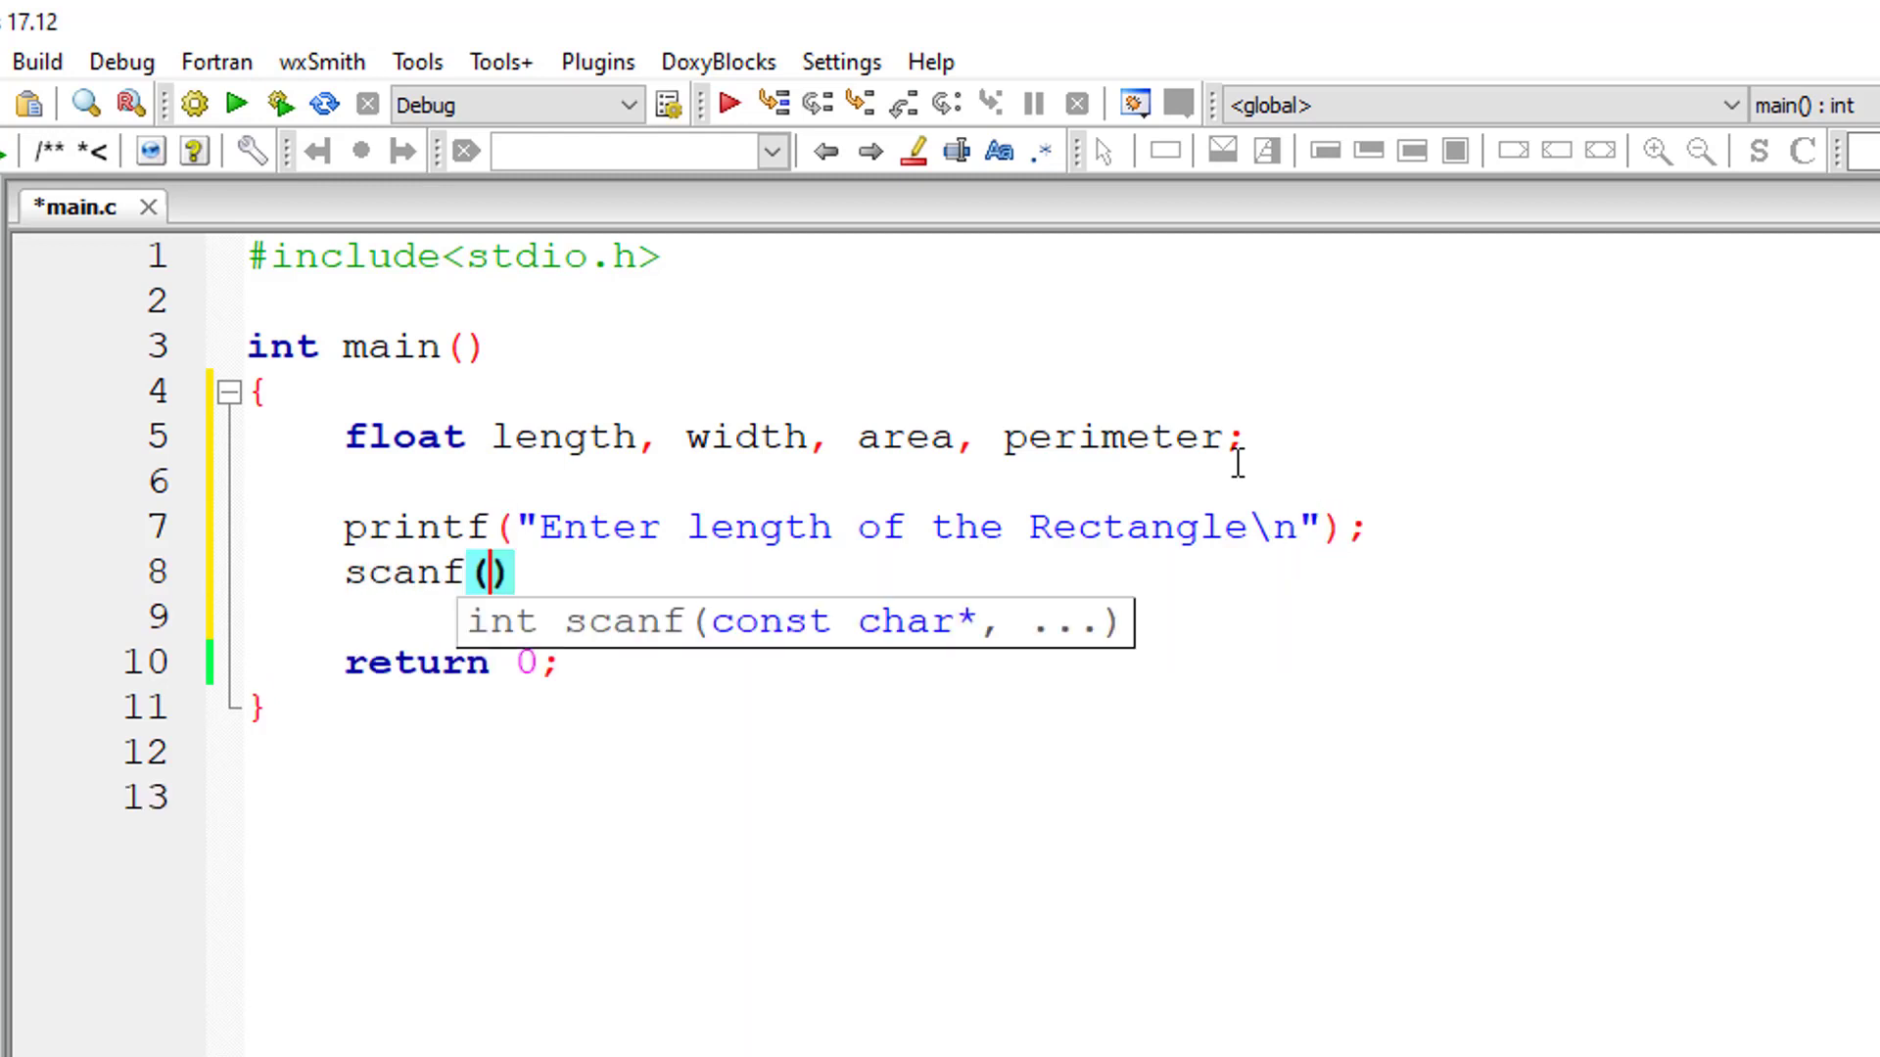
Step: Read length with scanf("%f", &length), then duplicate the prompt and scanf for width
text("%f")
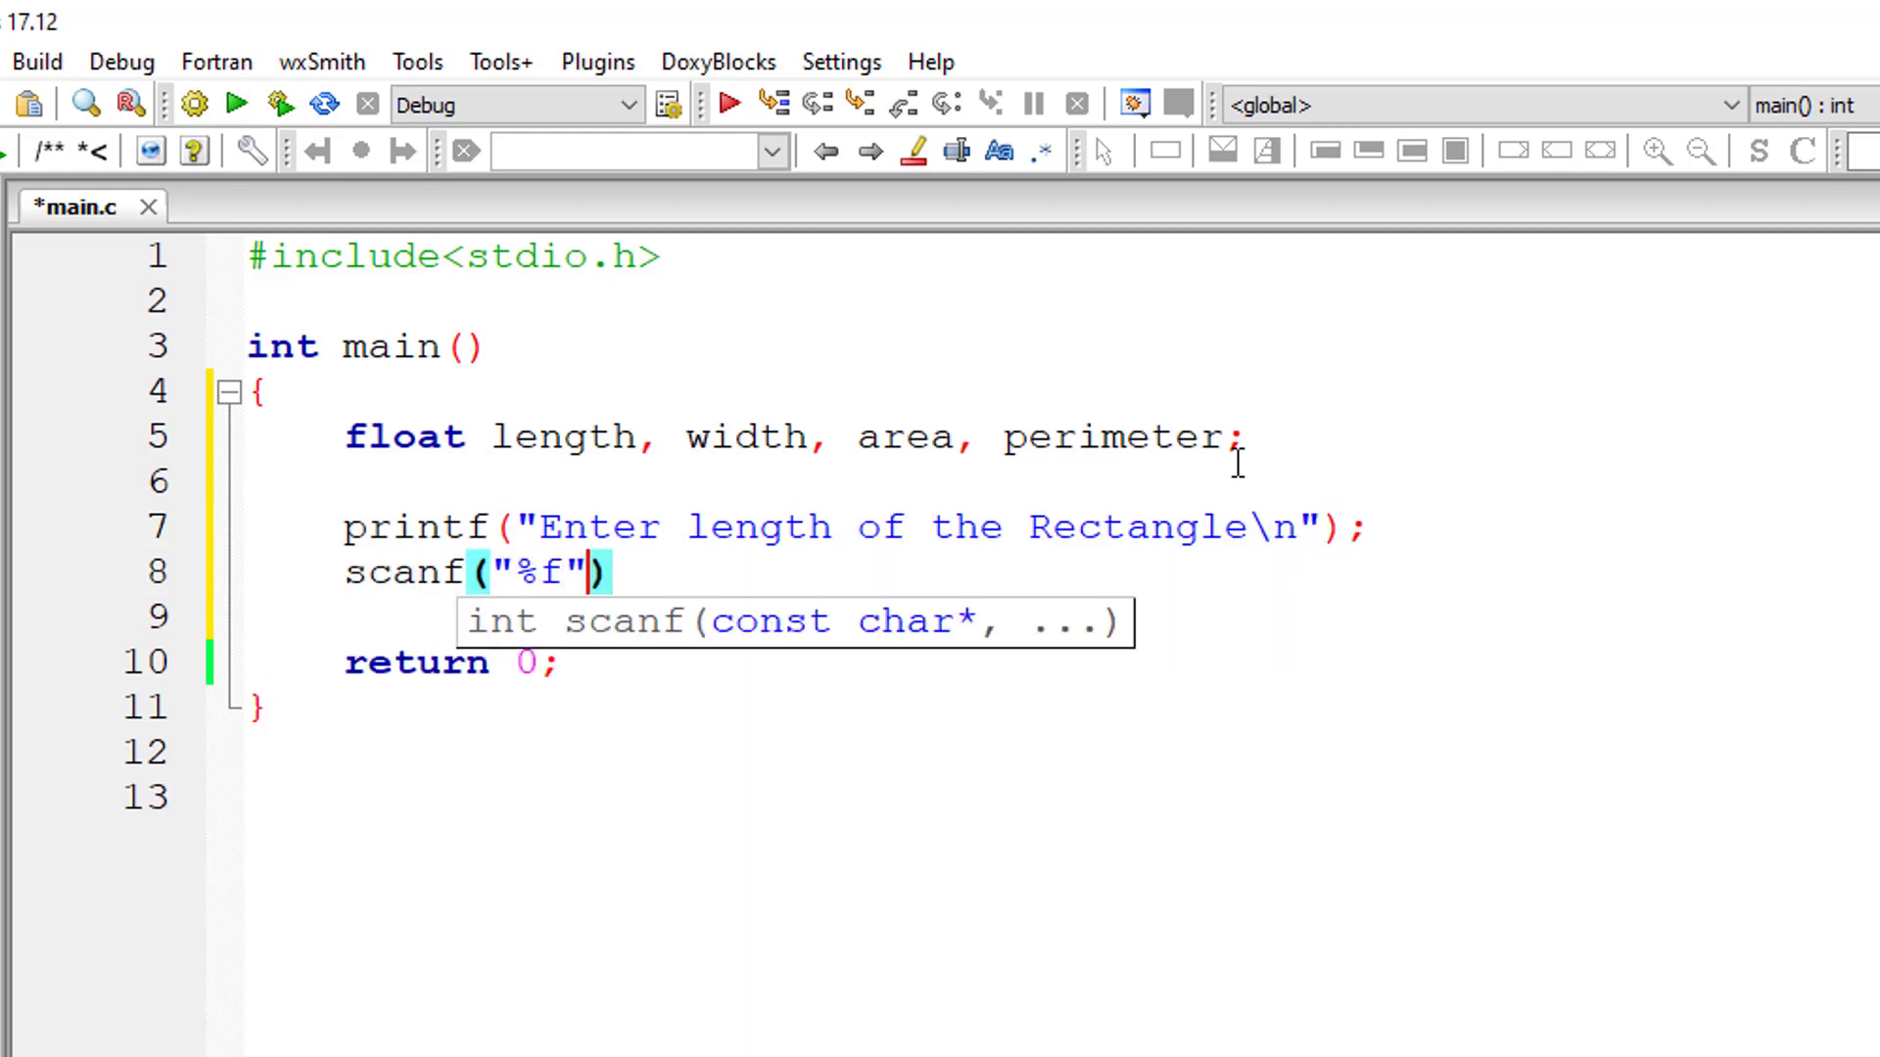
text(, &length)
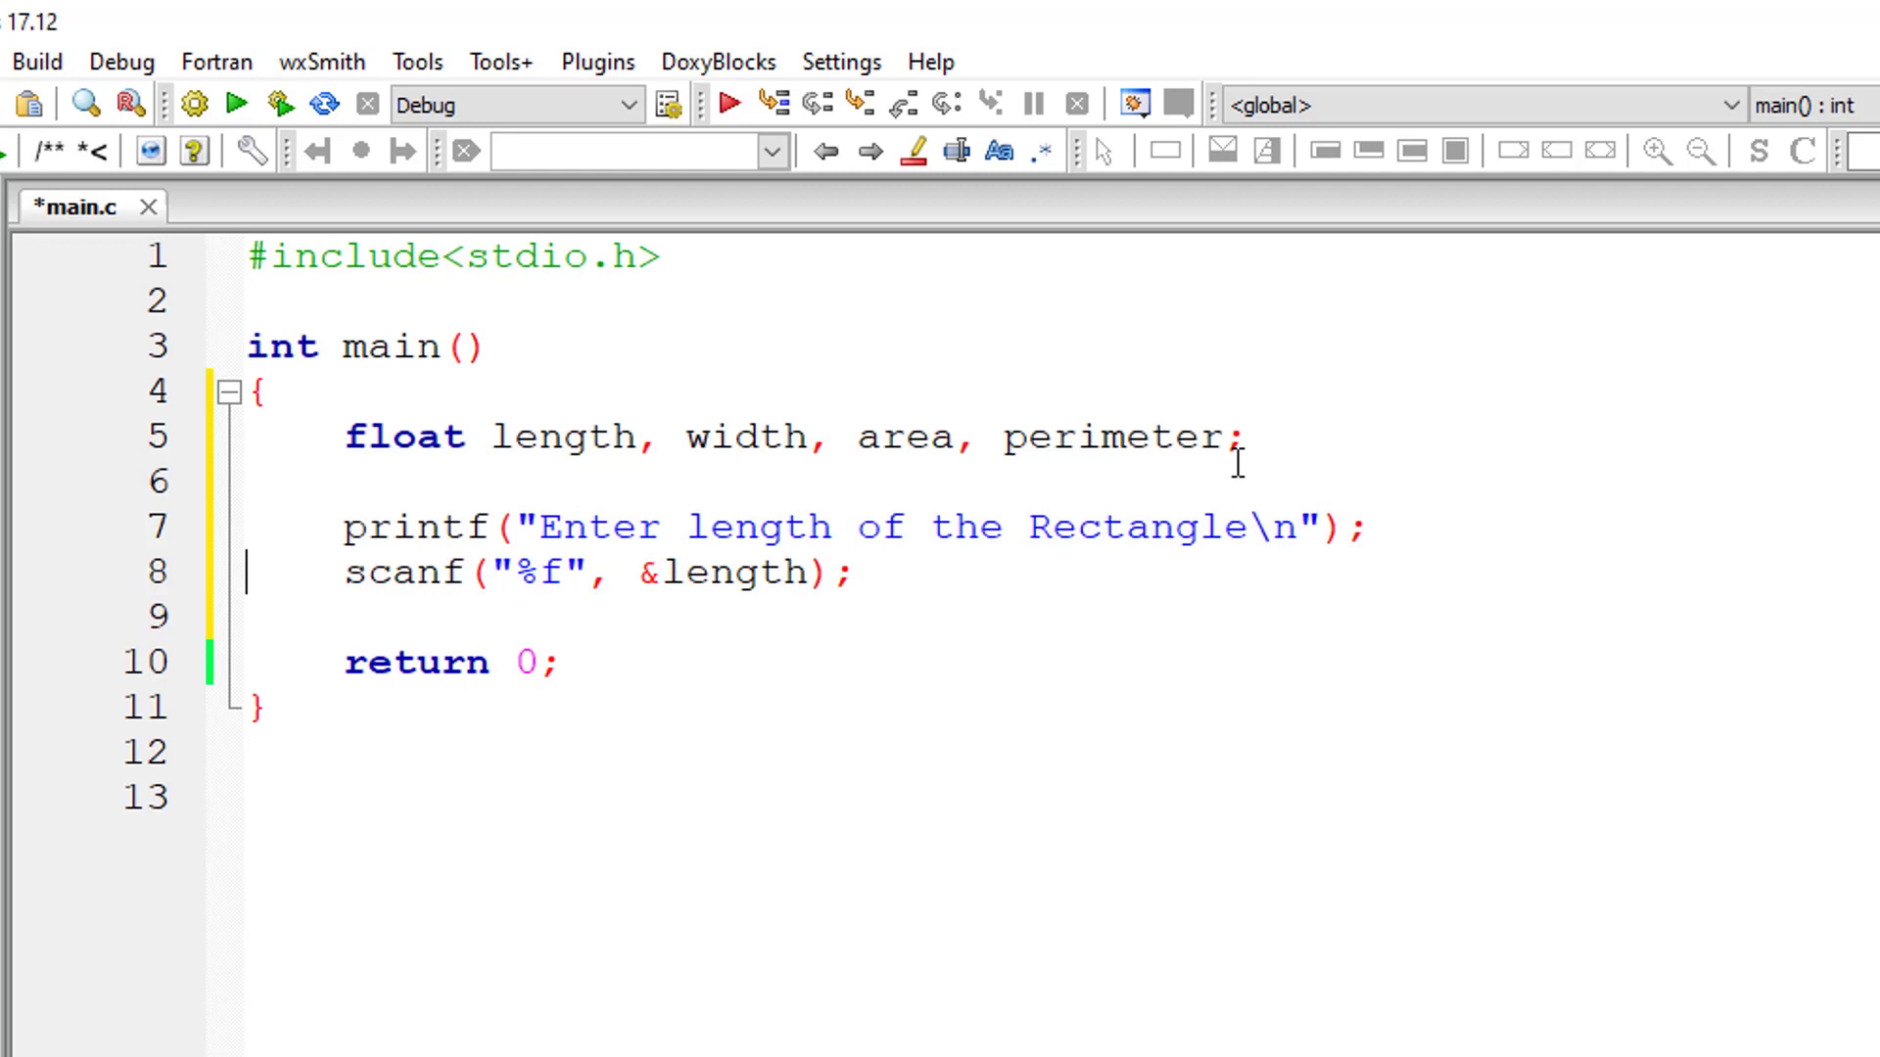
key(Enter)
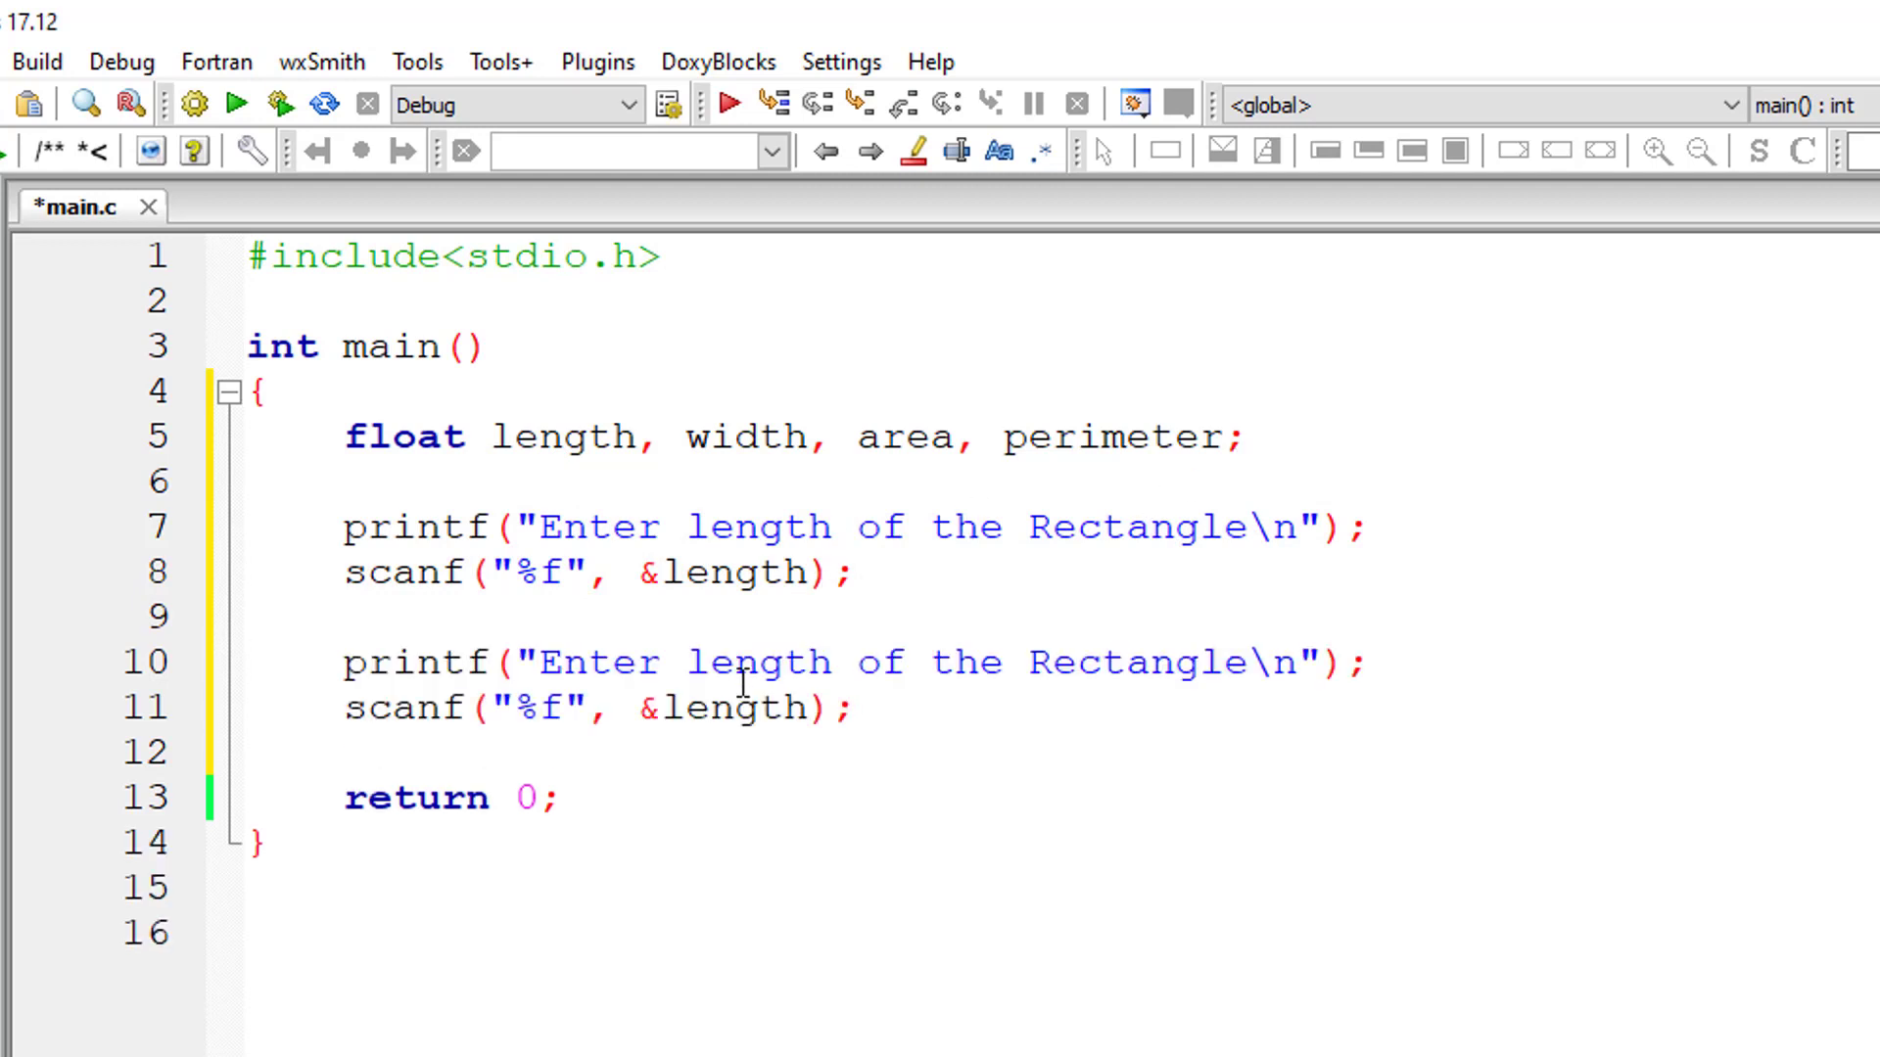
text(width)
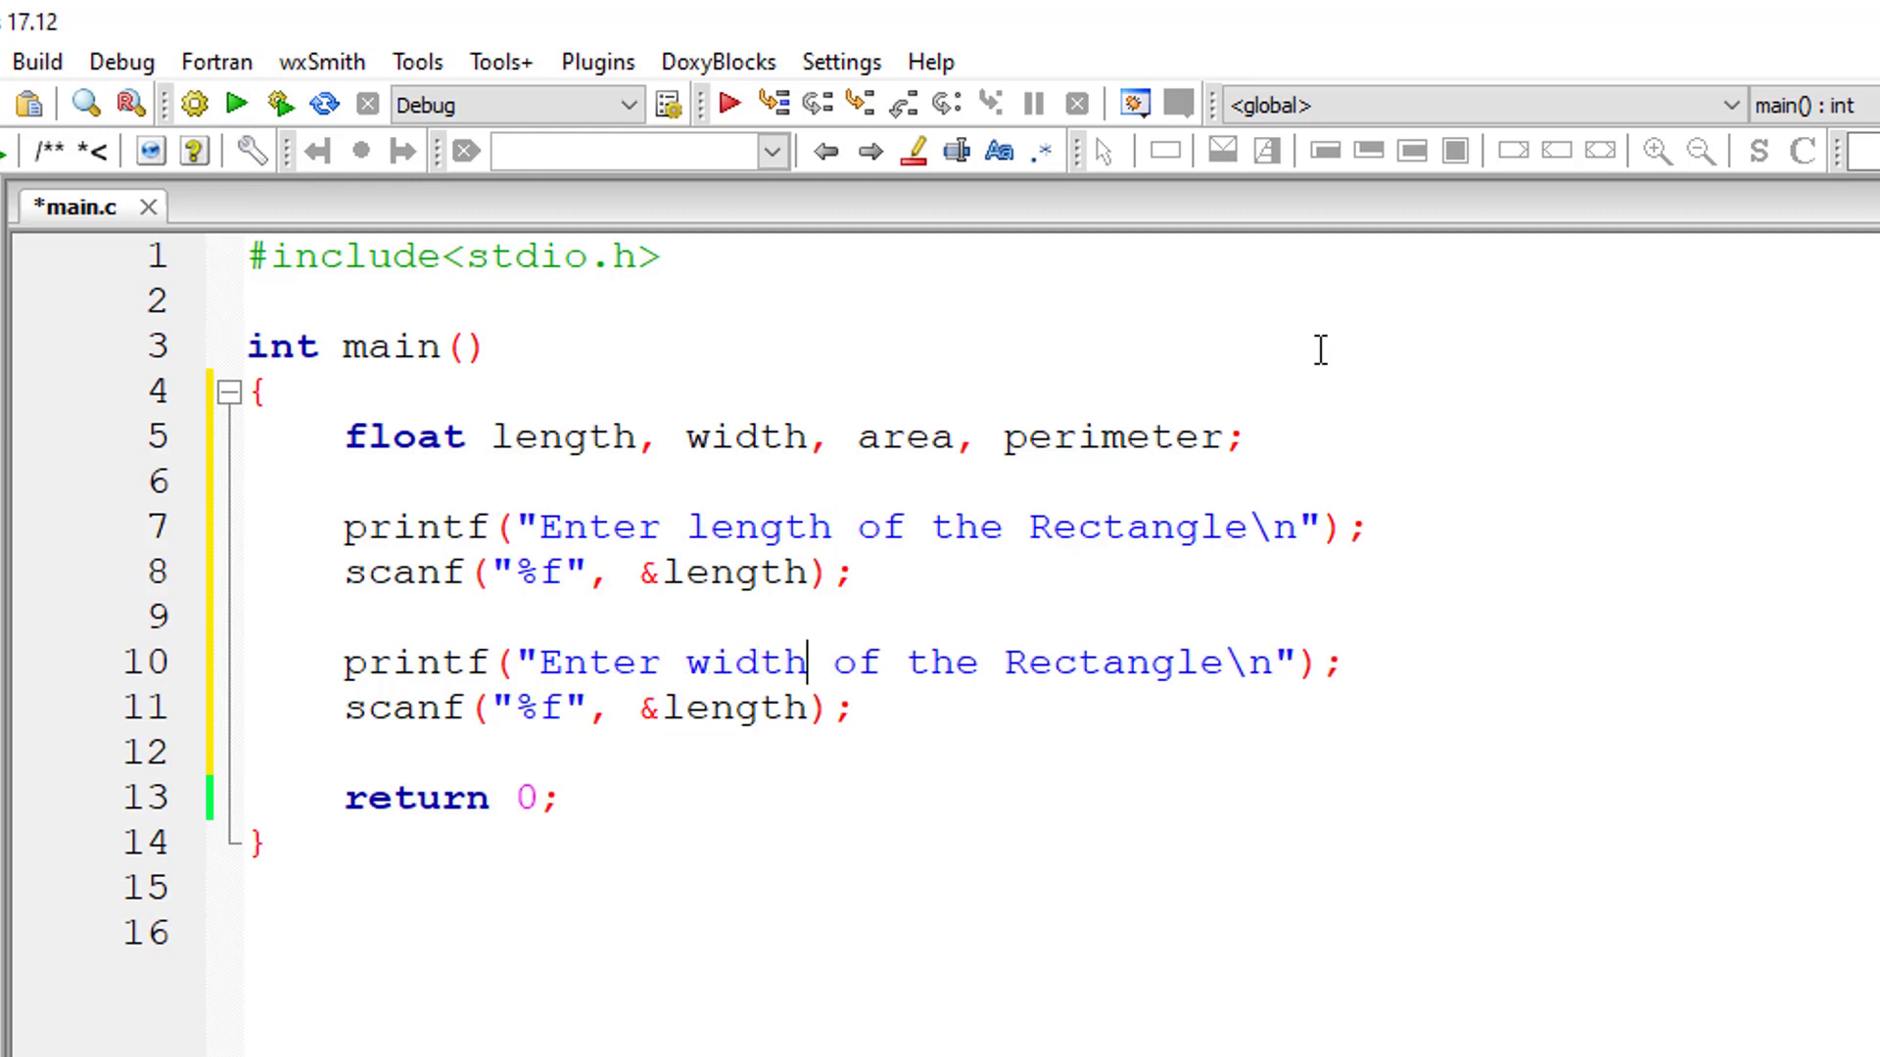
double_click(737, 707)
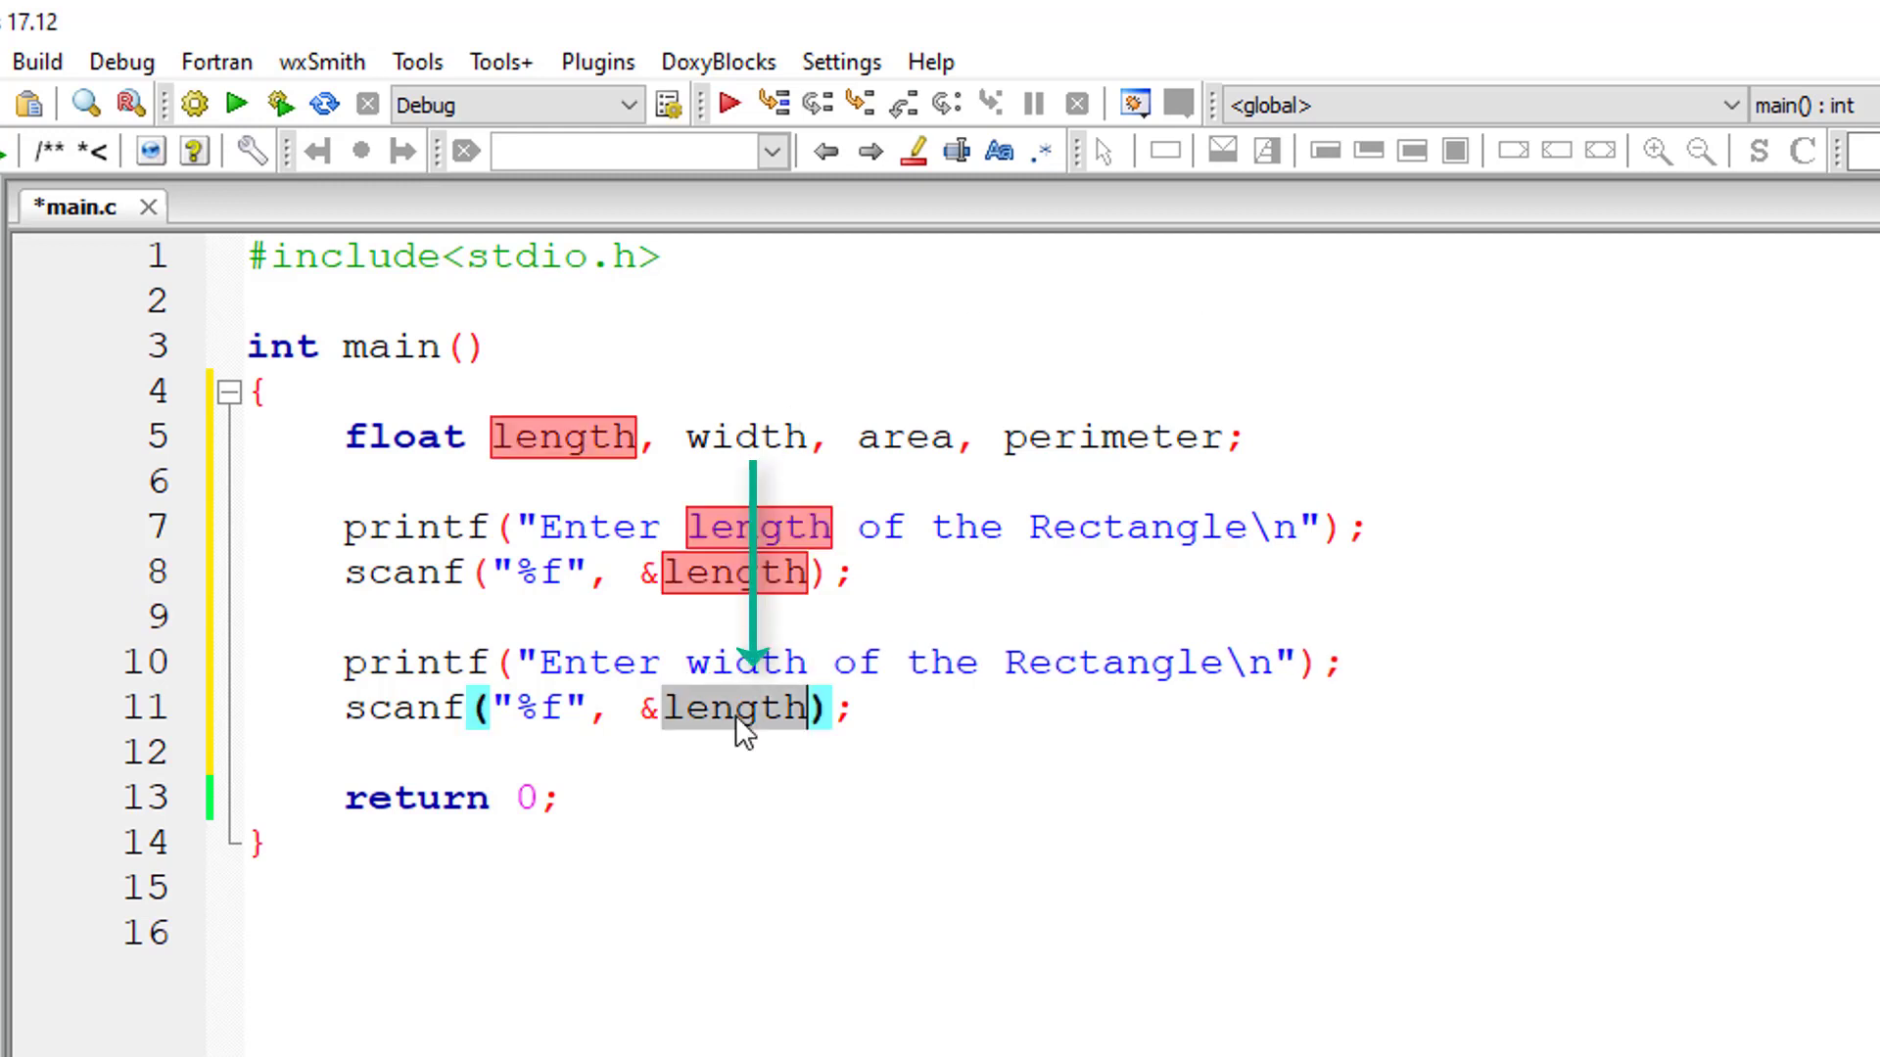
text(width)
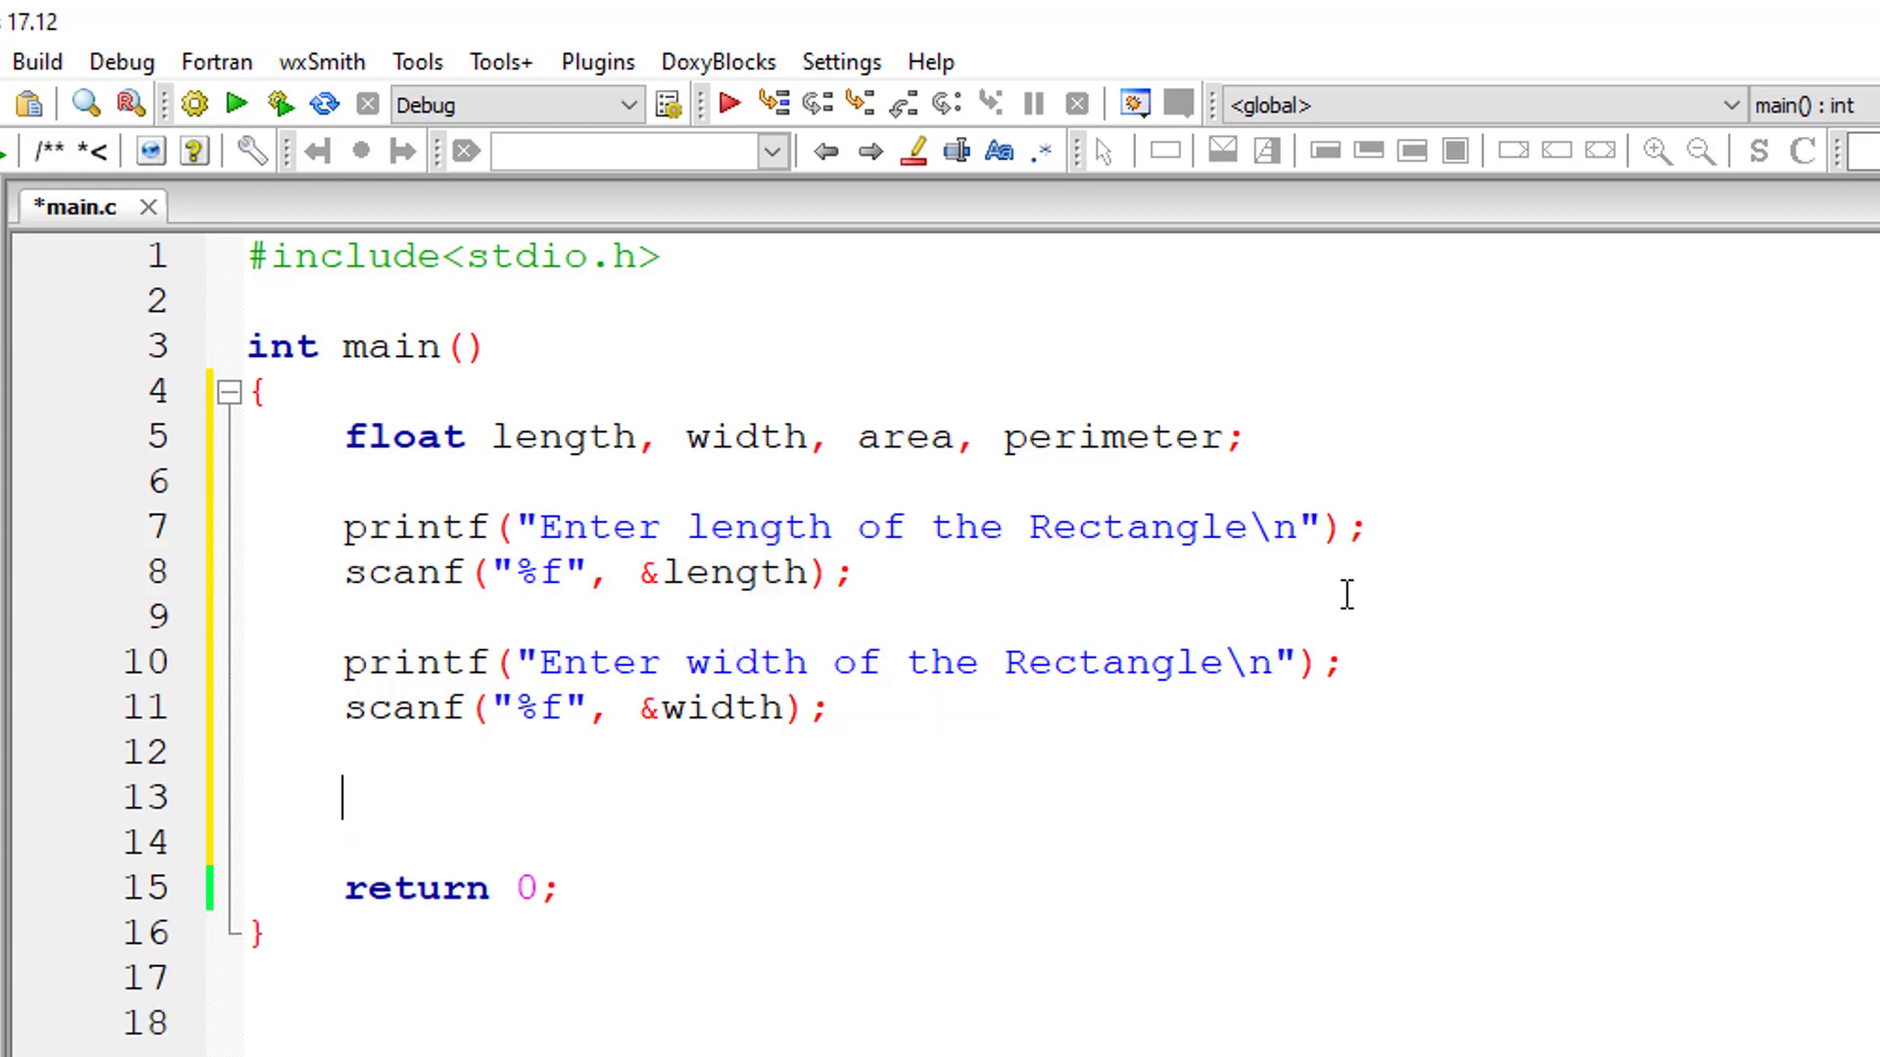
Step: Compute the area as length * width
text(area =)
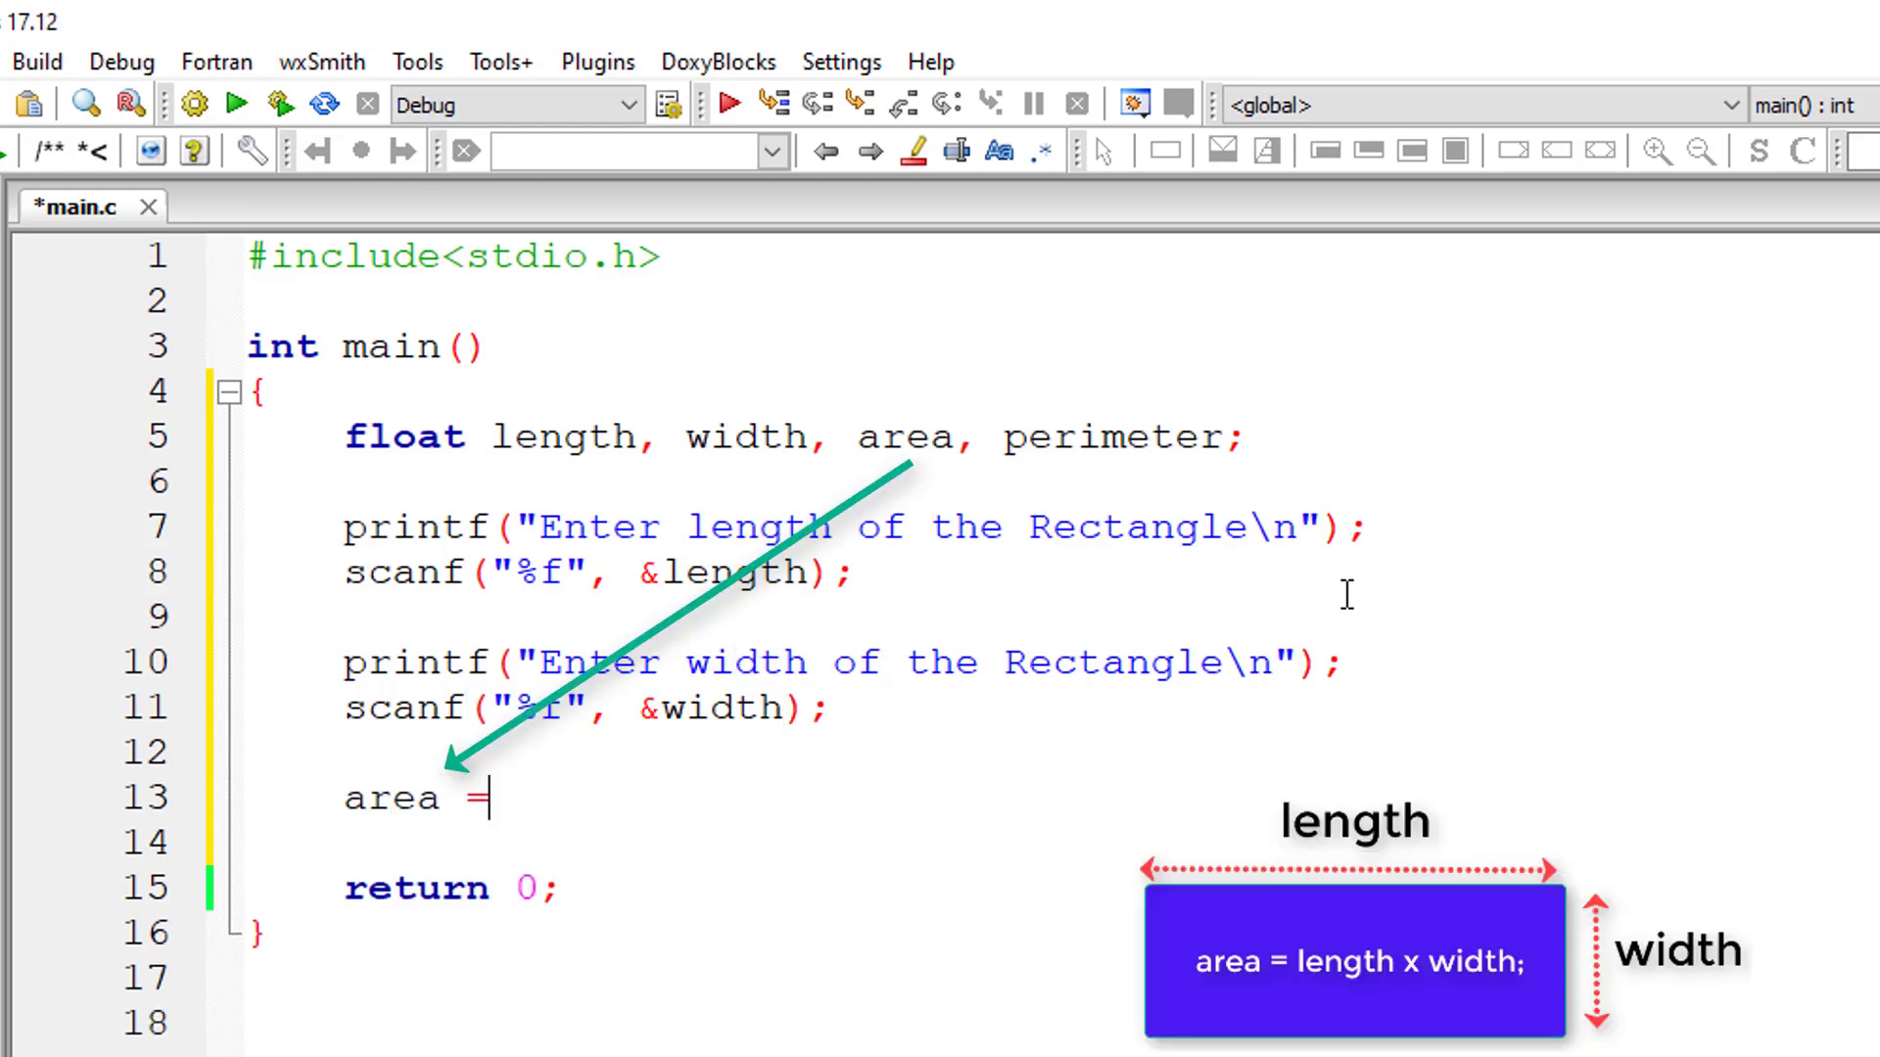
text(length)
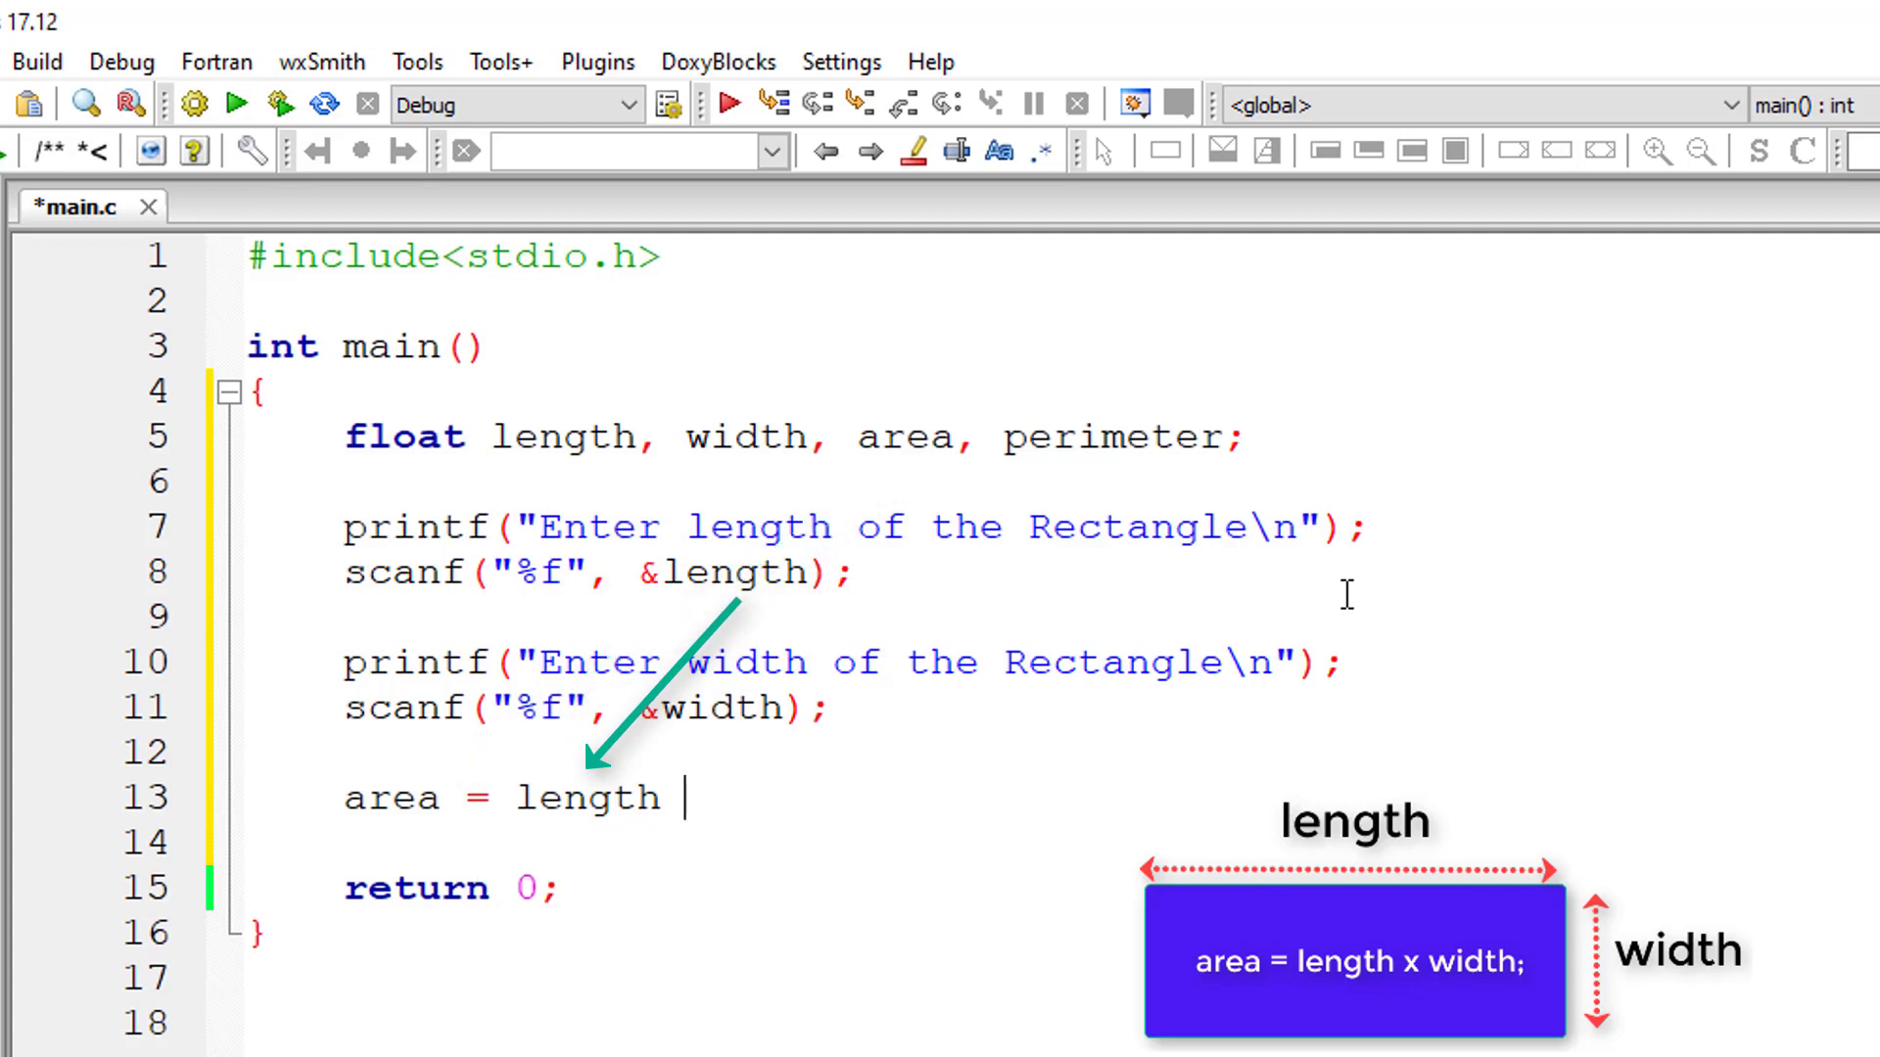
text(* wid)
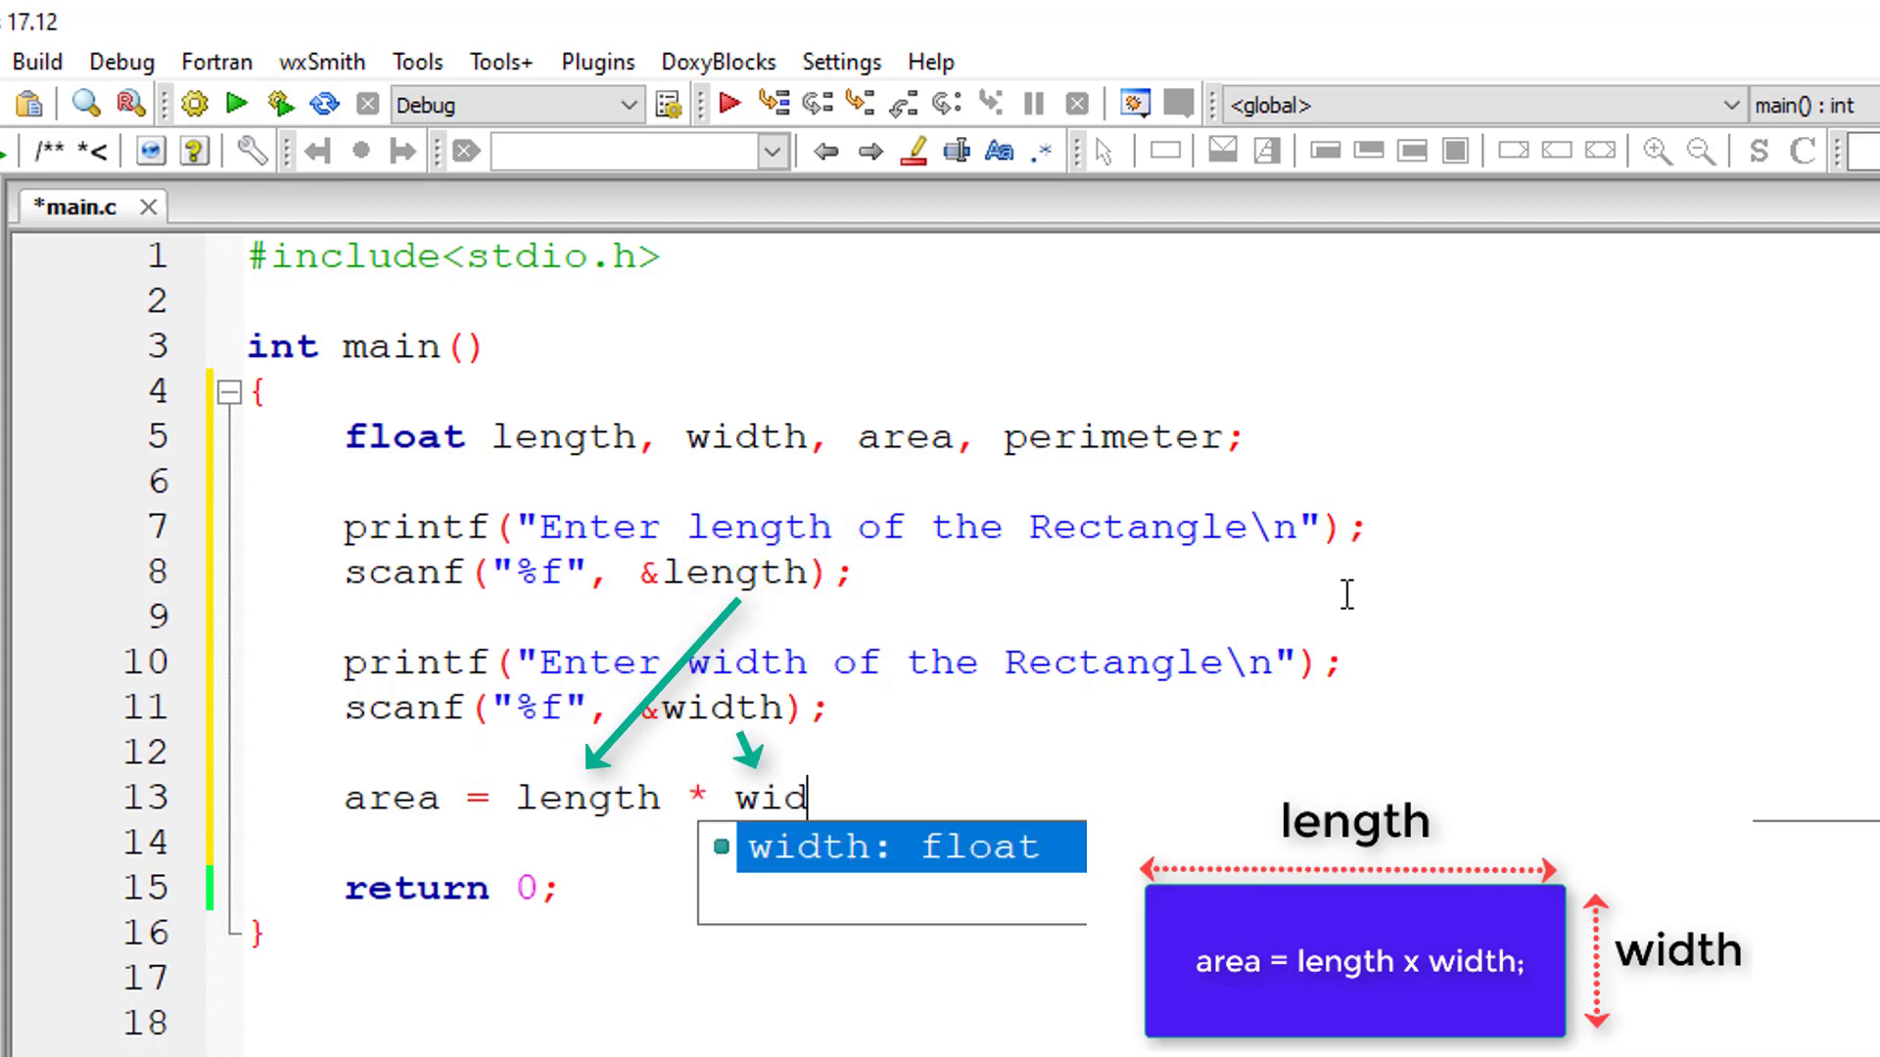
key(Enter)
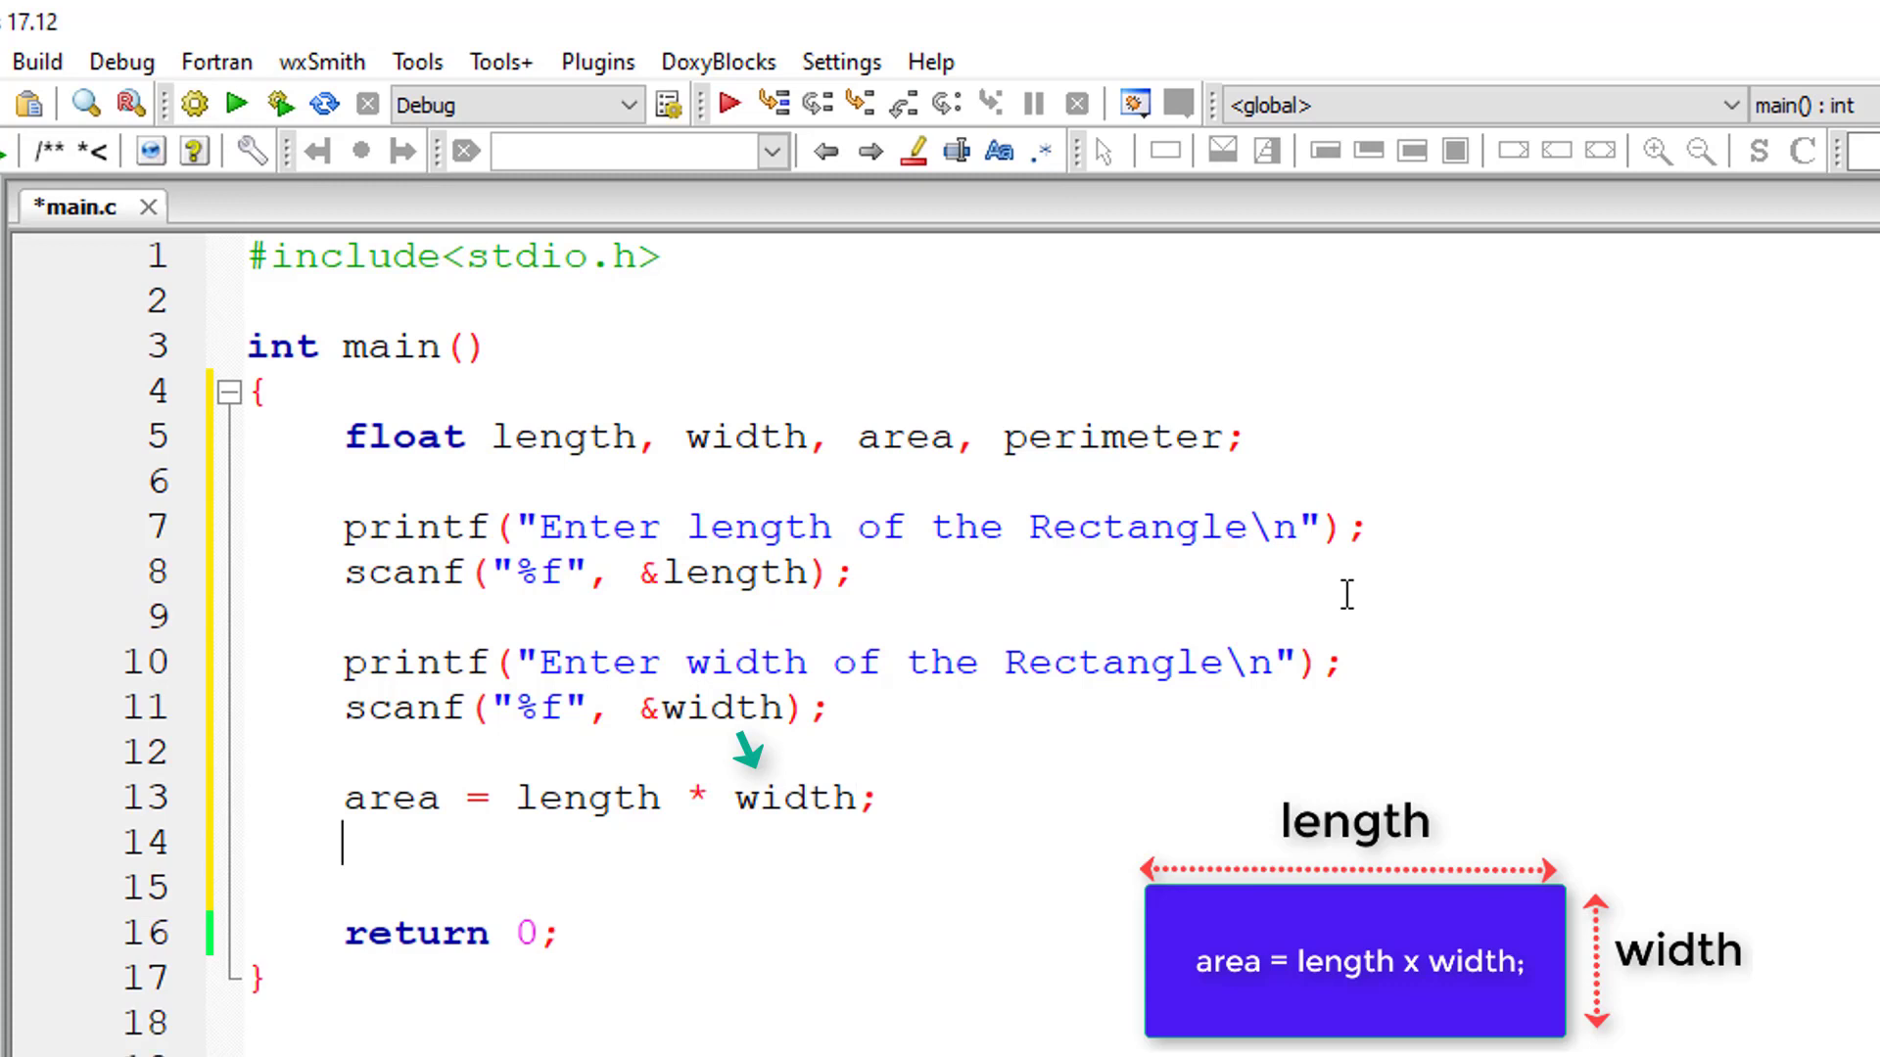
Step: Compute the perimeter as 2 * (length + width)
text(perimeter)
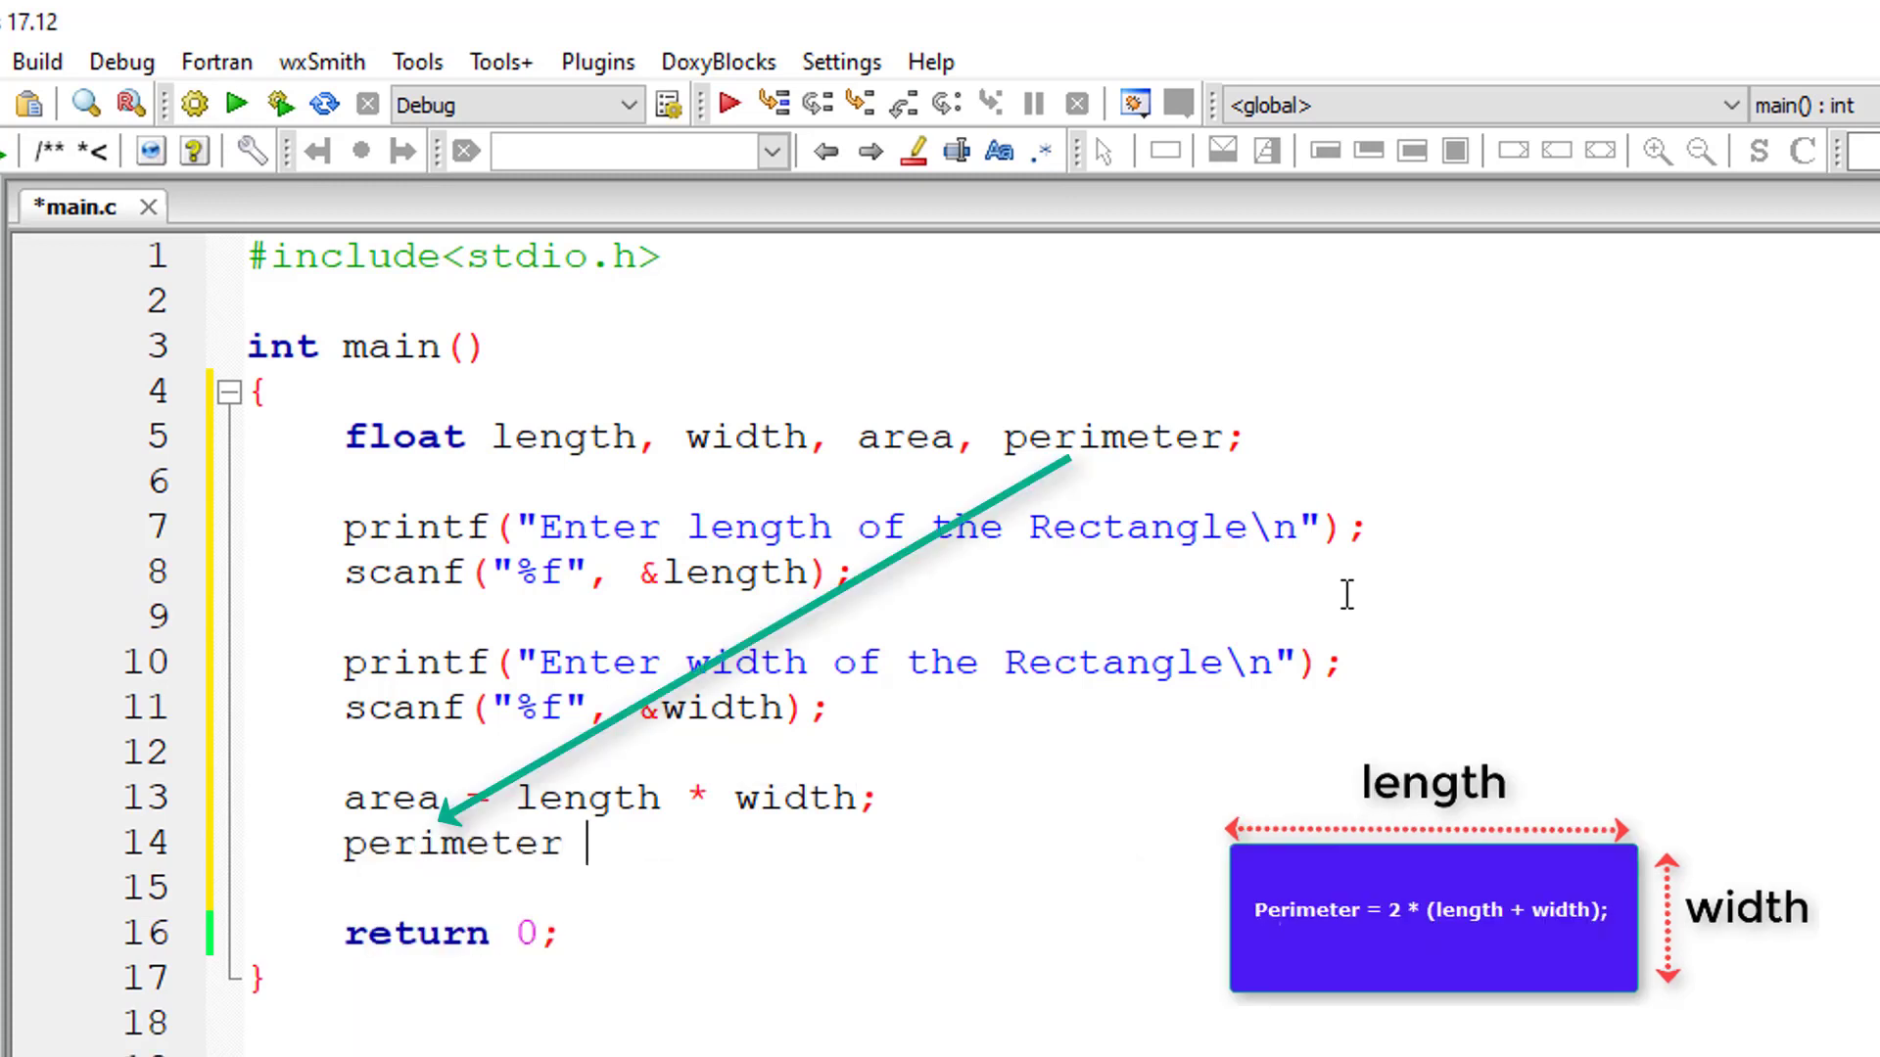
text(= 2)
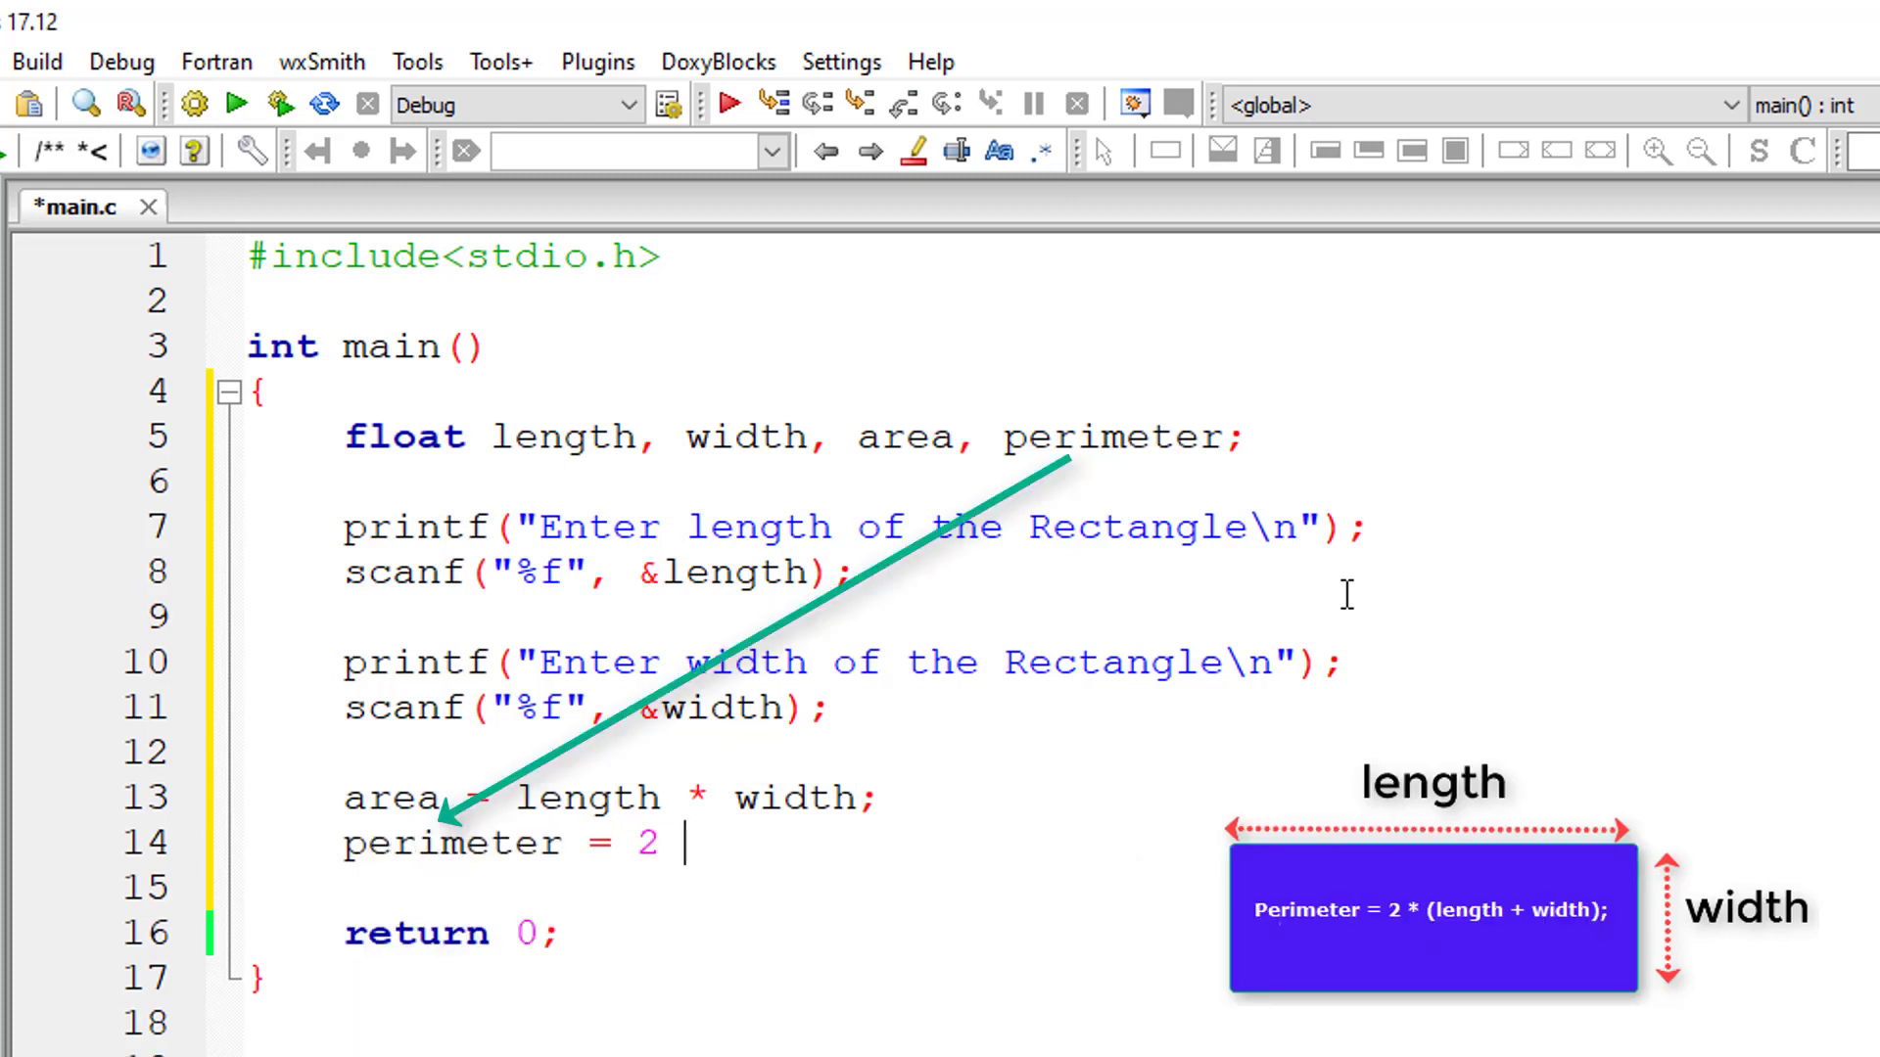
text(* ();)
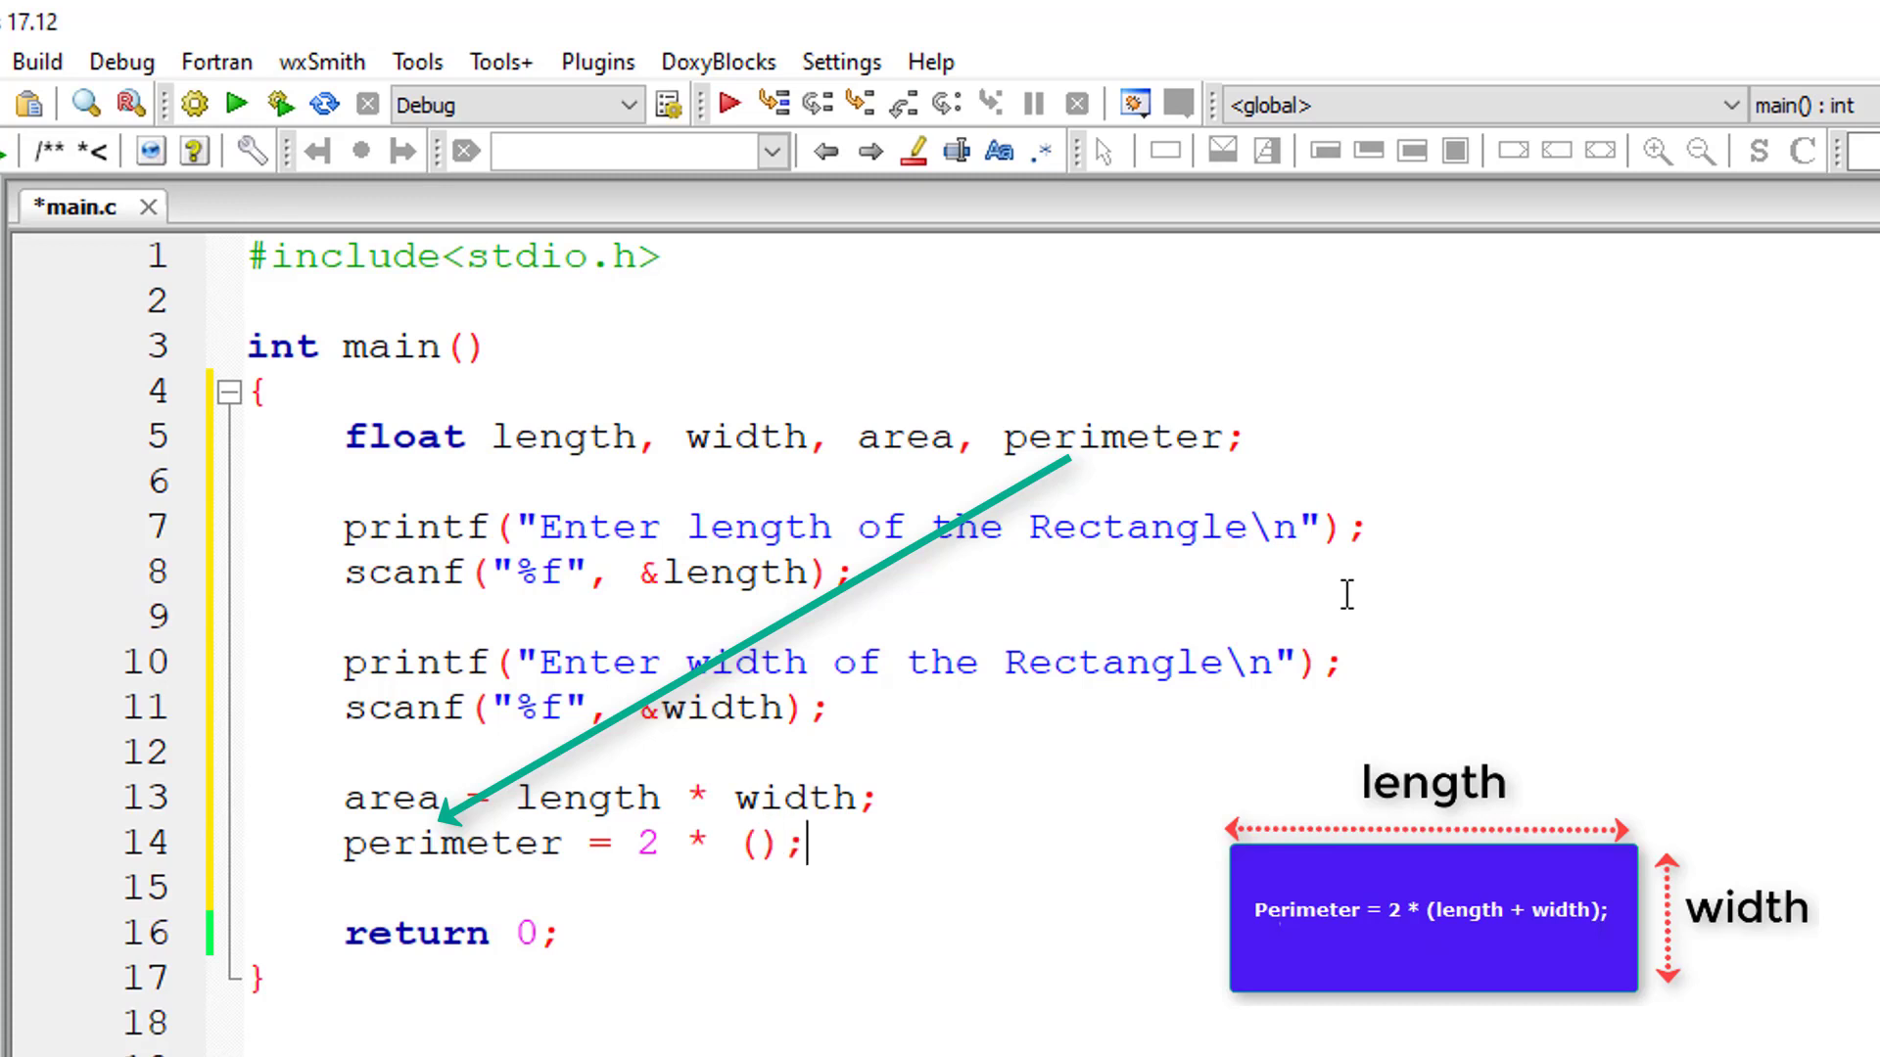
text((length + wid)
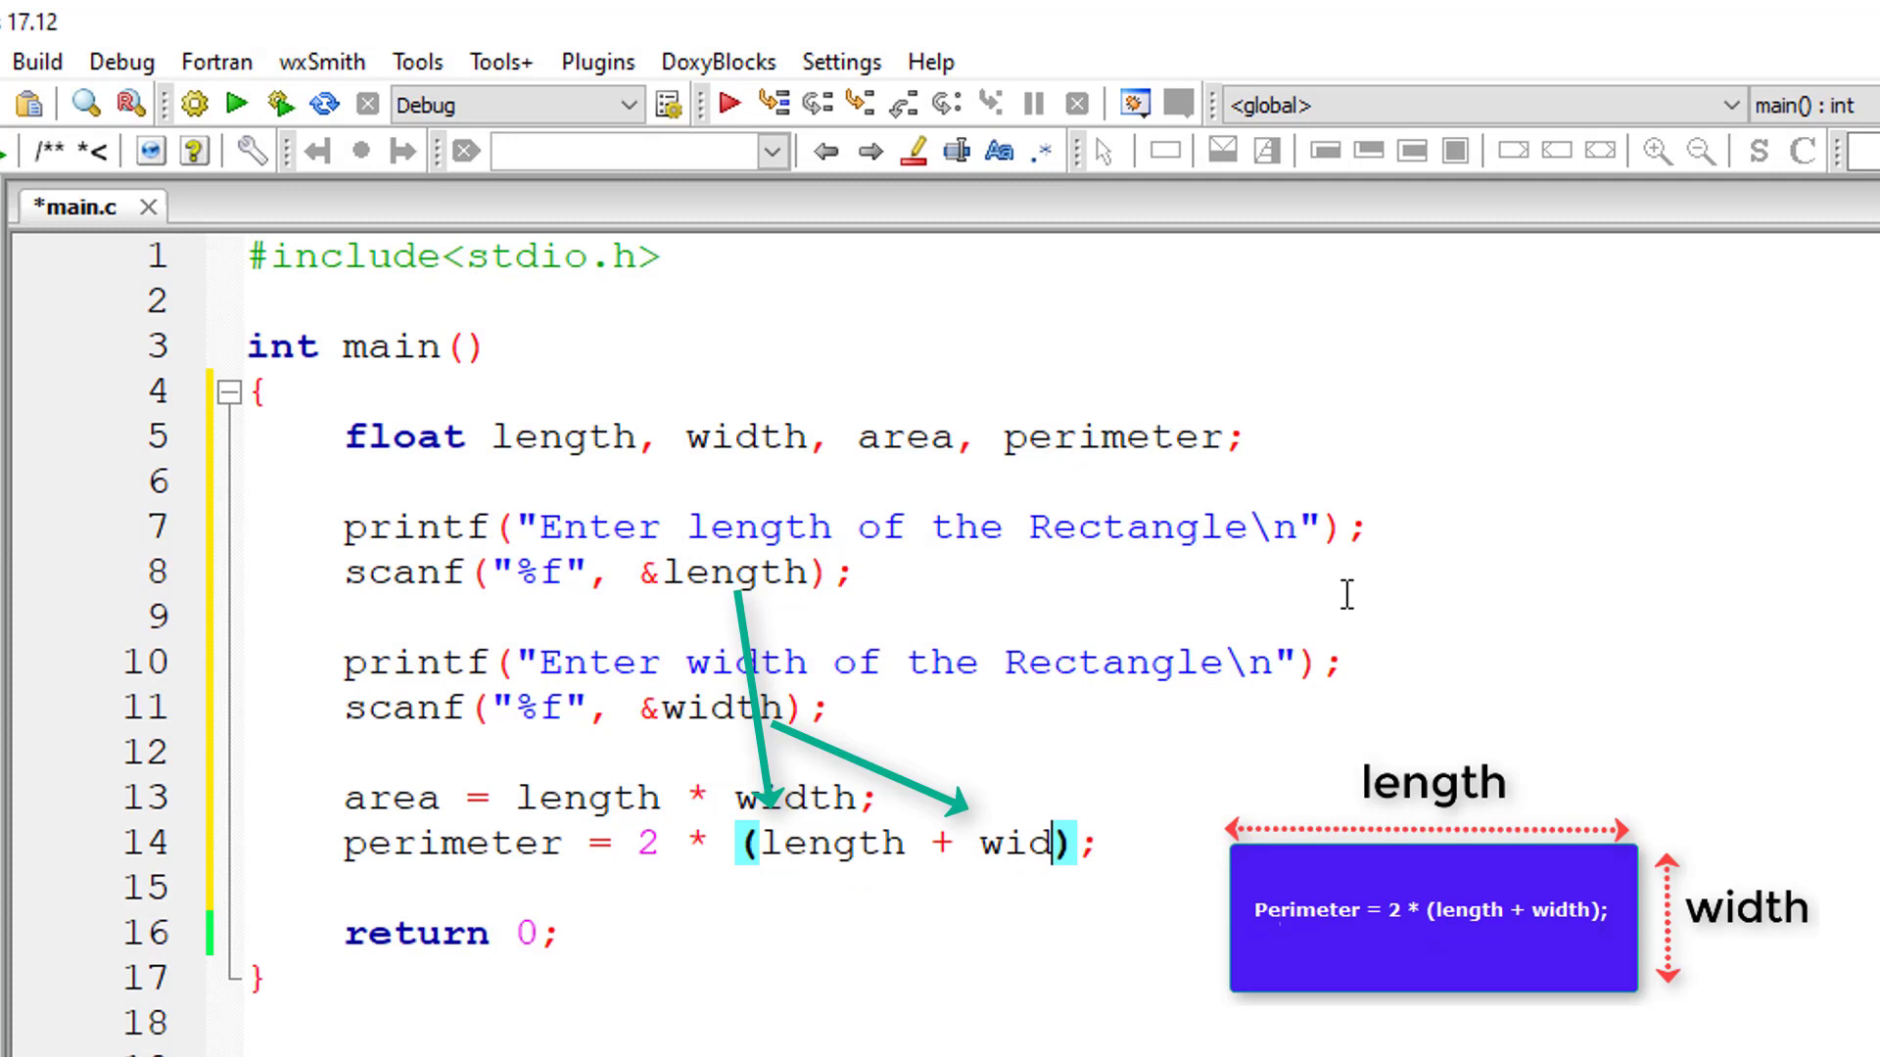
text(th)
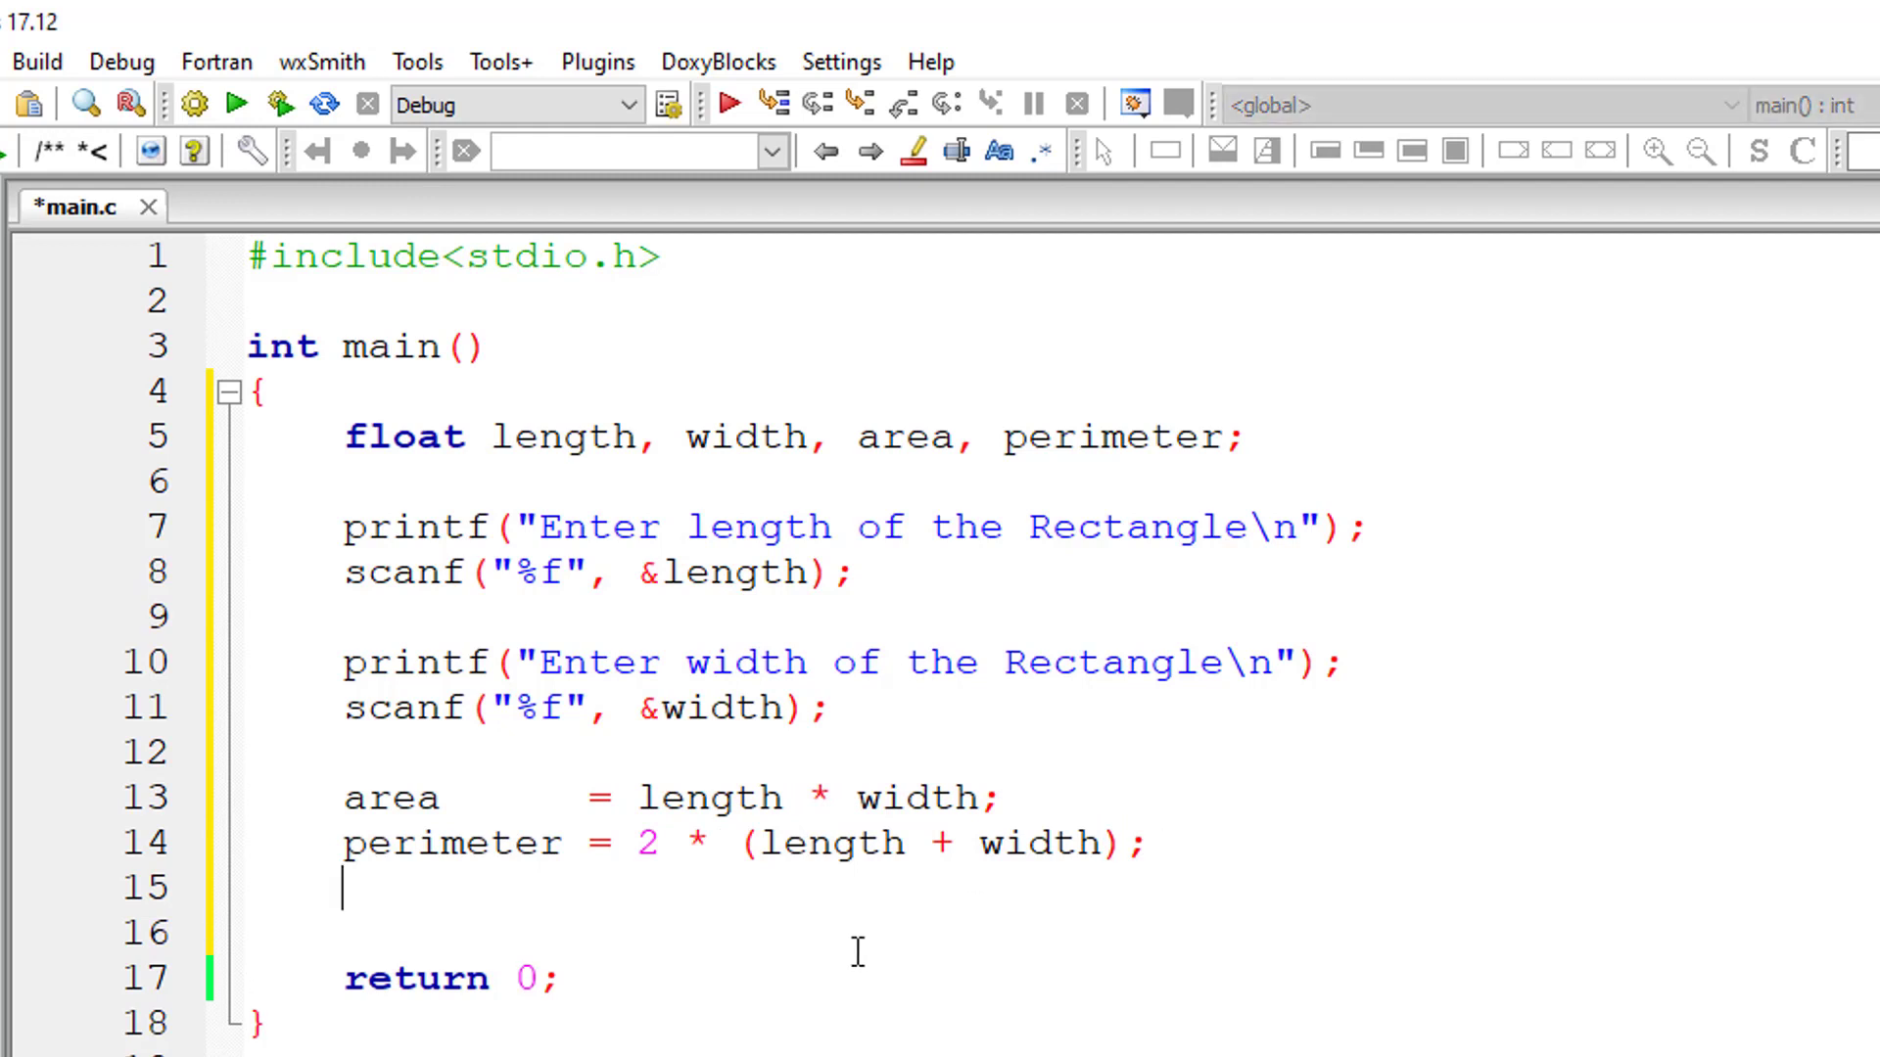
Step: Write if(area > perimeter) printing that the area %f is greater than its perimeter
text(if(area >)
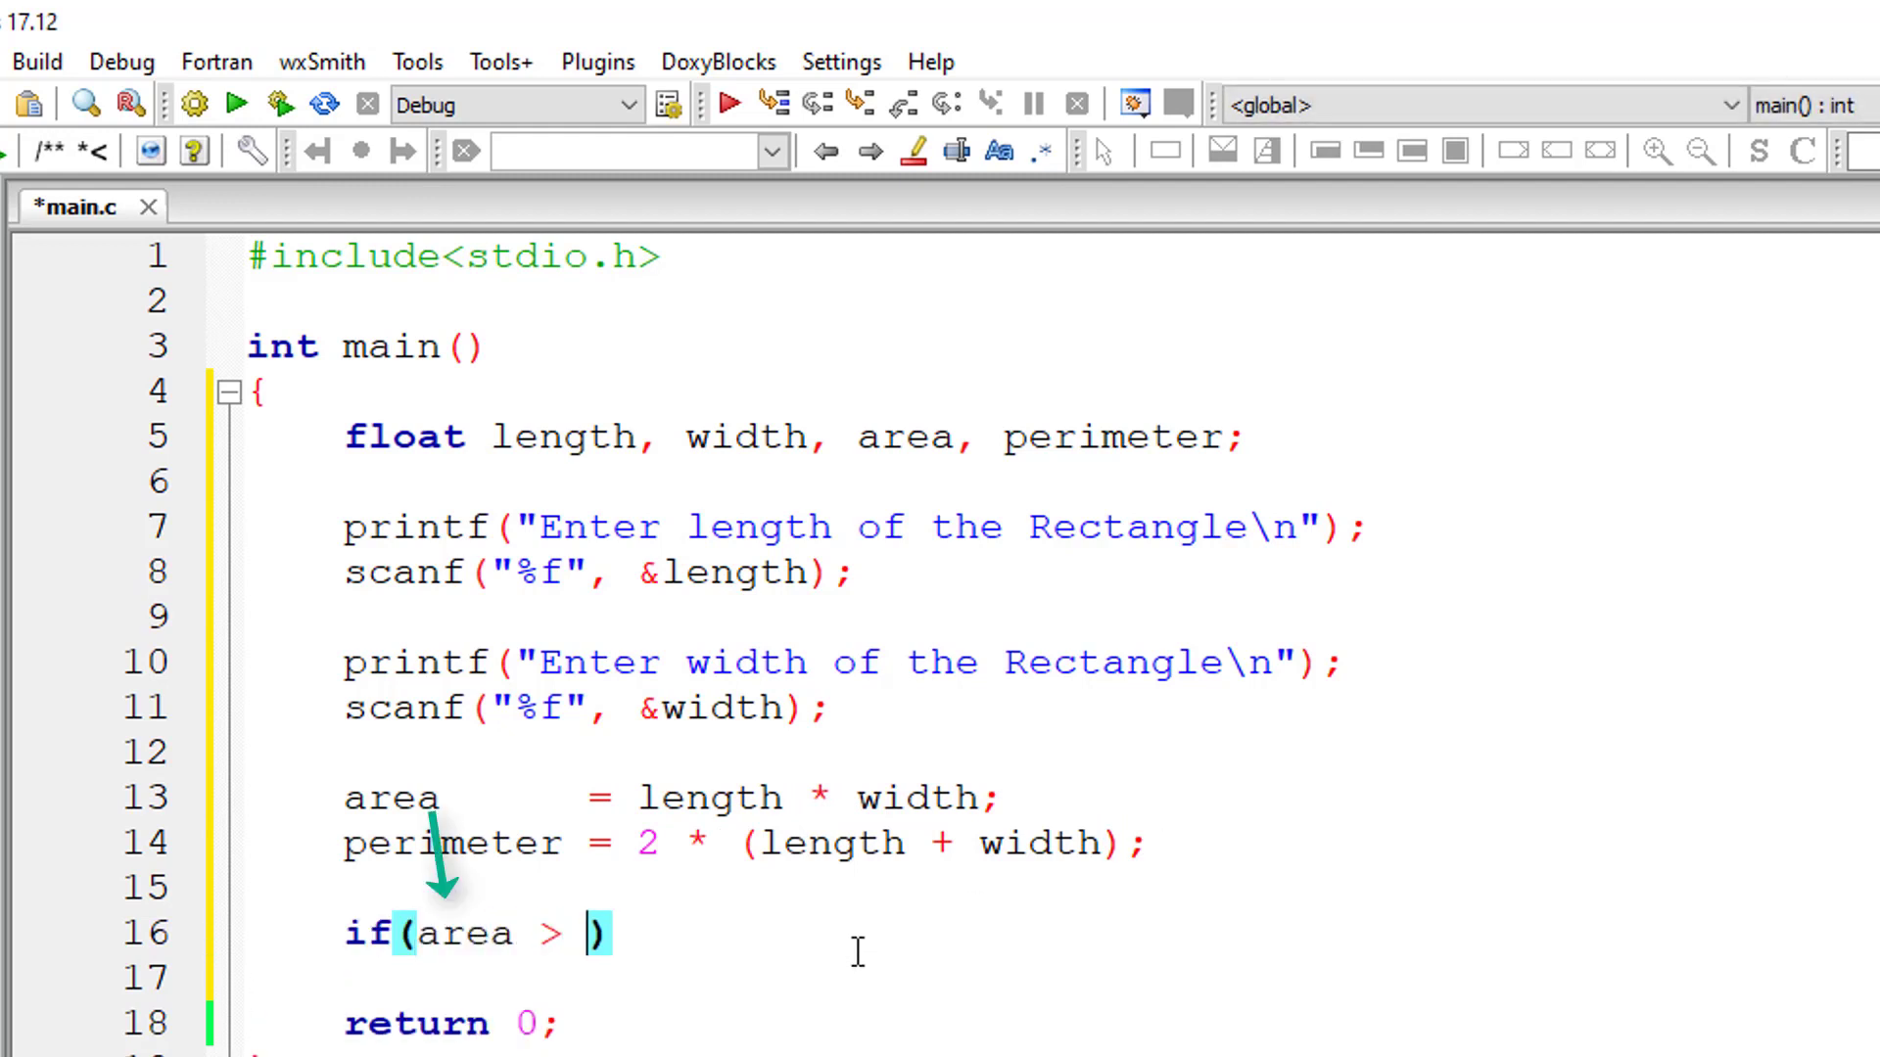
text(perimeter)
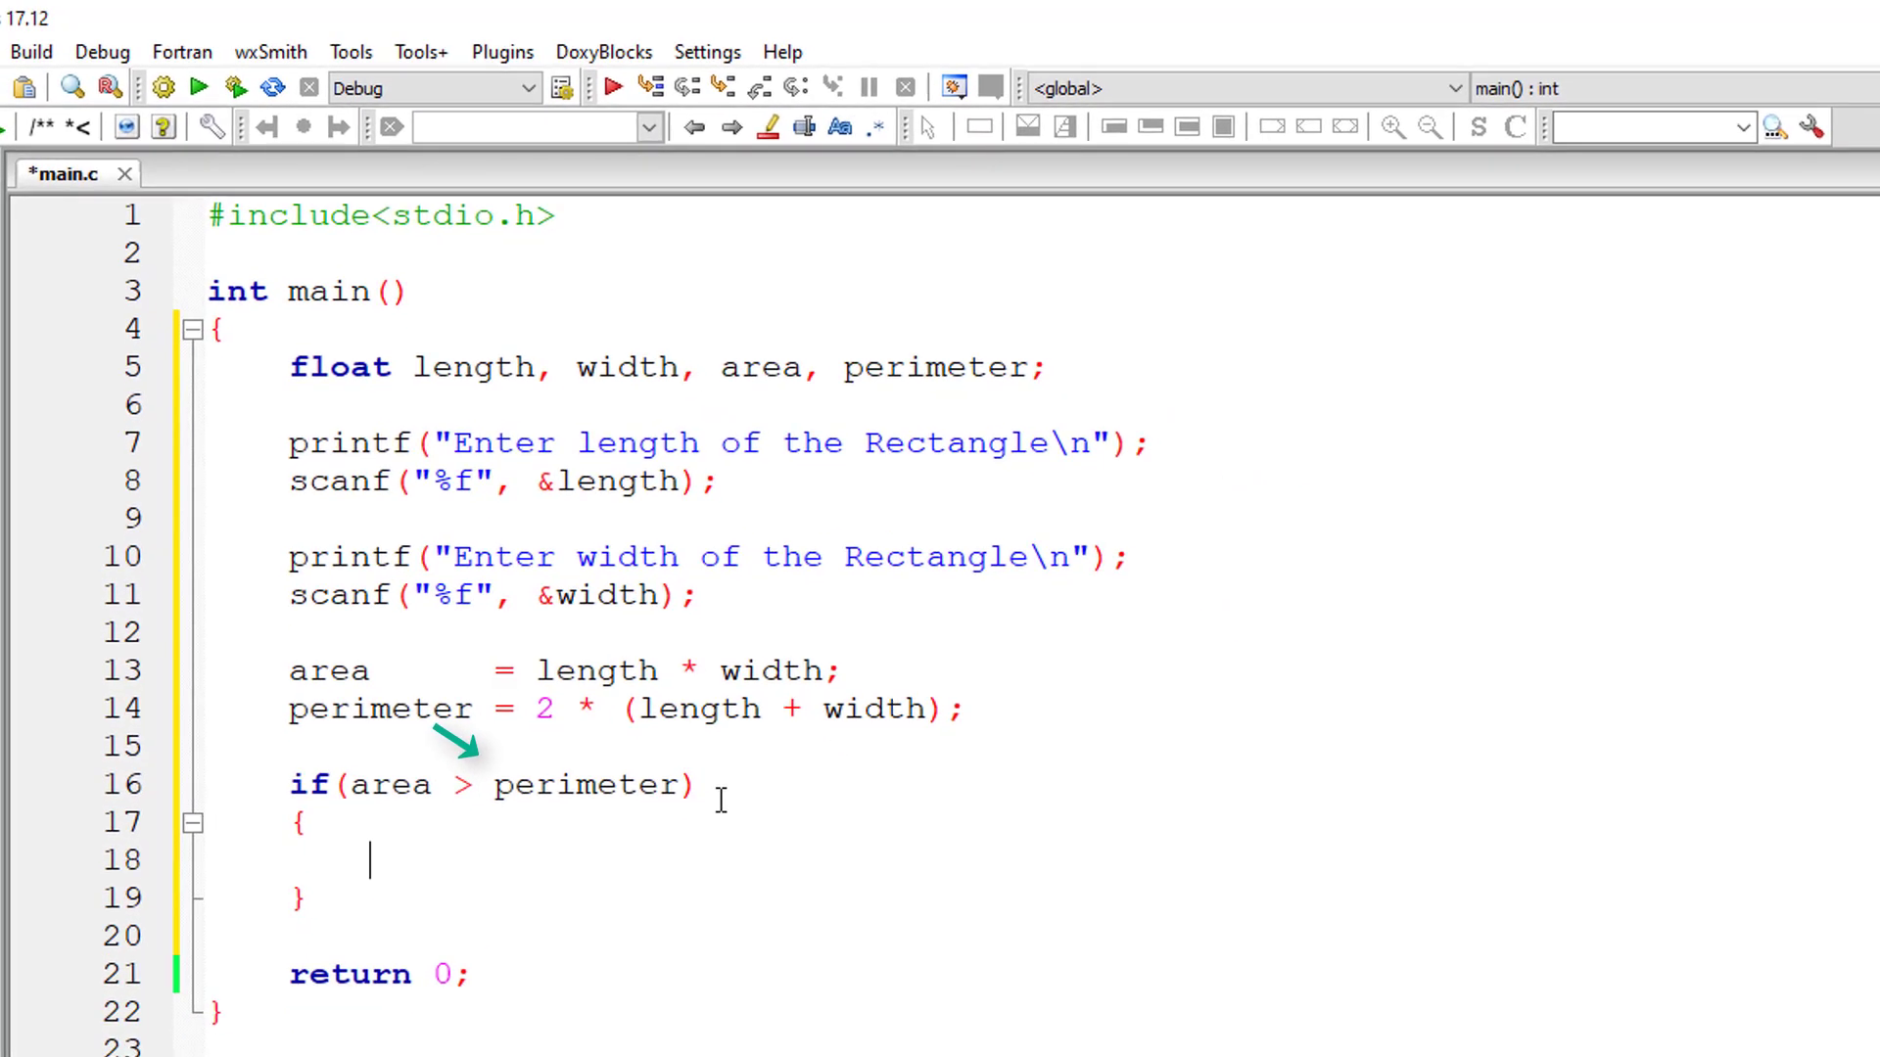
text(printf("yes, area())
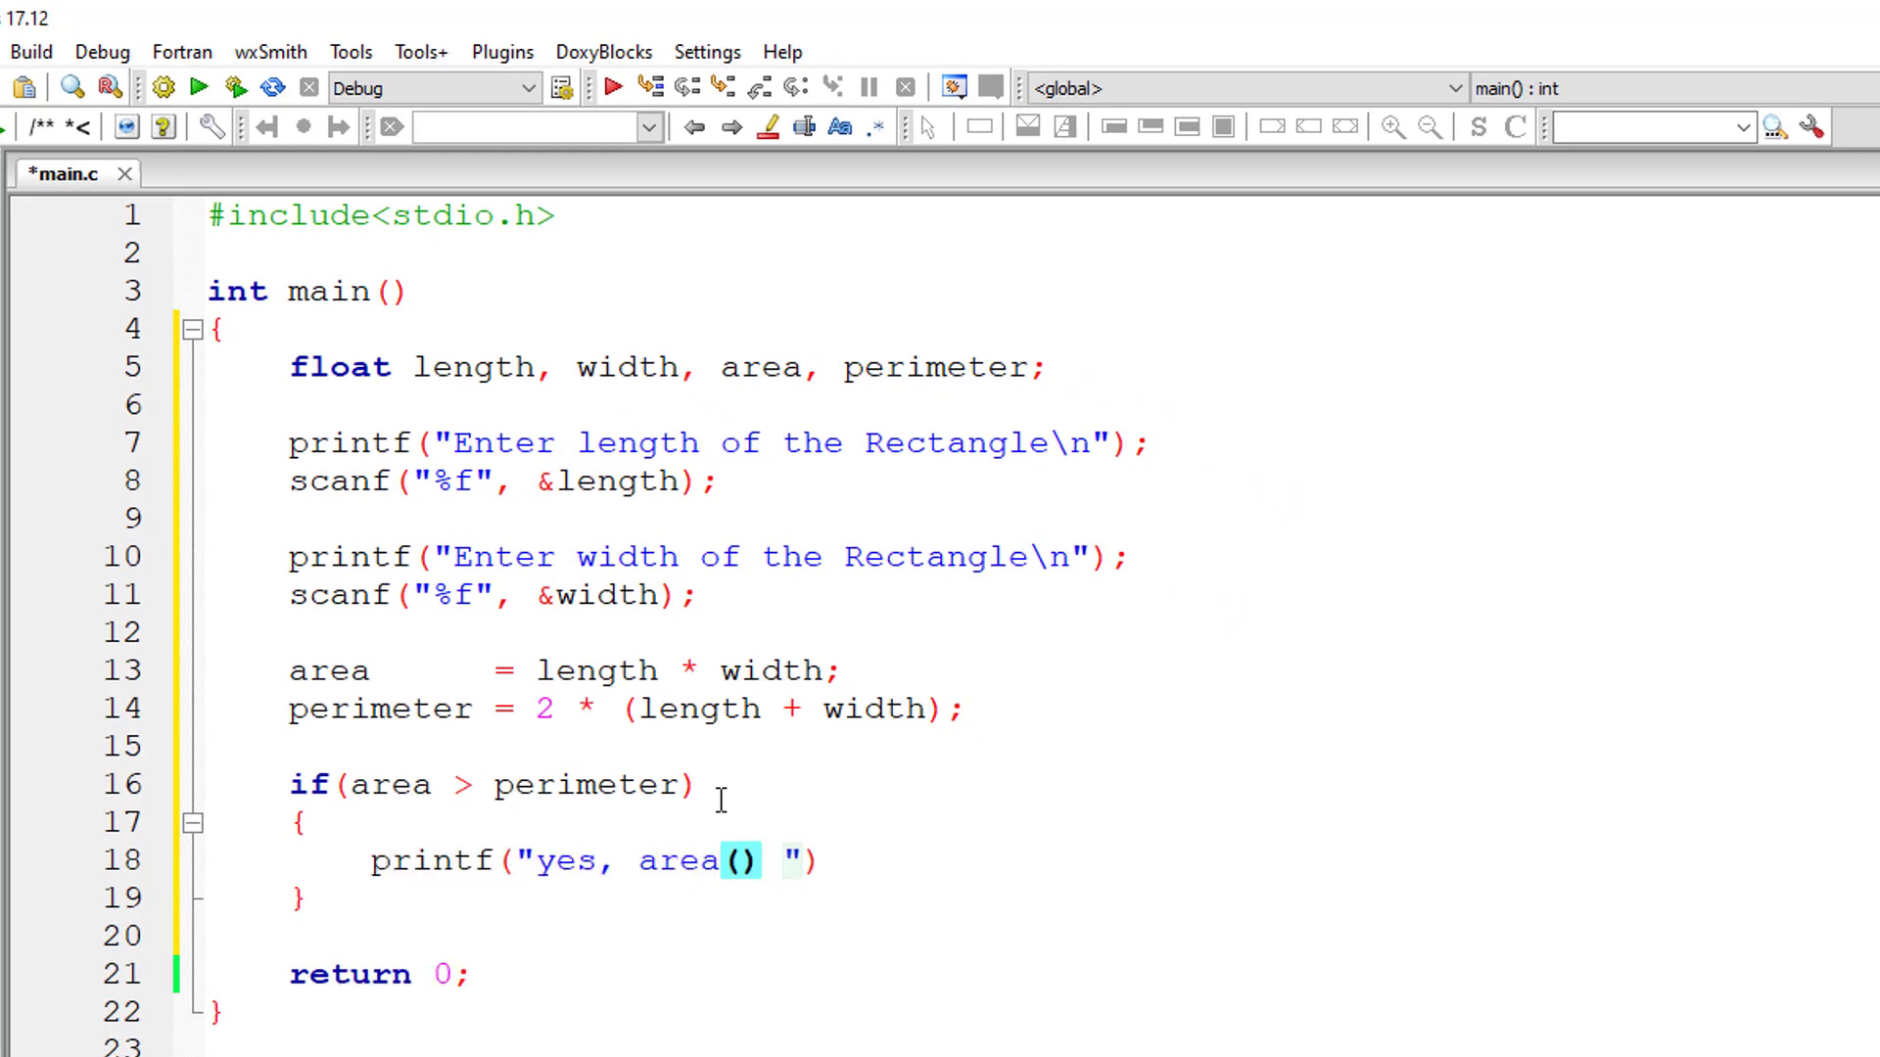
text(%f) is grea)
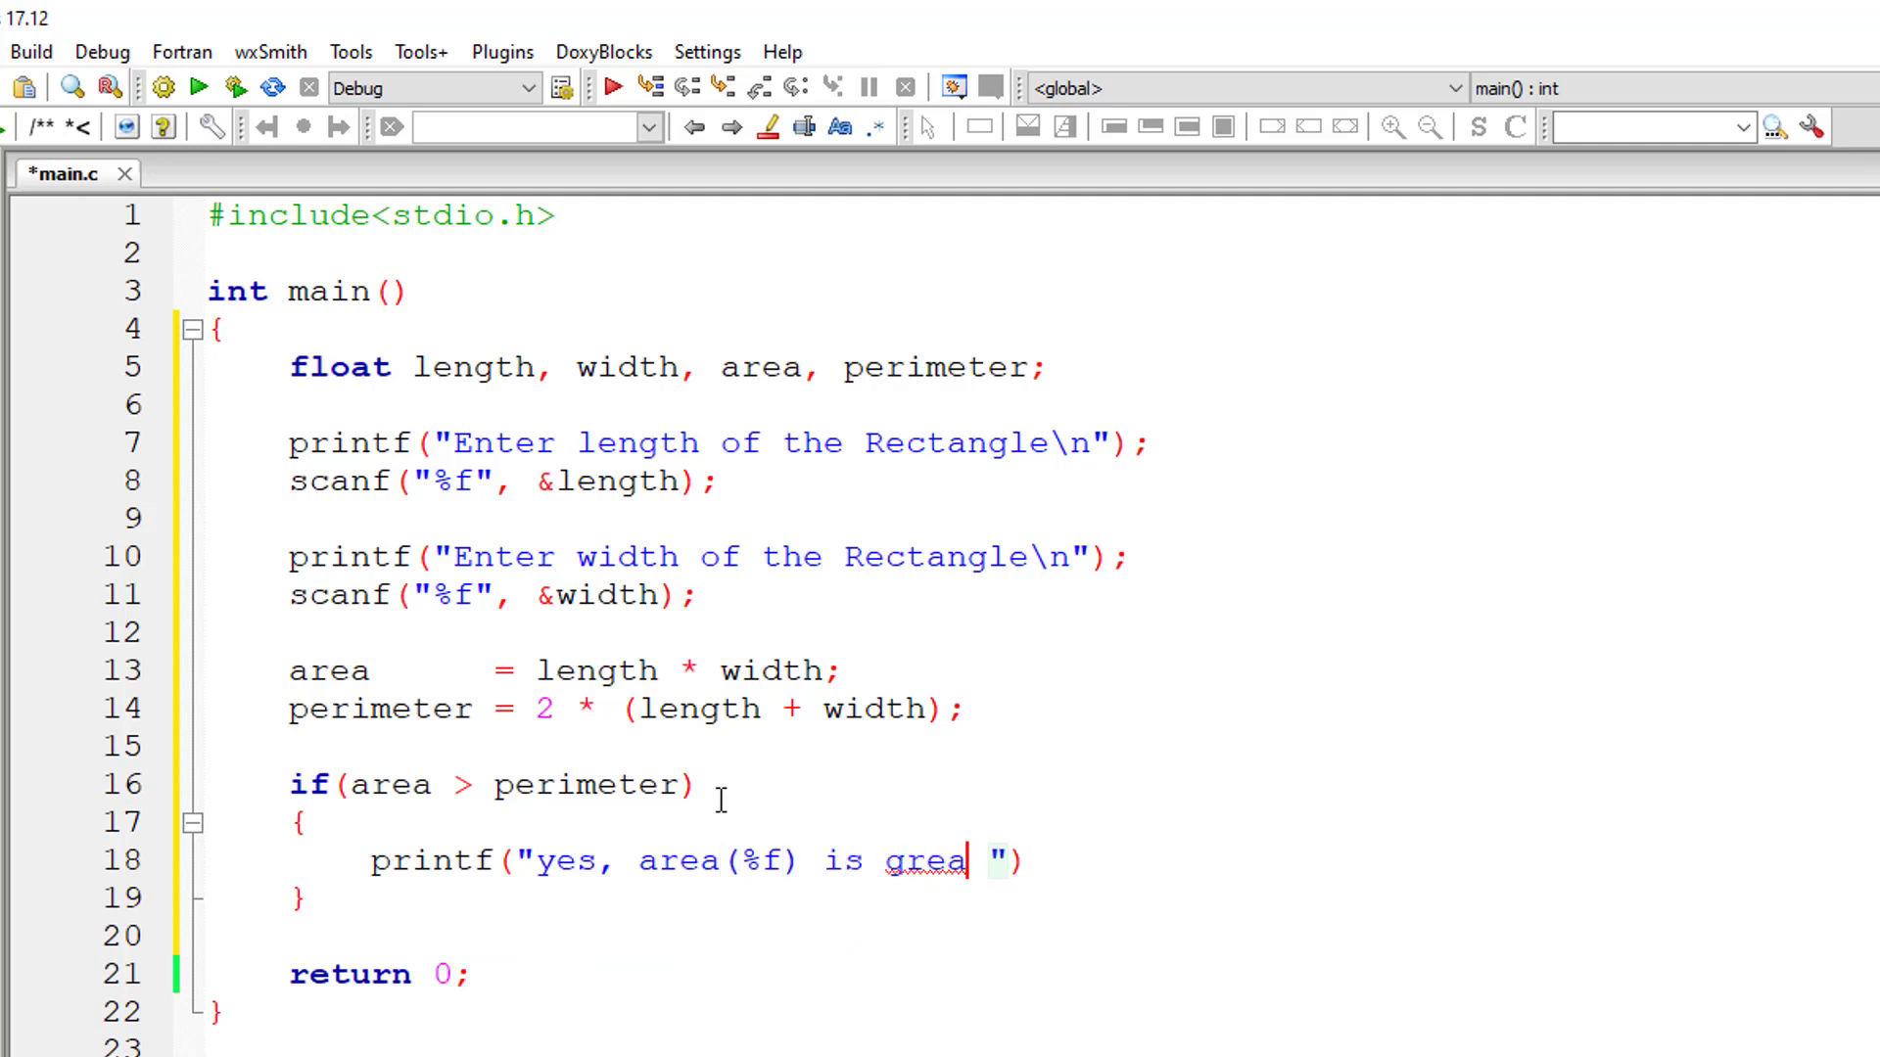
text(ter than its perimeter(%f)
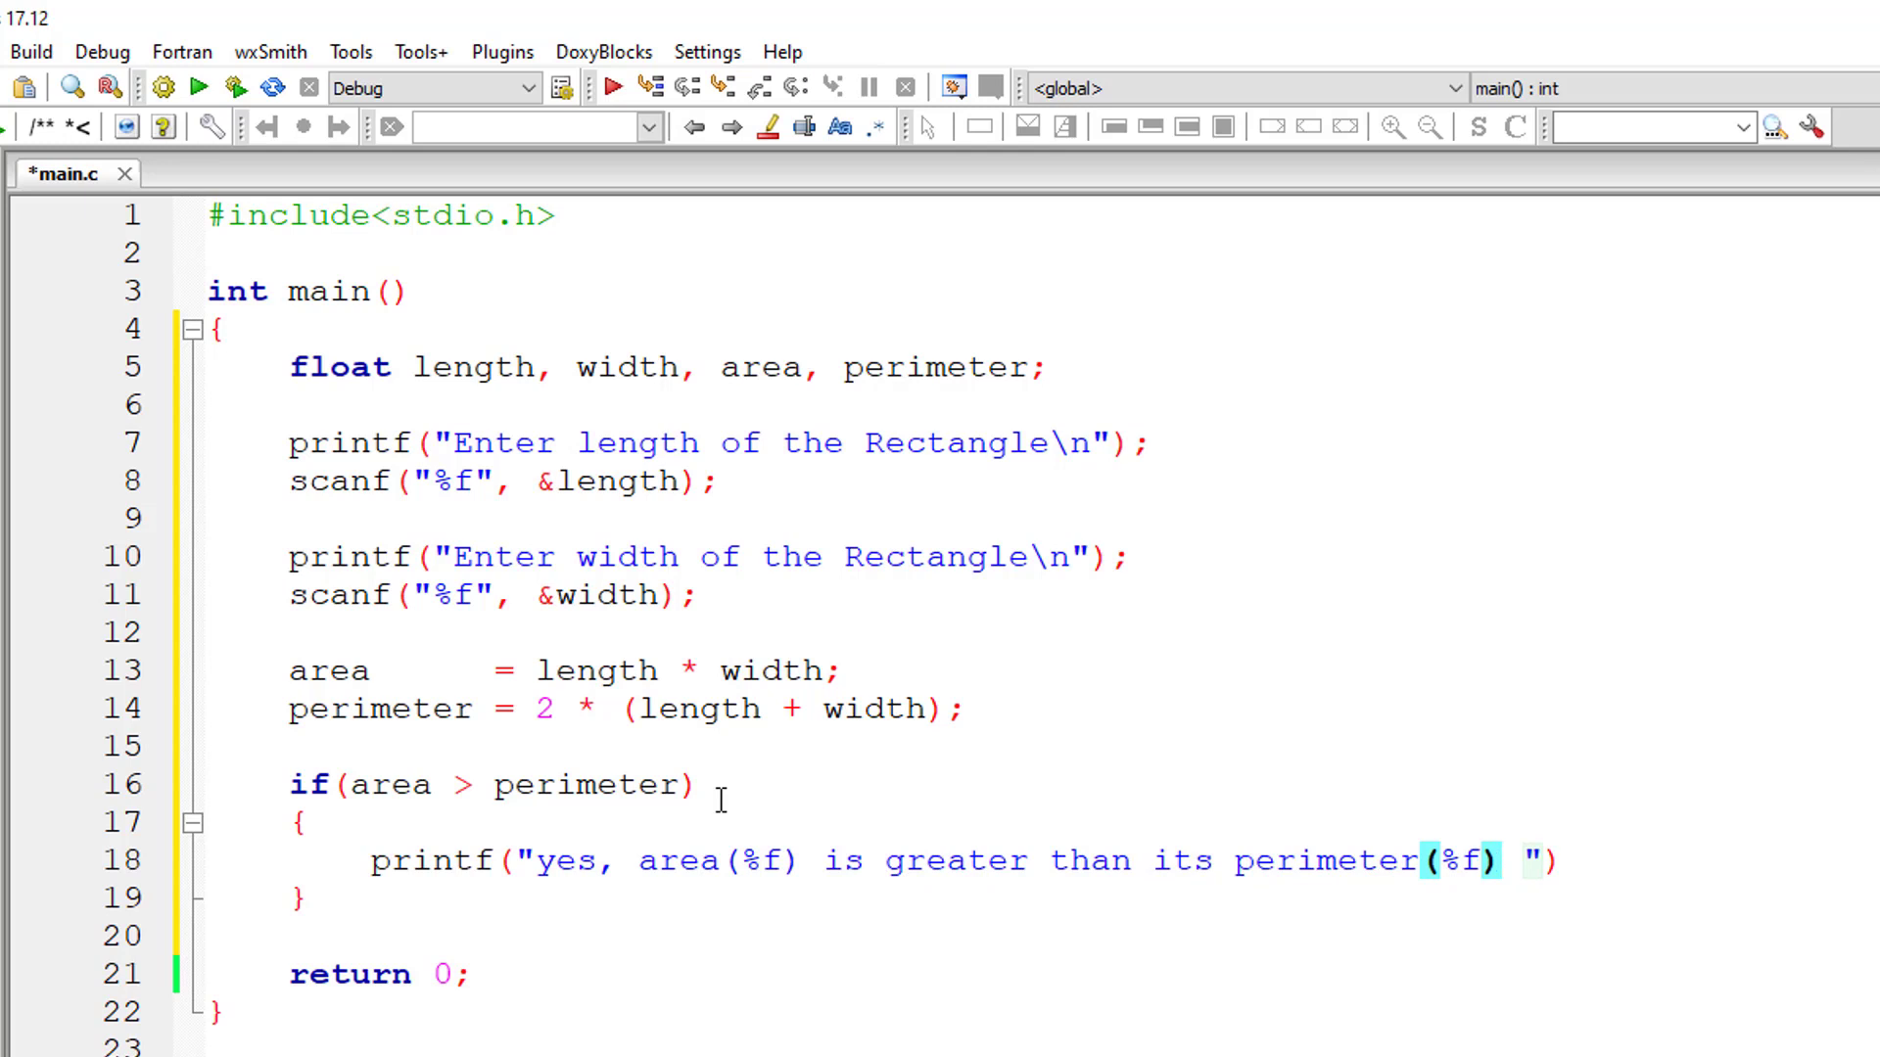
text(\n", area, perimete)
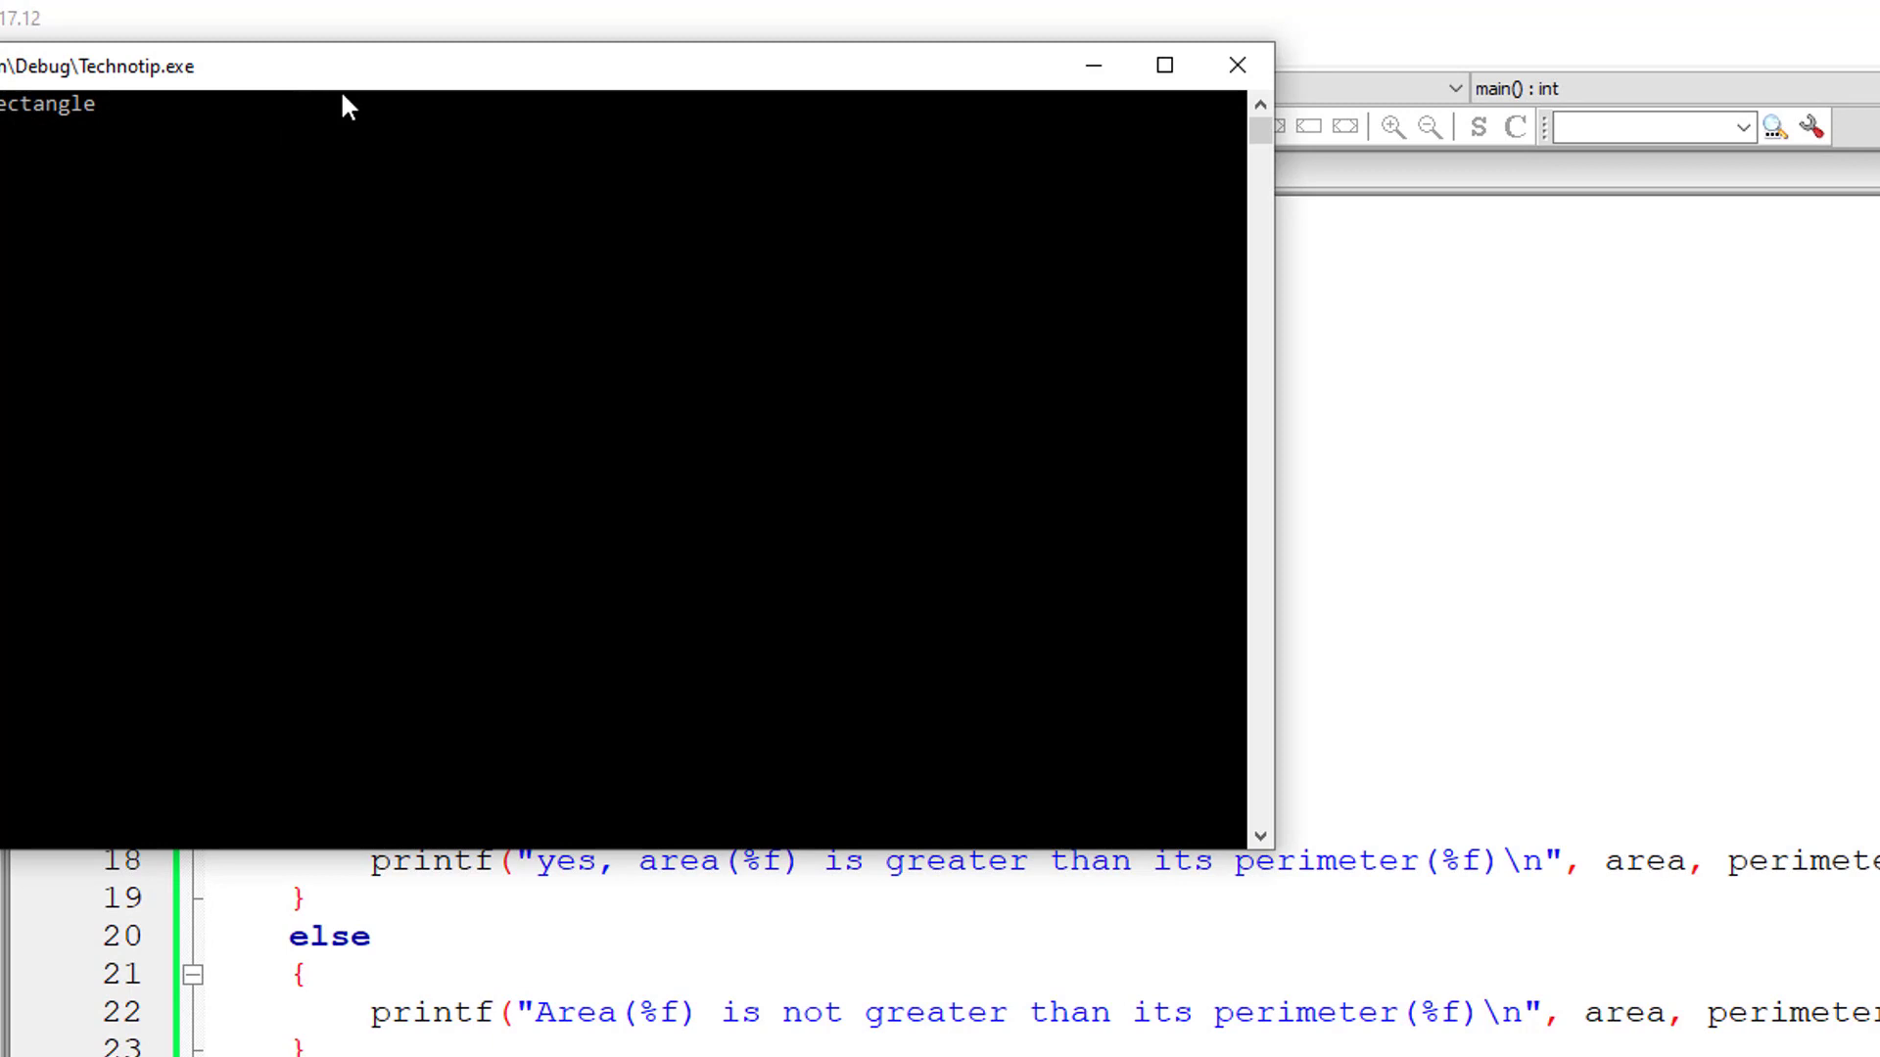
Step: Enter length 12 and width 6, see area 72 beat perimeter 36, close the console
text(12)
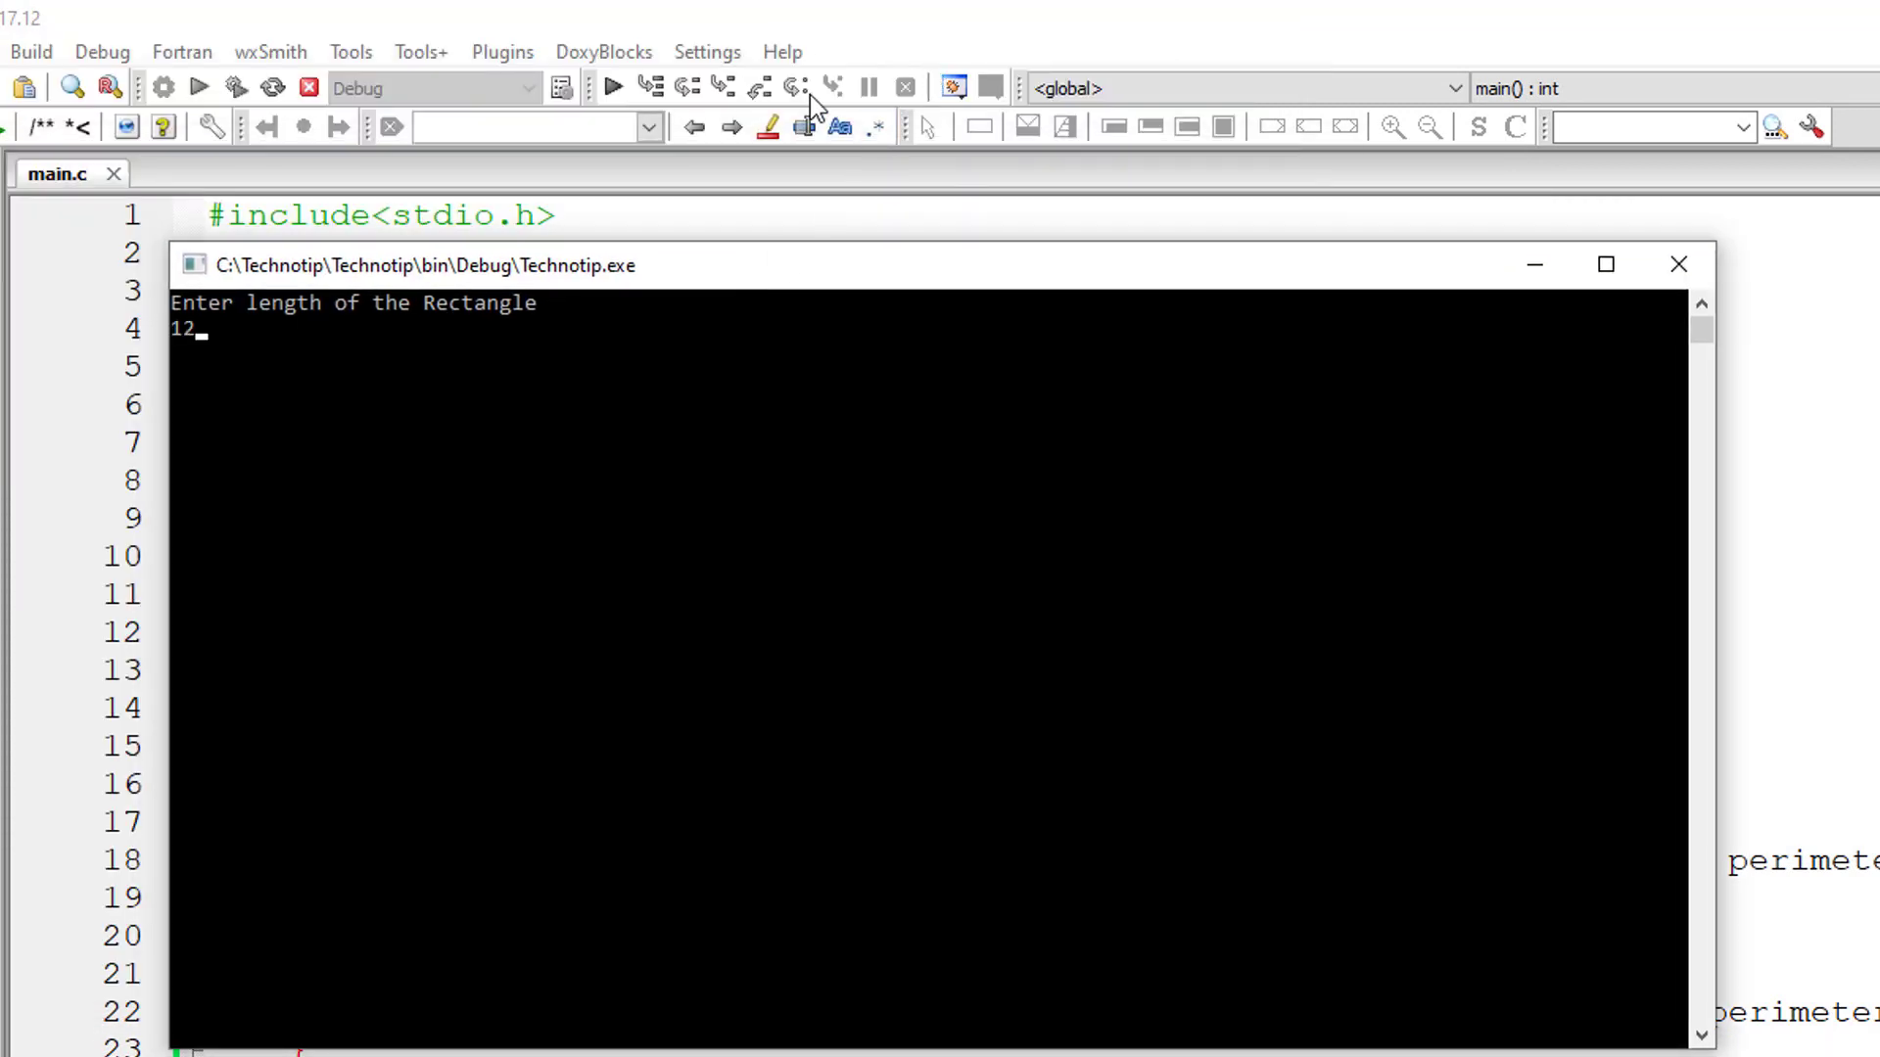
text(6)
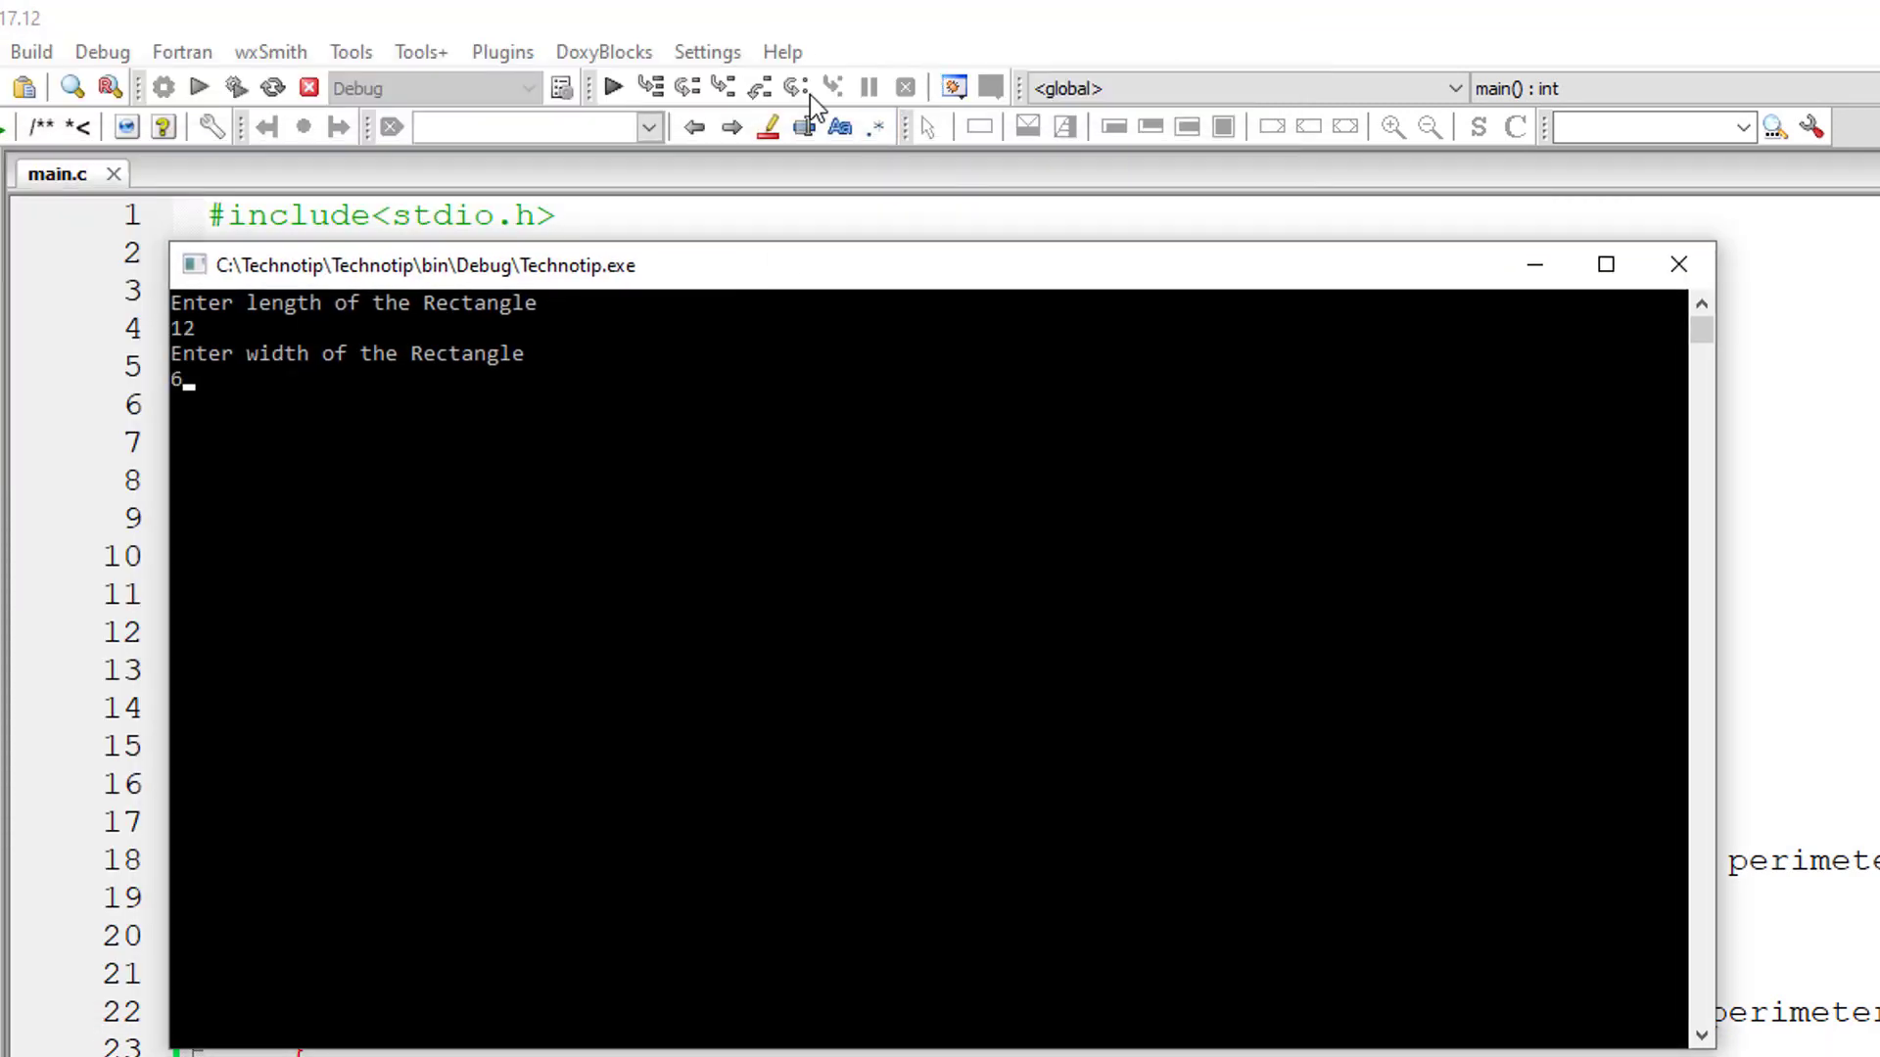
key(Return)
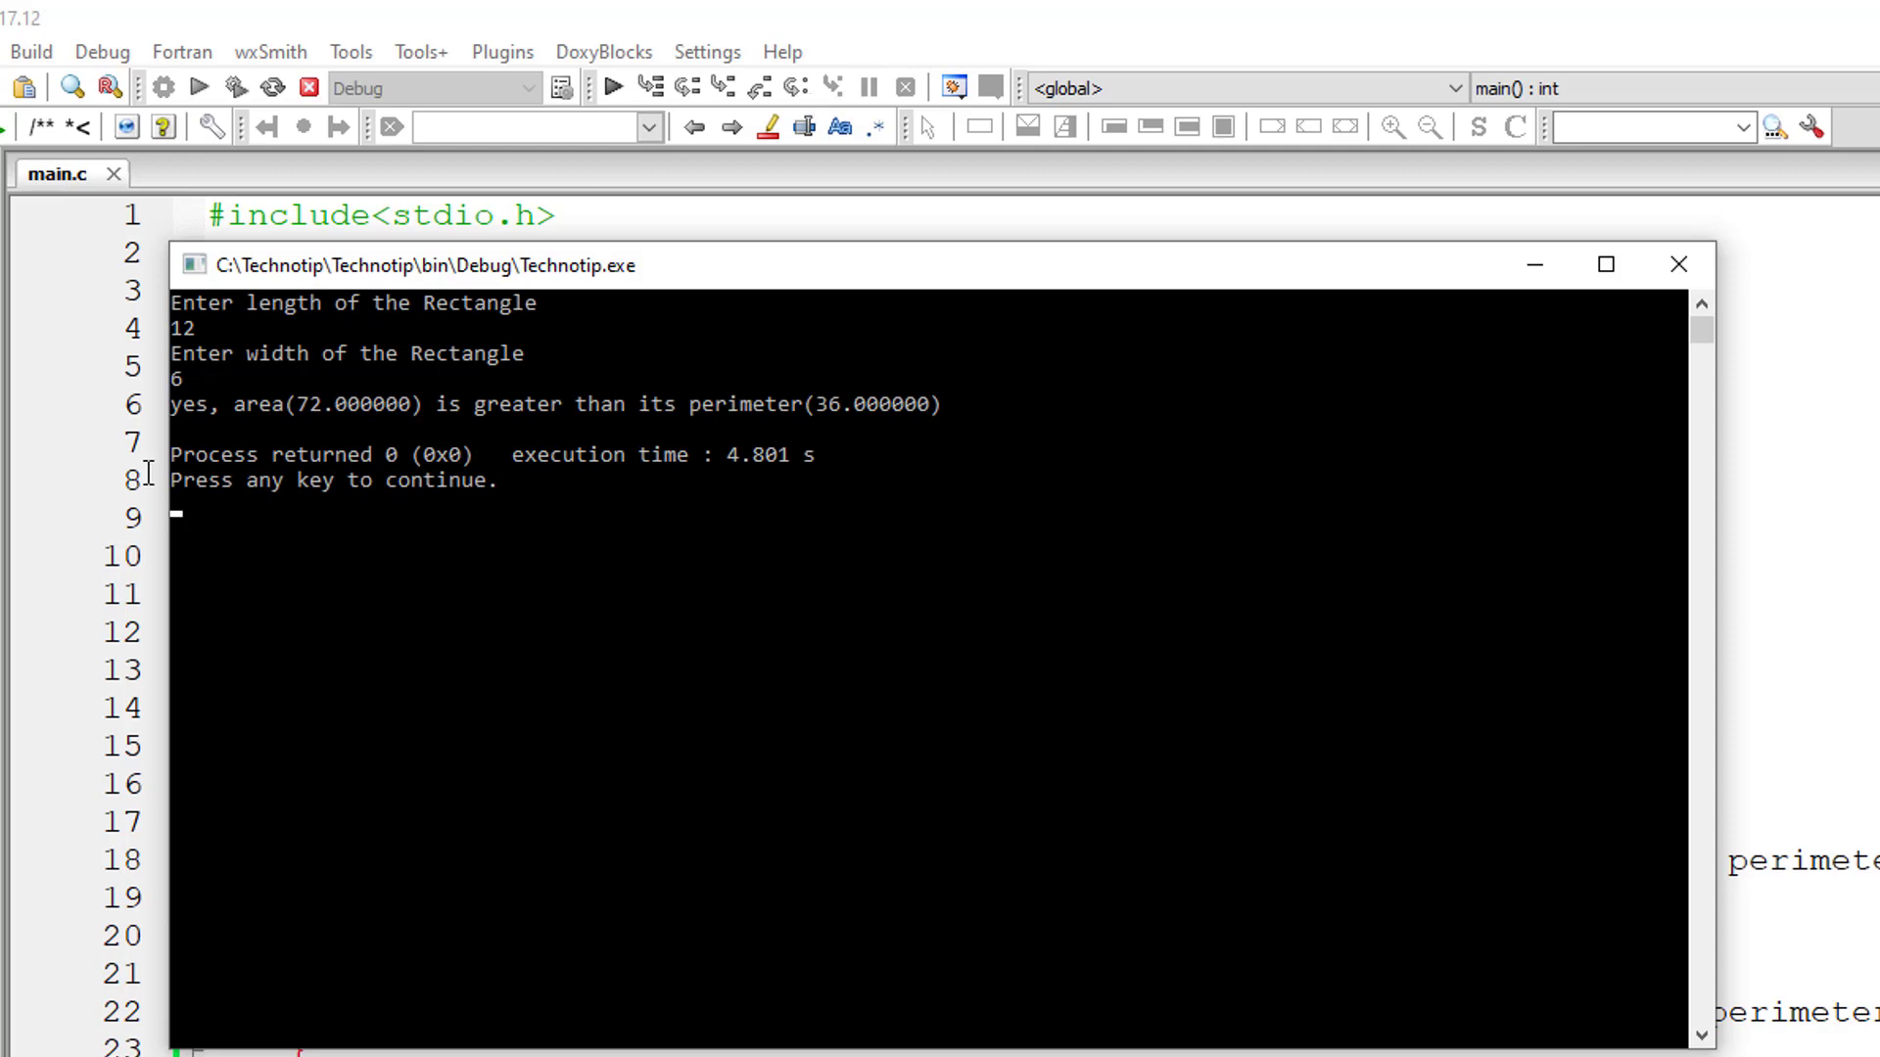
mouse_move(789, 440)
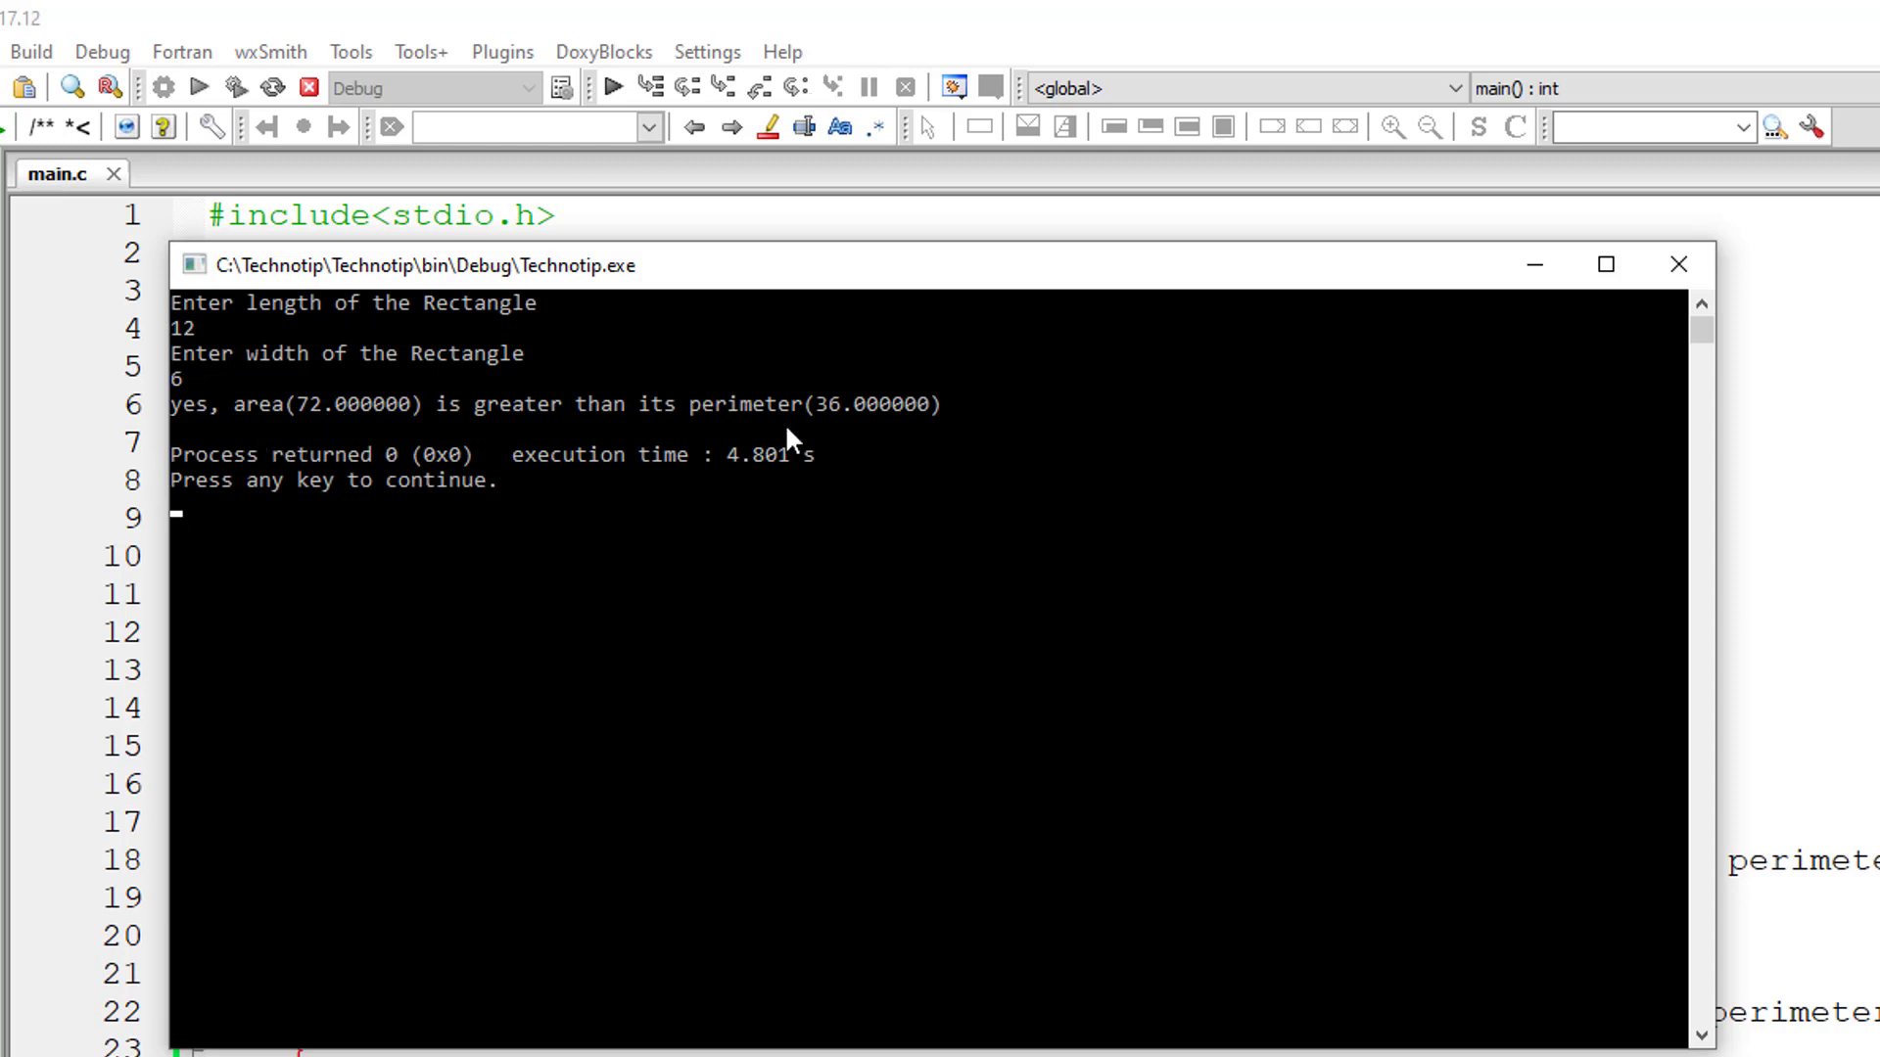
mouse_move(944, 412)
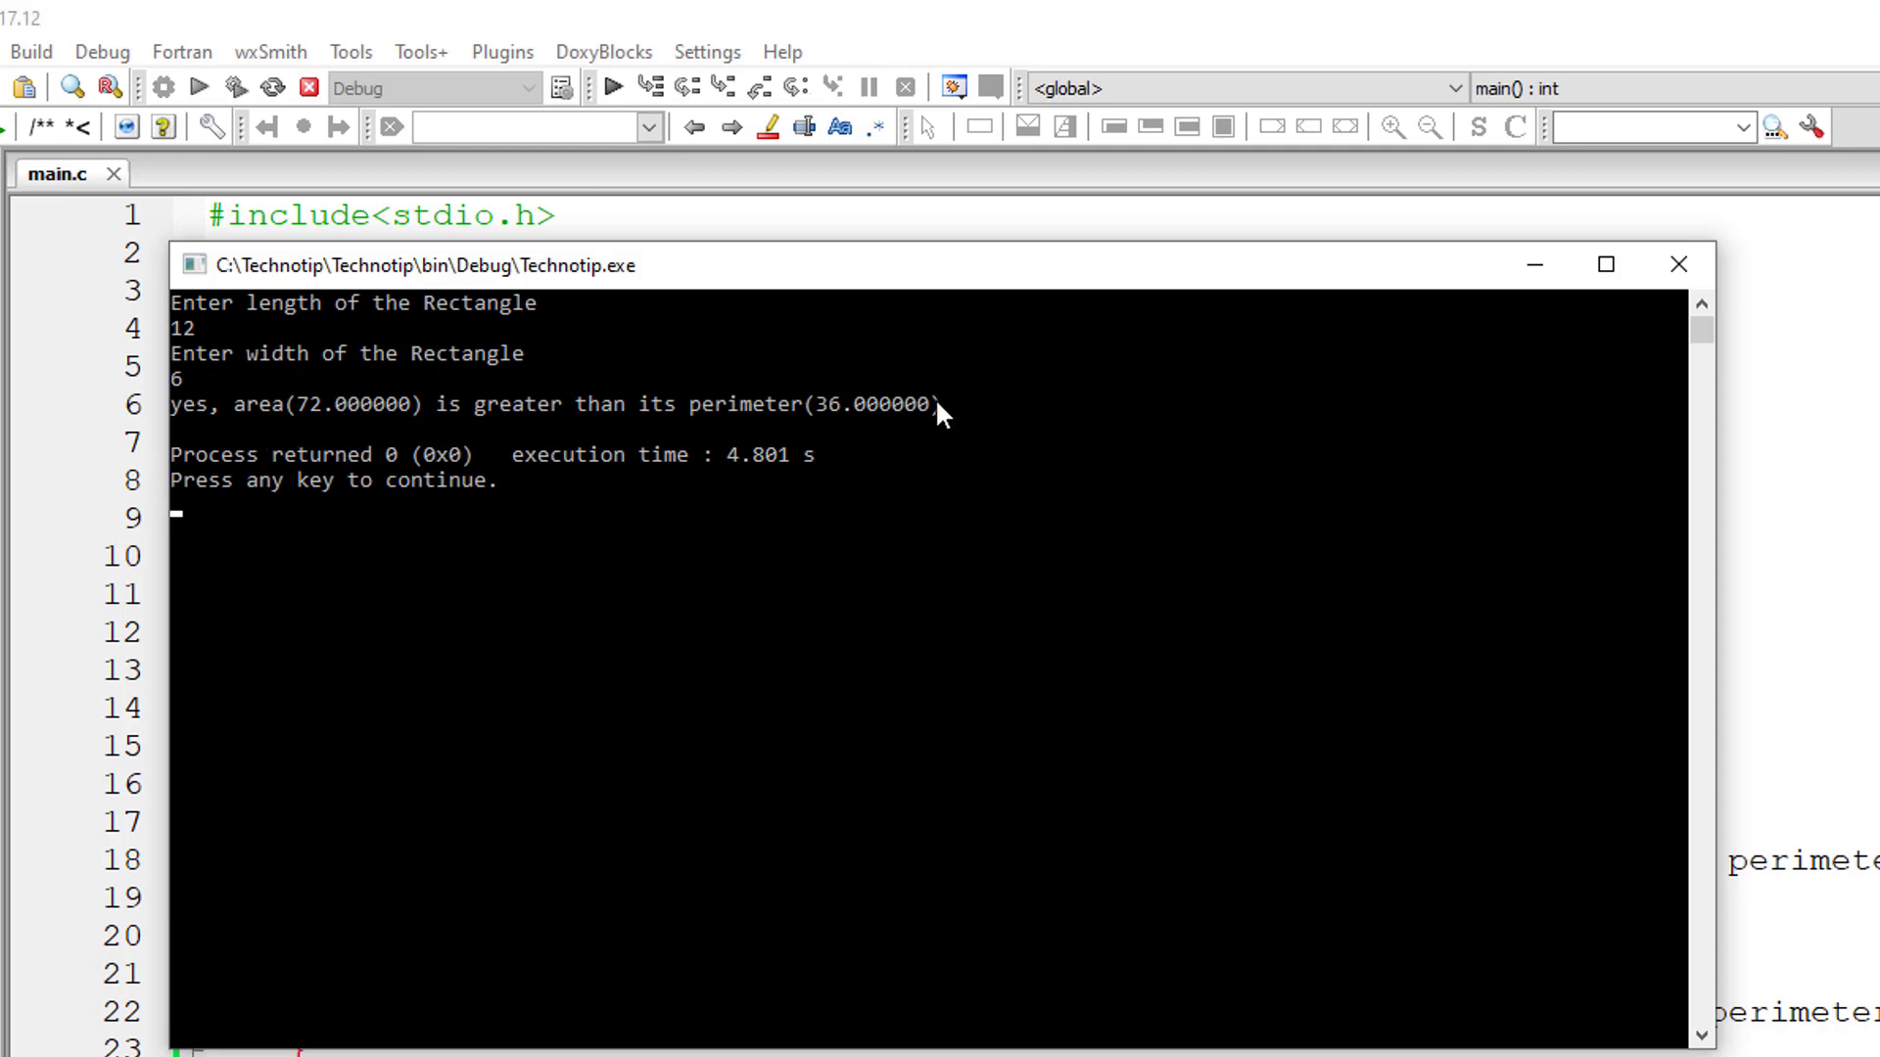
mouse_move(1091, 374)
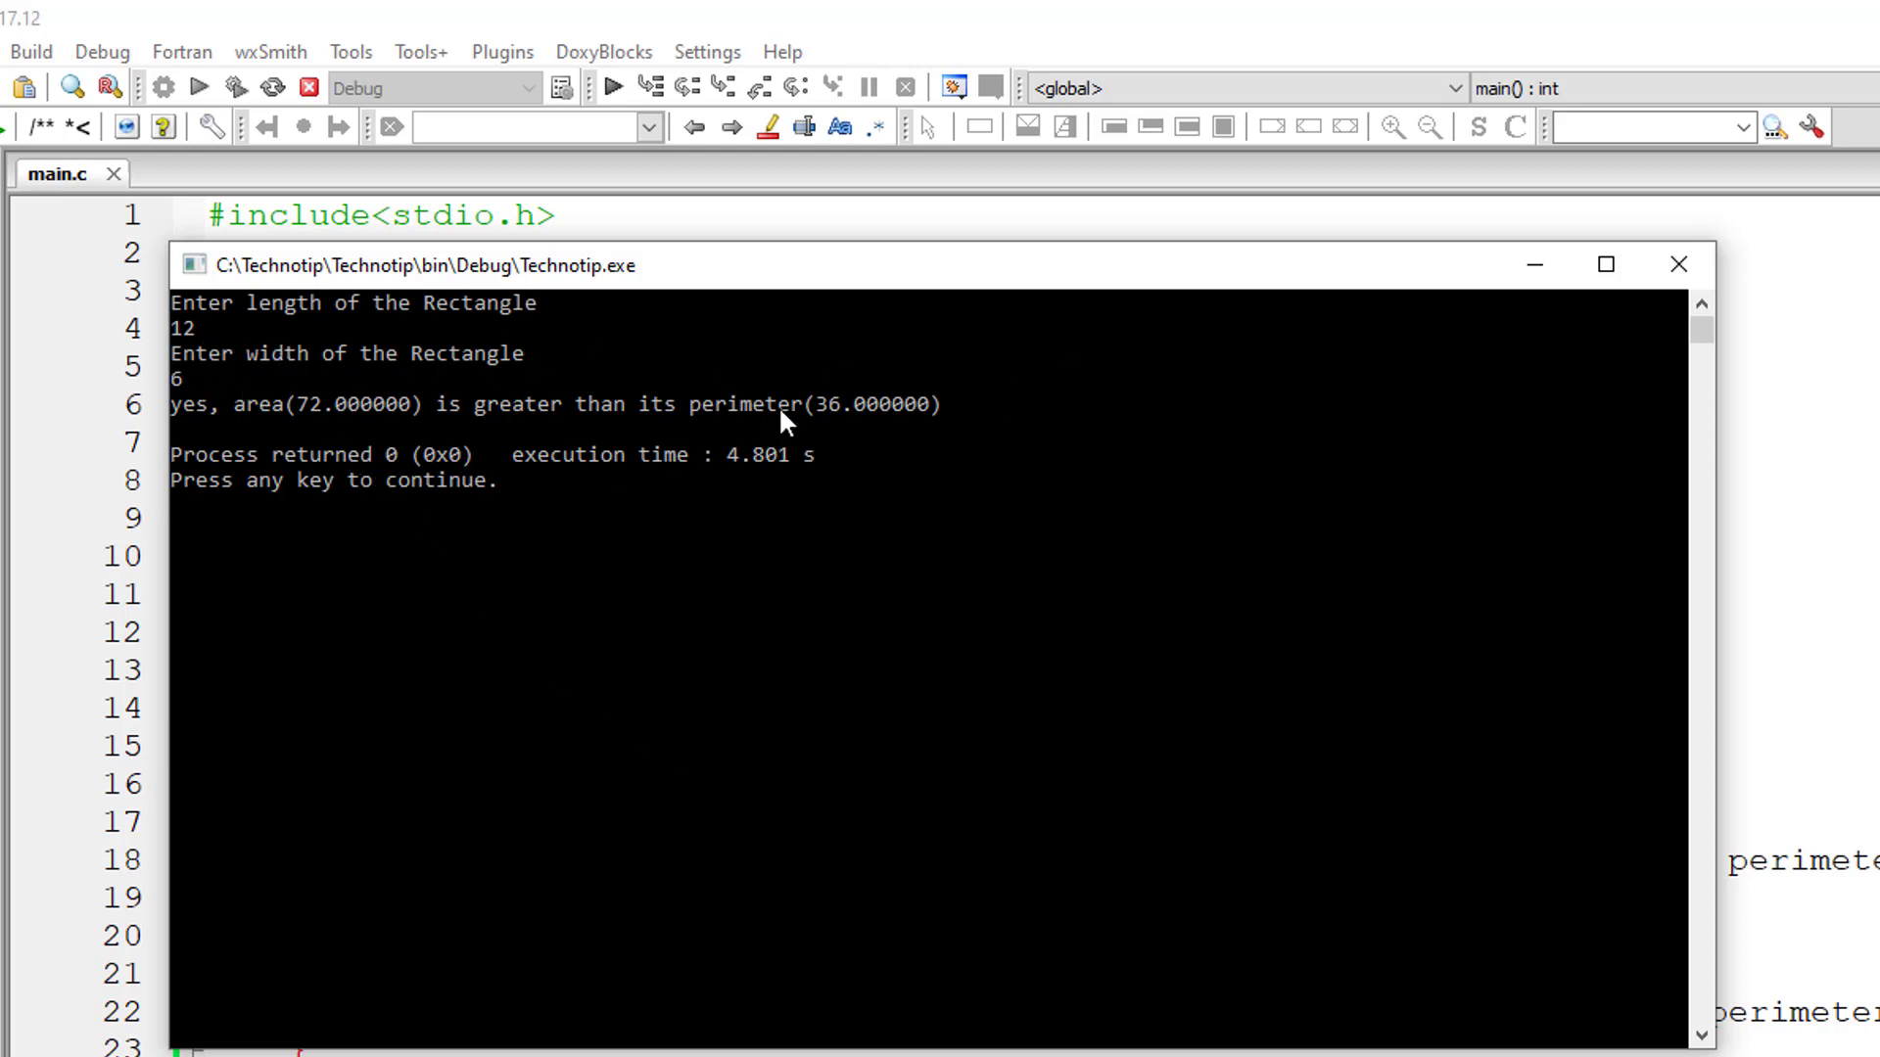
mouse_move(1277, 470)
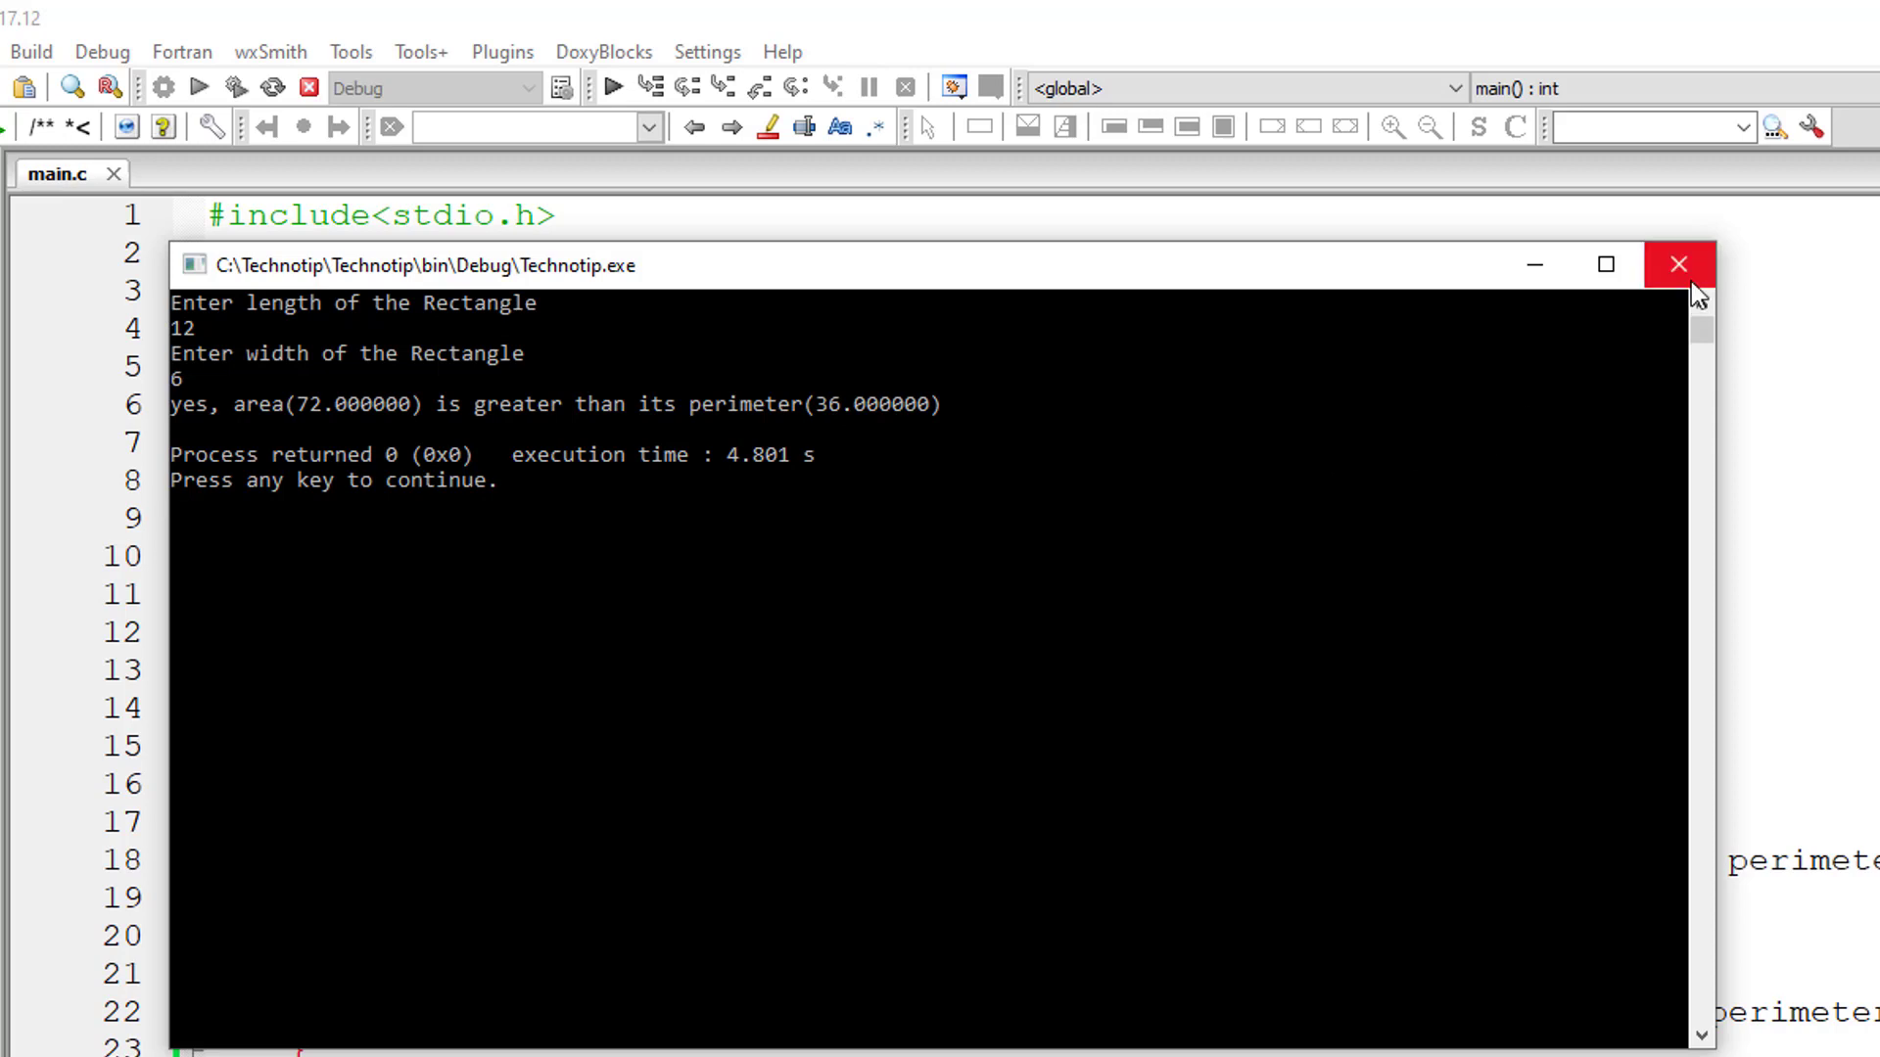
click(1677, 263)
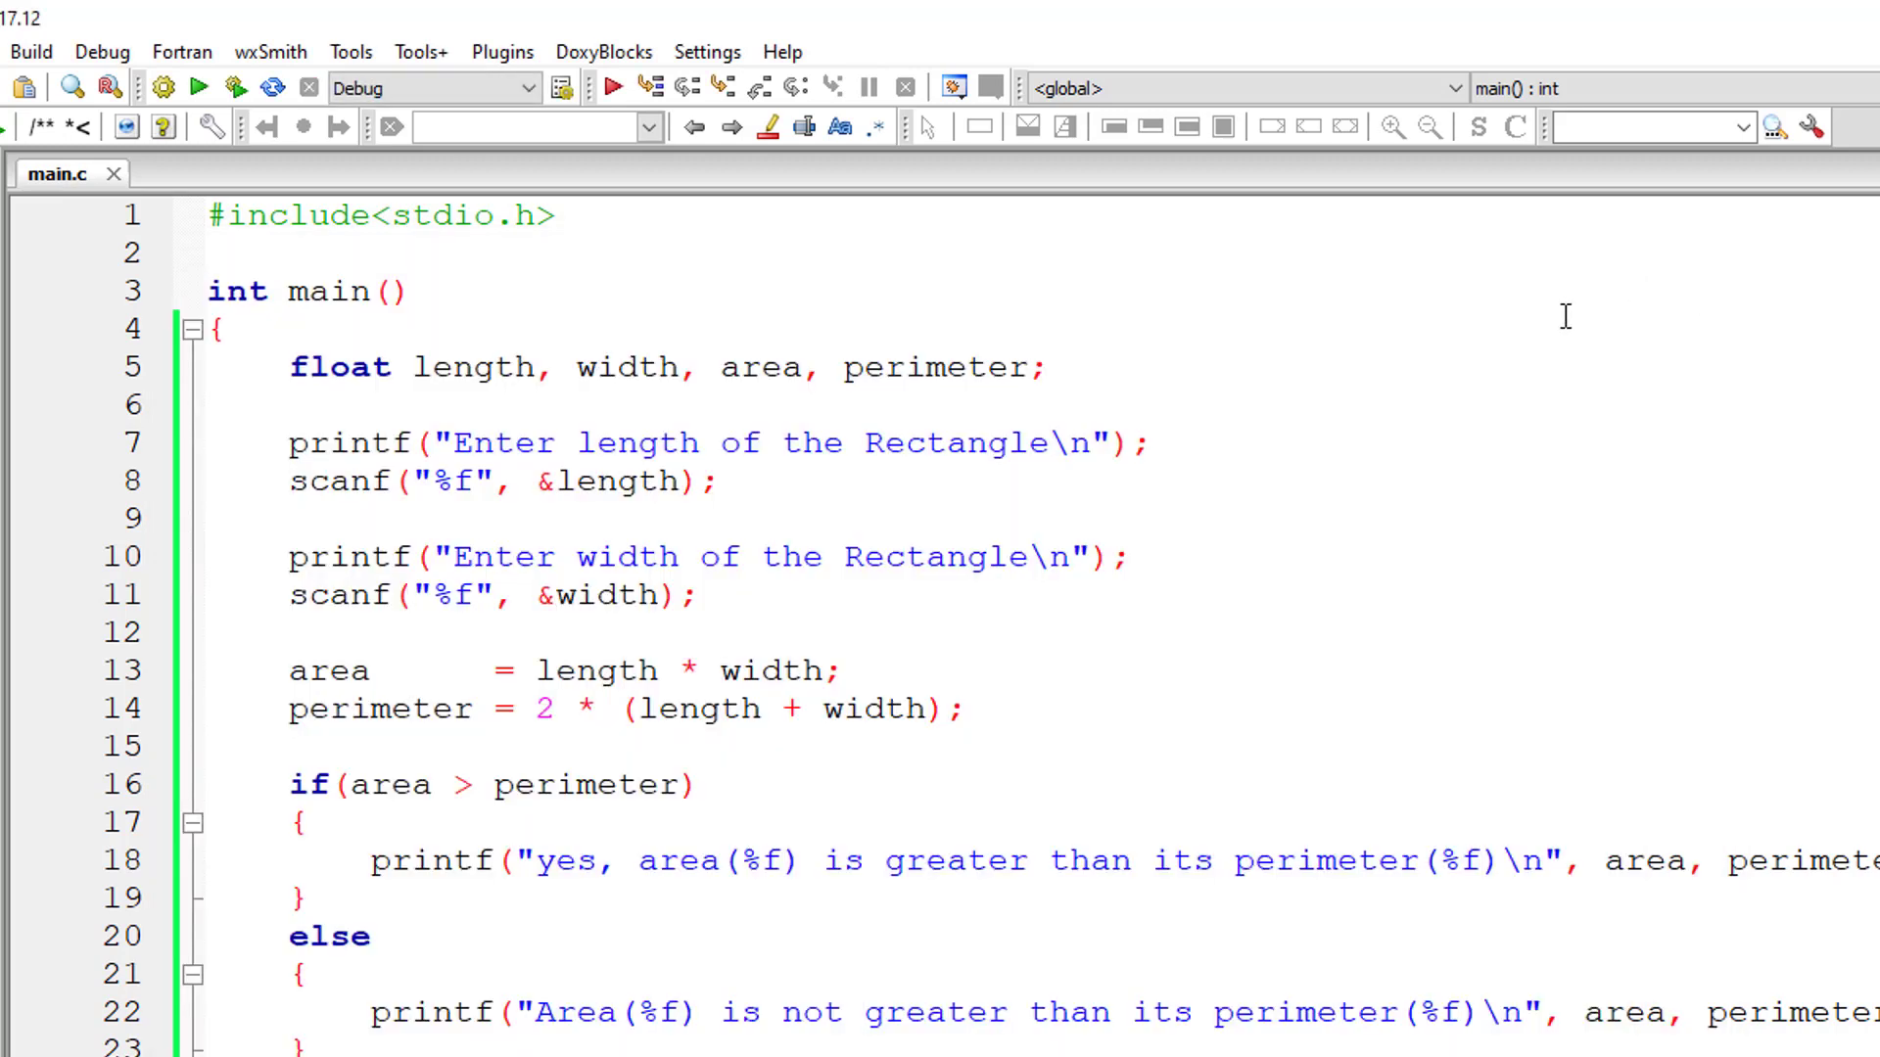